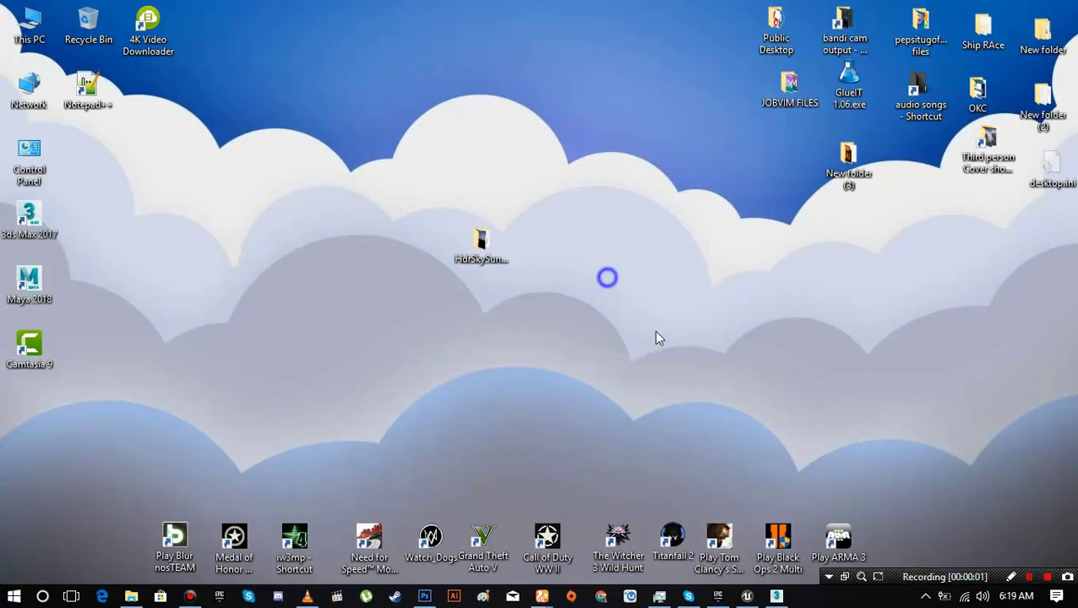
mouse_move(730, 369)
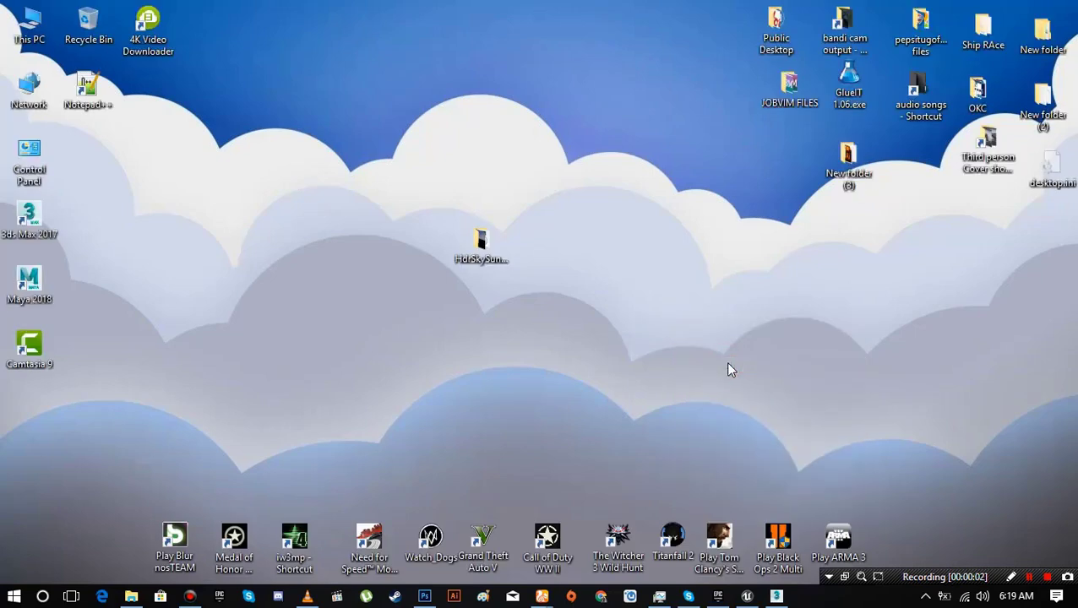
mouse_move(630, 422)
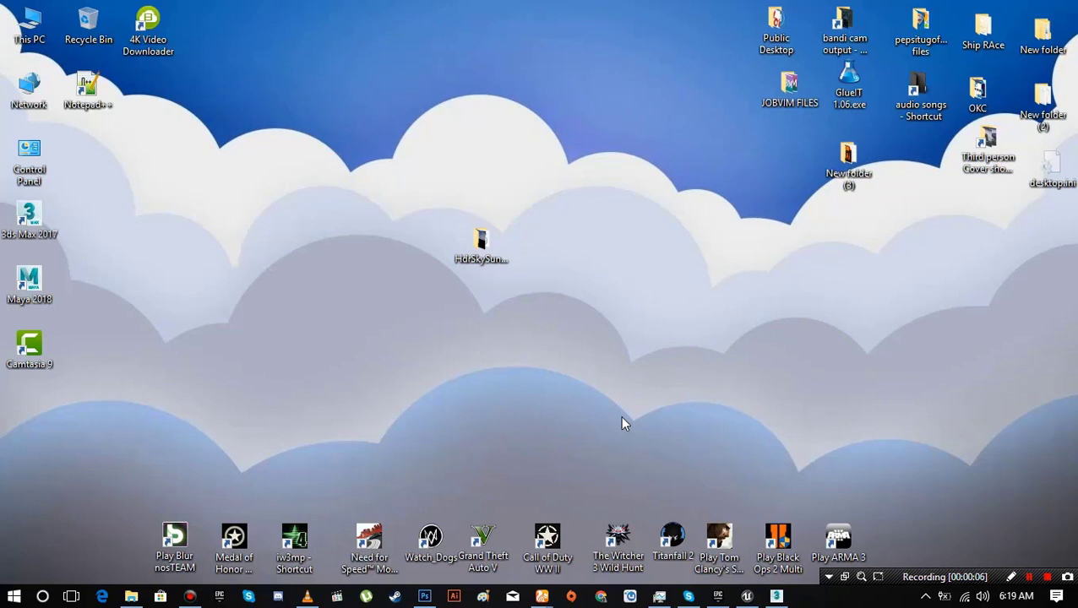
mouse_move(600, 397)
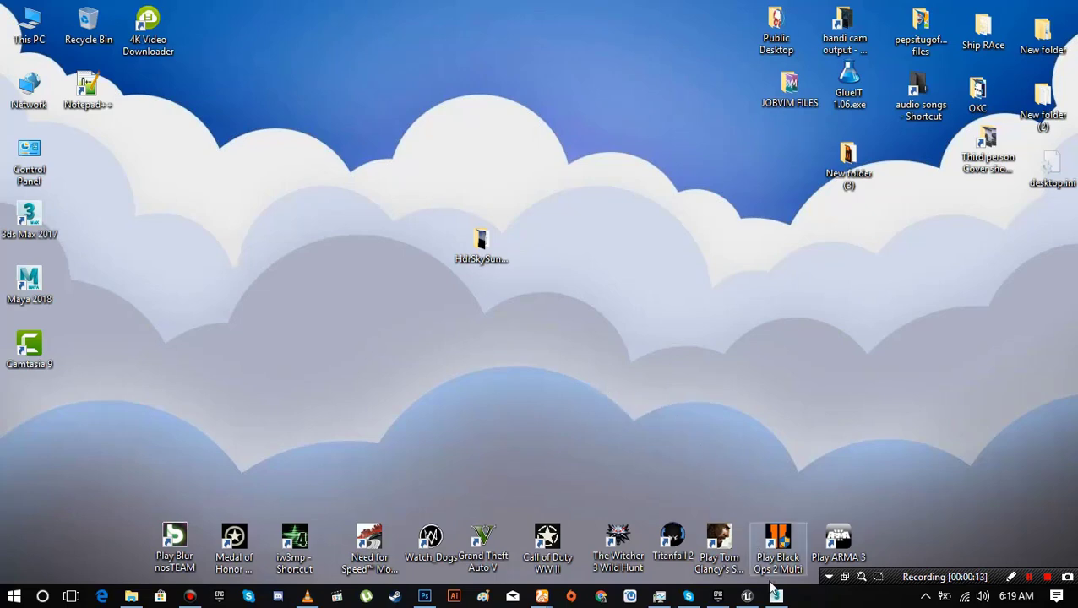
- Launch 3ds Max 2017 and confirm Metric Centimeters in Units Setup for the empty scene
double_click(29, 215)
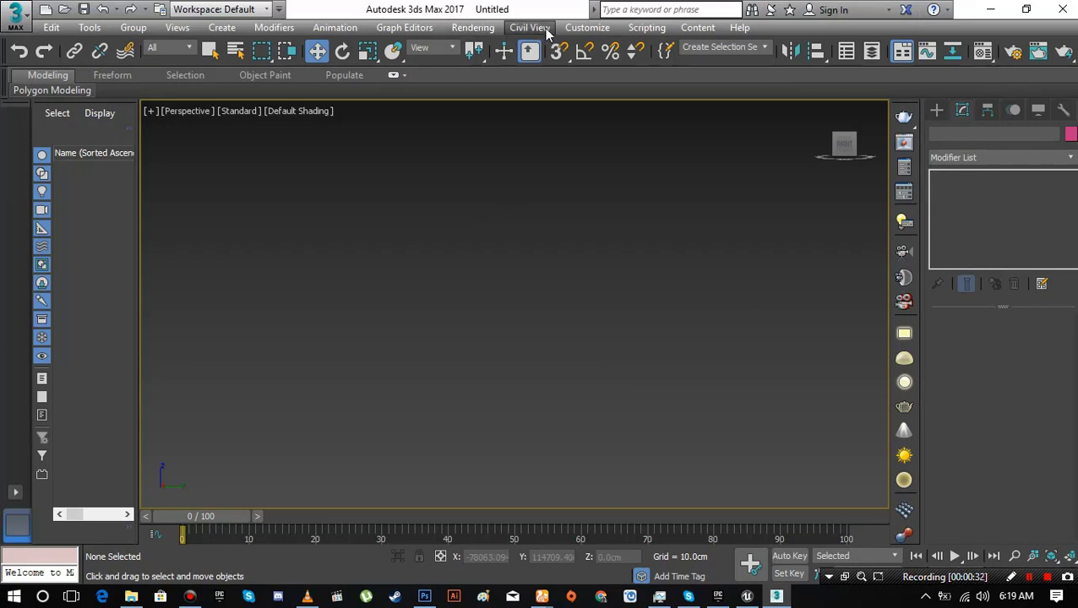
click(586, 27)
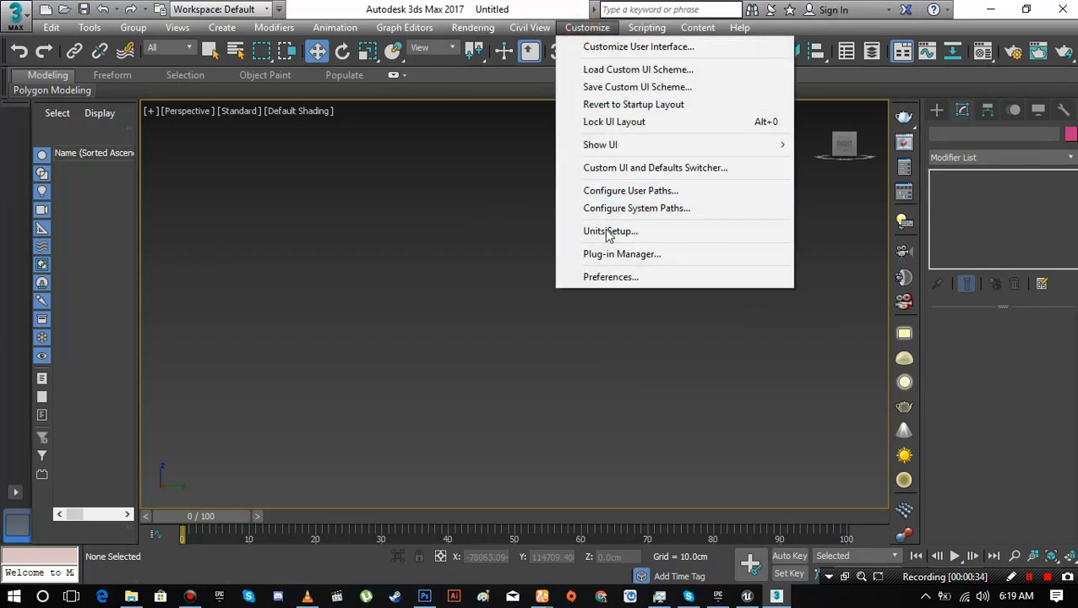
click(610, 230)
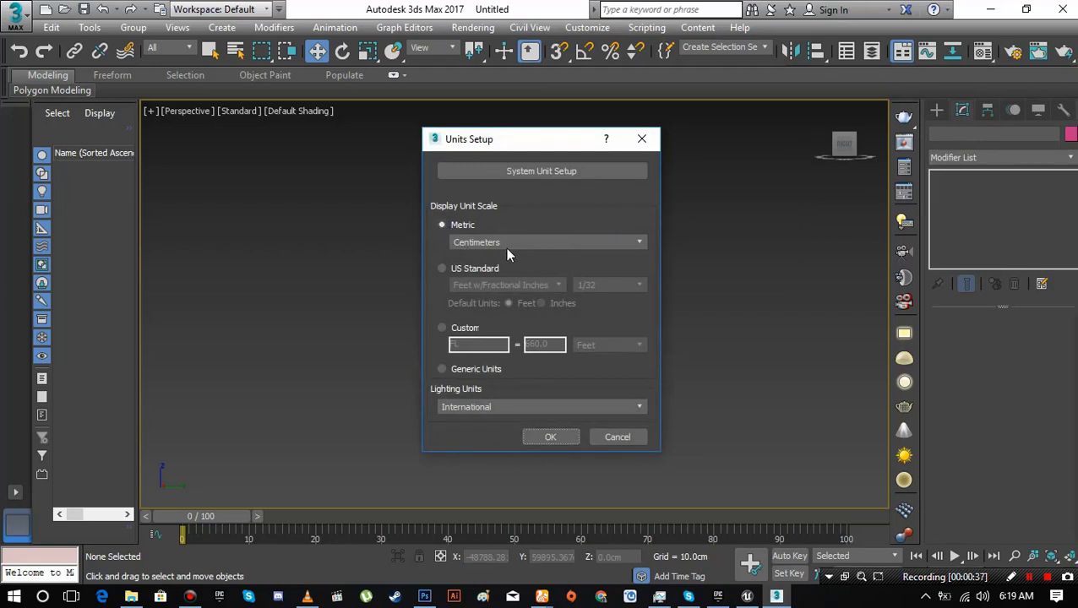
click(550, 436)
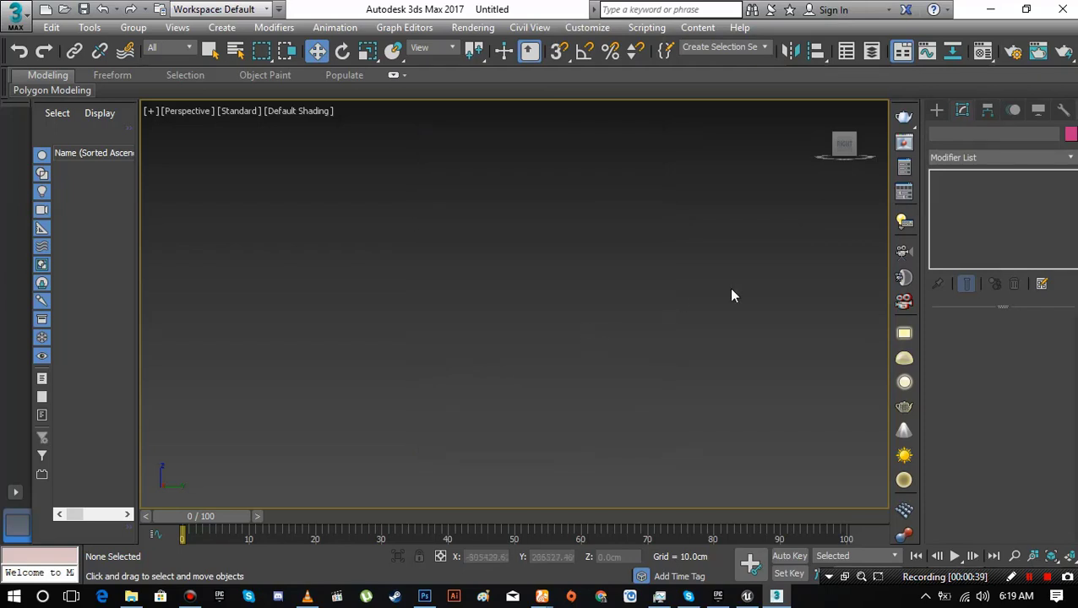
- Choose the Sphere primitive from the Create panel to place Sphere001
click(937, 110)
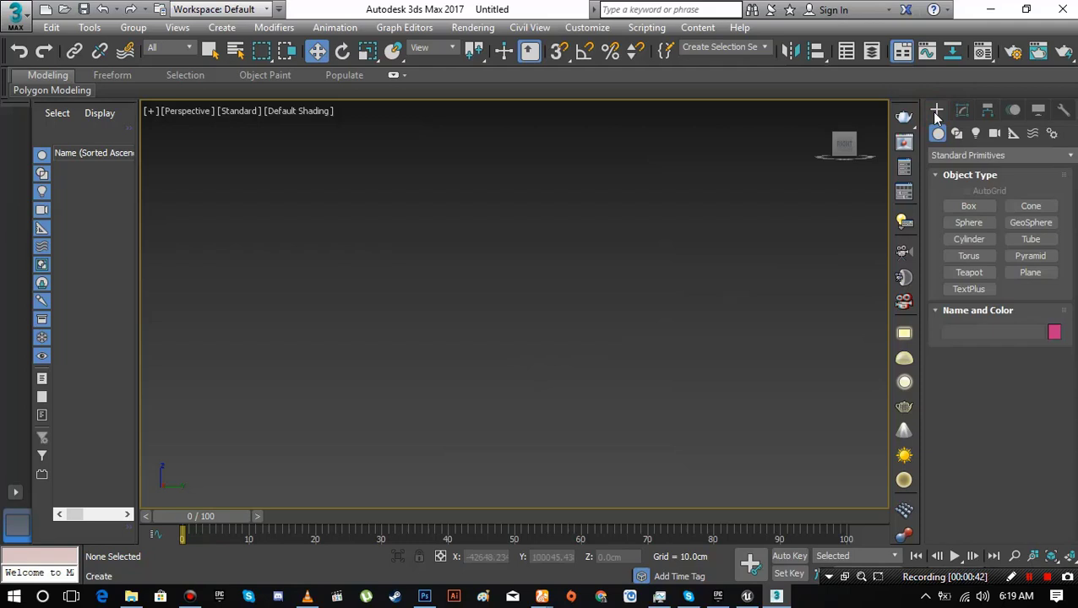
click(968, 222)
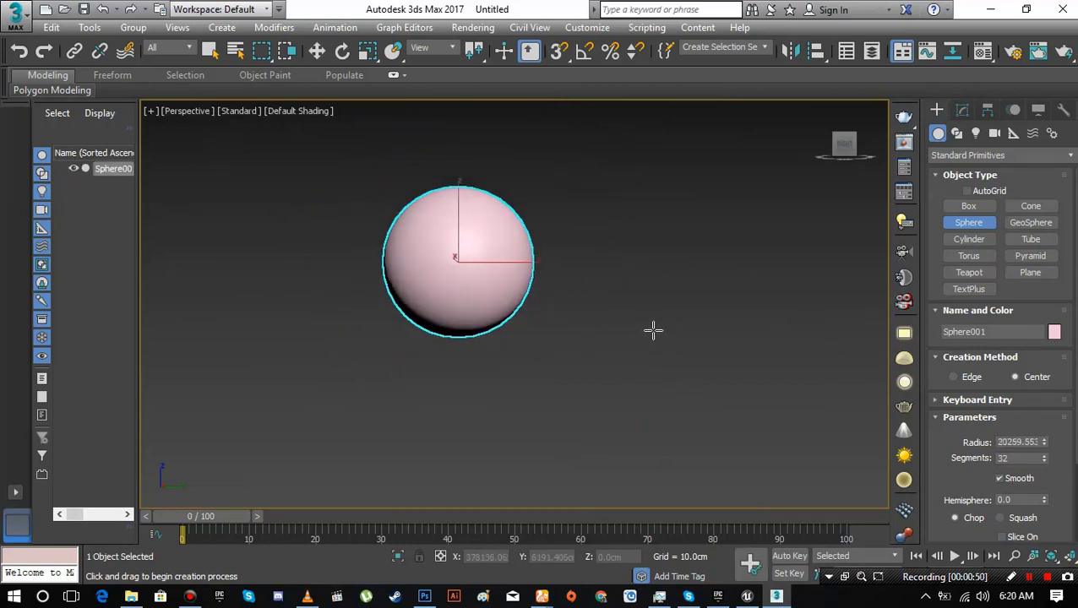
mouse_move(852, 373)
text(50000)
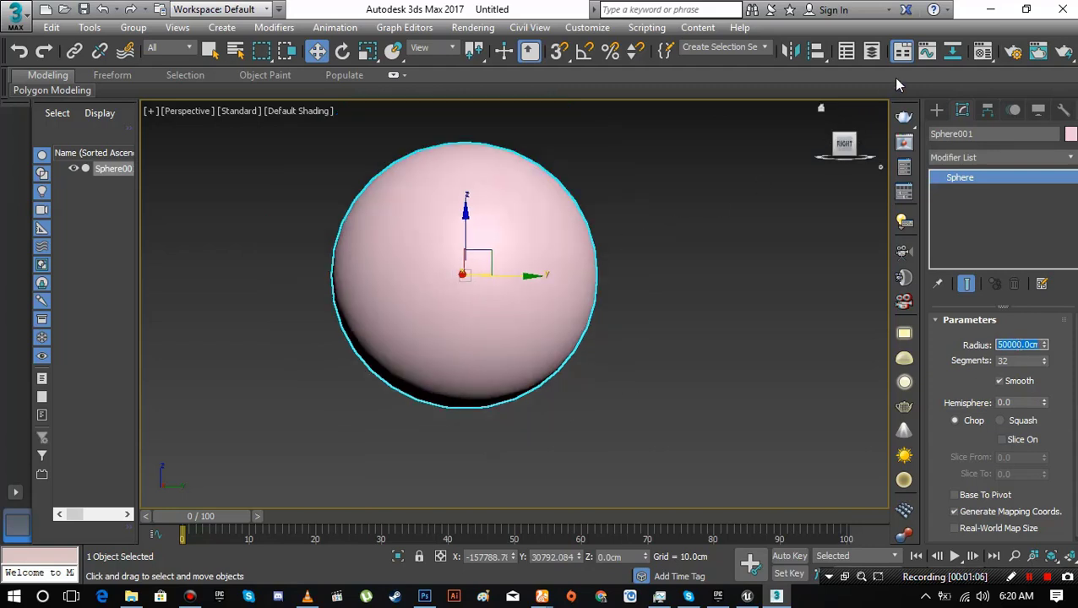
mouse_move(537, 328)
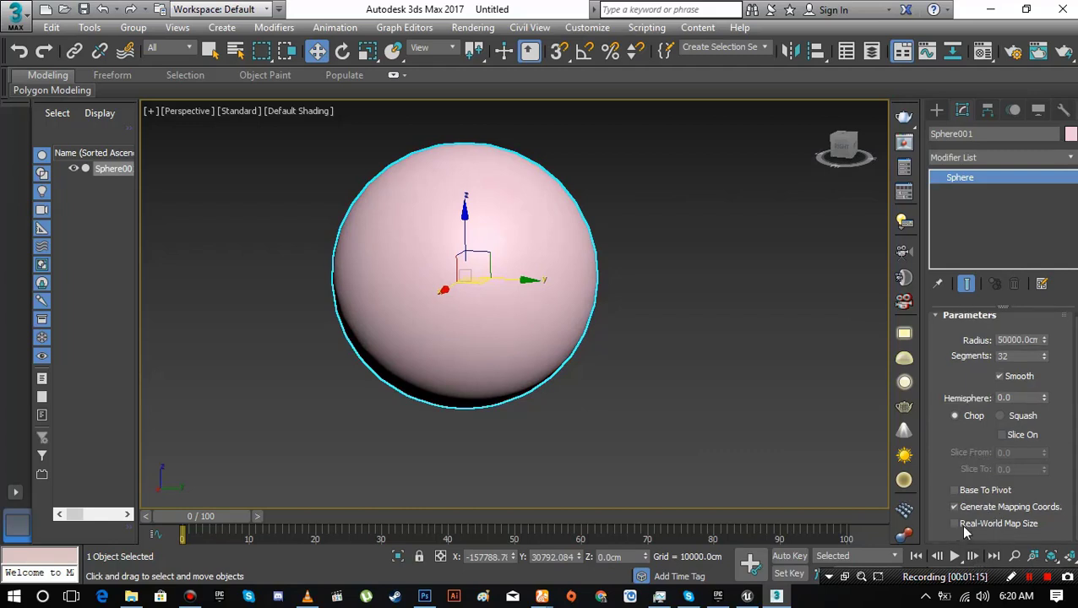
mouse_move(959, 530)
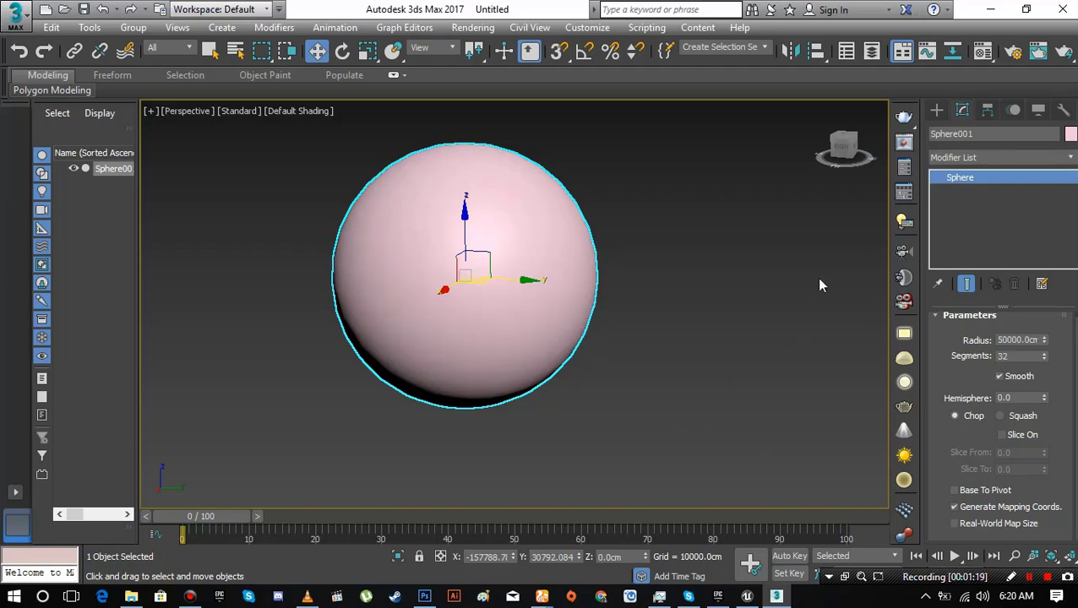
- Convert Sphere001 to an Editable Poly via its right-click menu
right_click(464, 270)
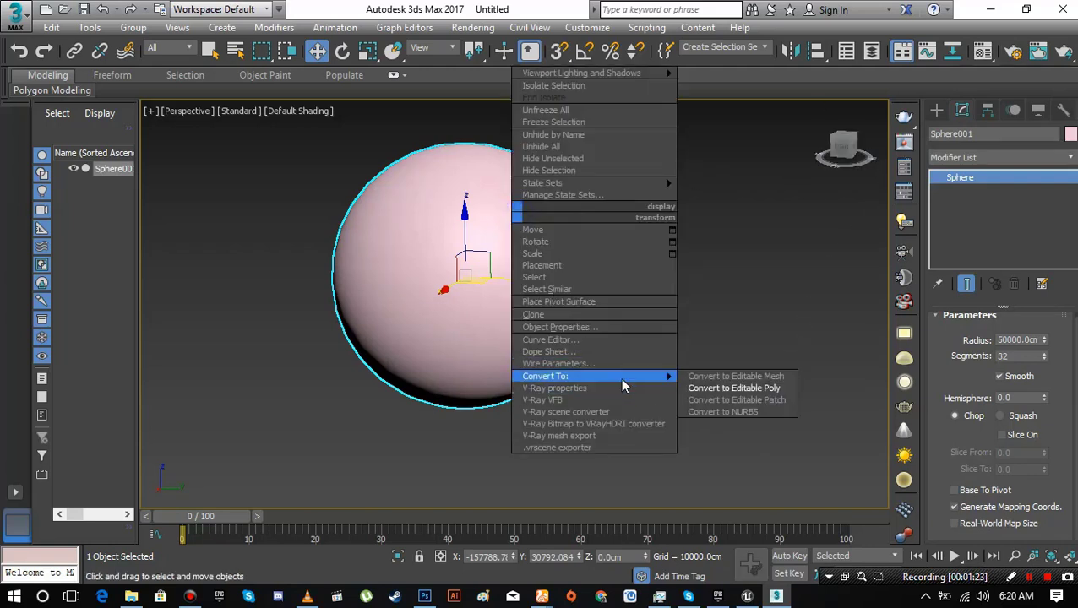
mouse_move(726, 393)
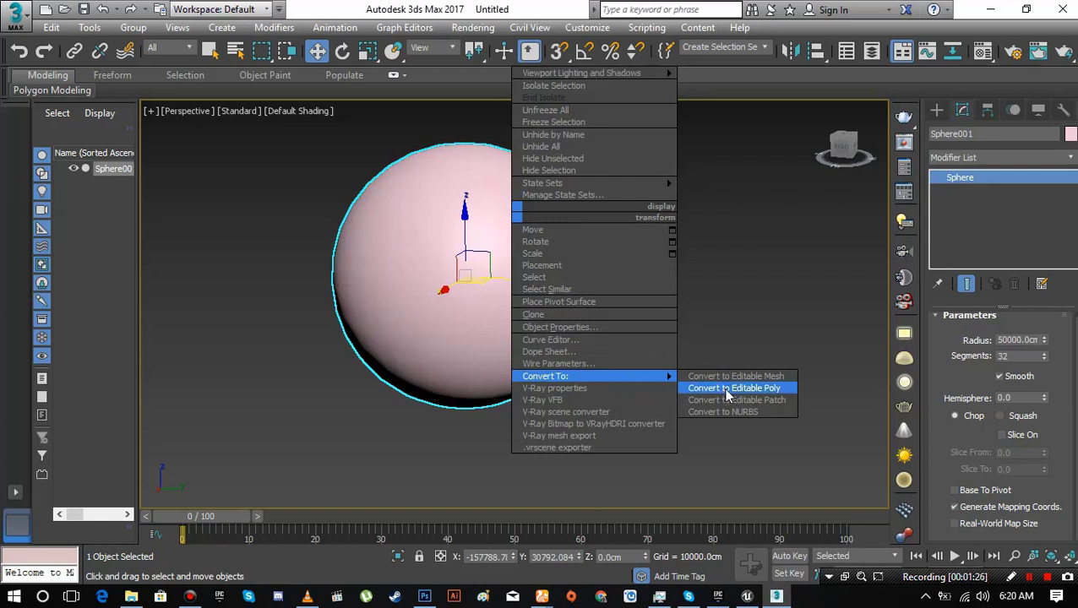
click(733, 387)
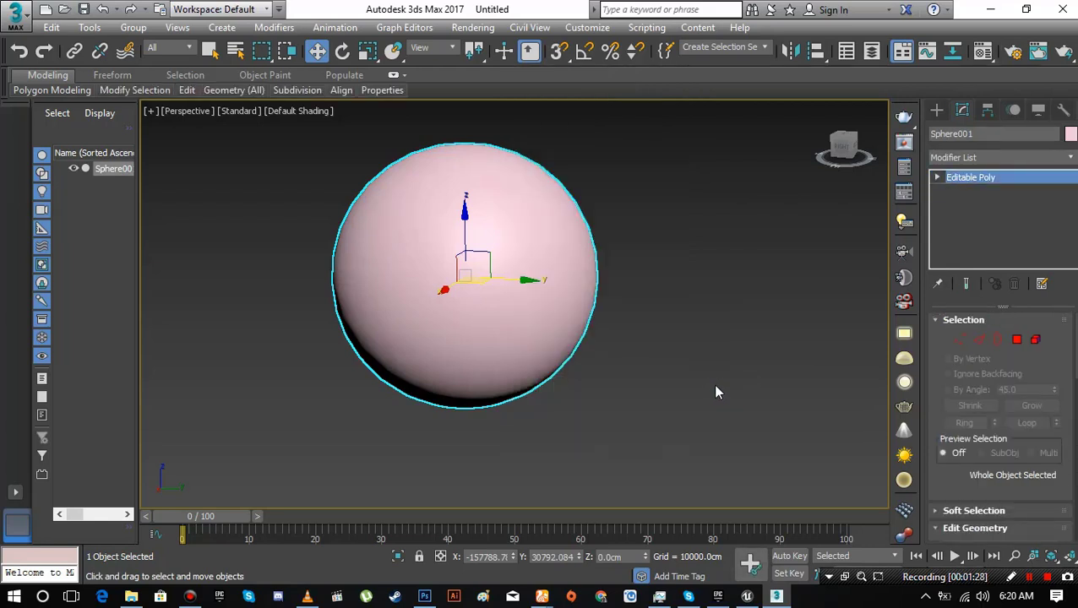
mouse_move(515, 562)
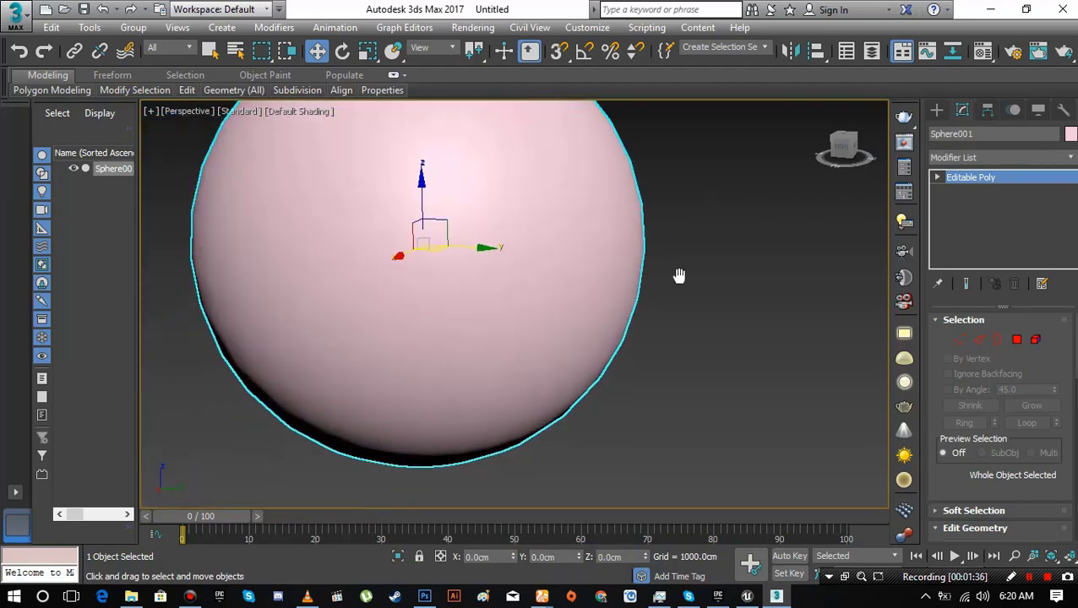
scroll(down, 3)
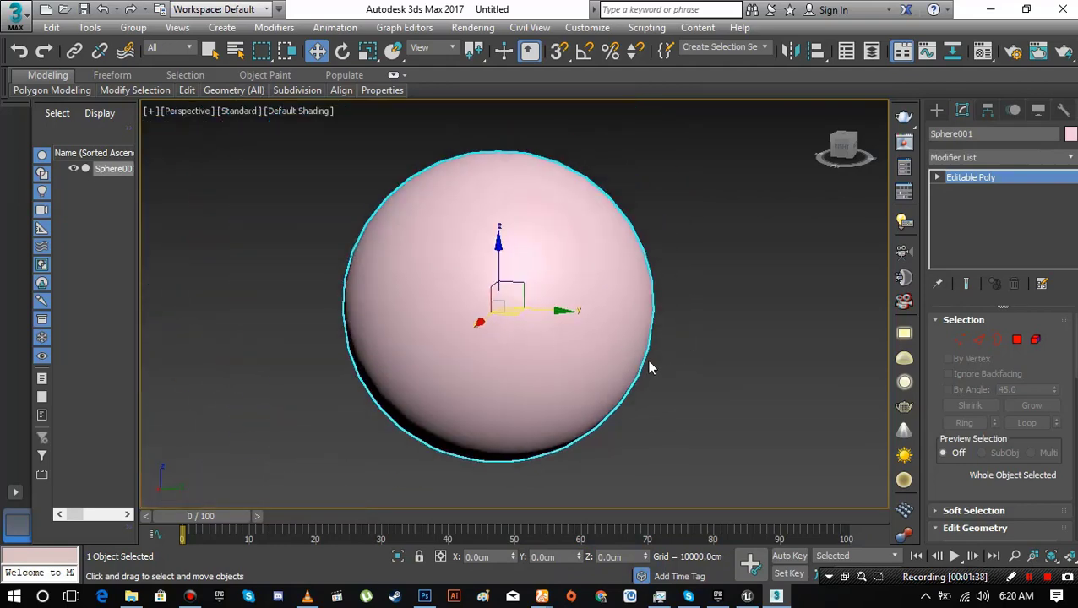
mouse_move(610, 277)
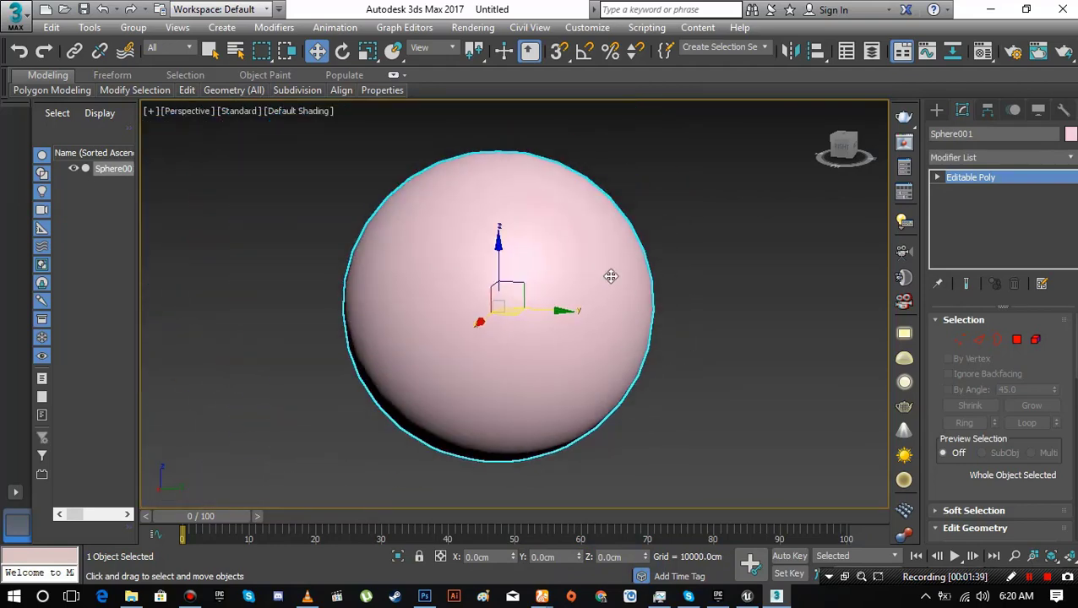
mouse_move(794, 309)
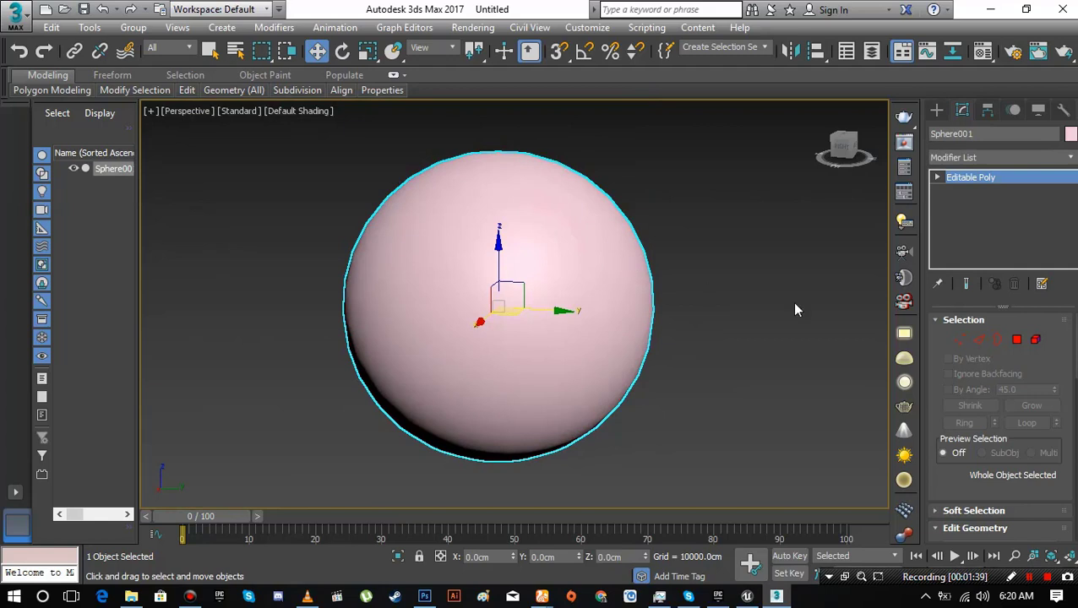
mouse_move(1017, 339)
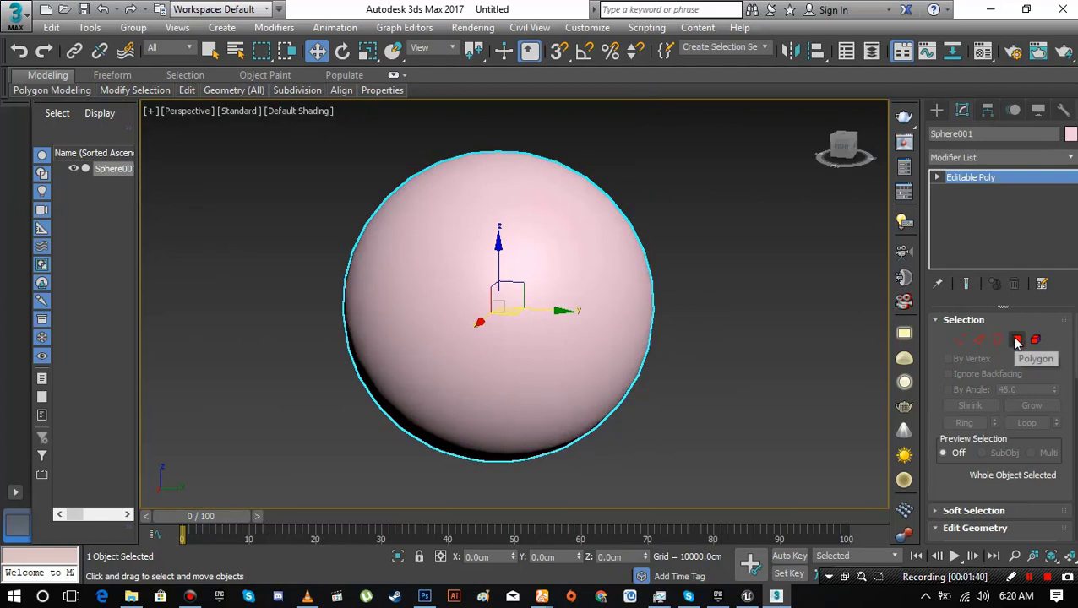
- Flip the normals of all 512 polygons inward, then return to object level
click(1017, 339)
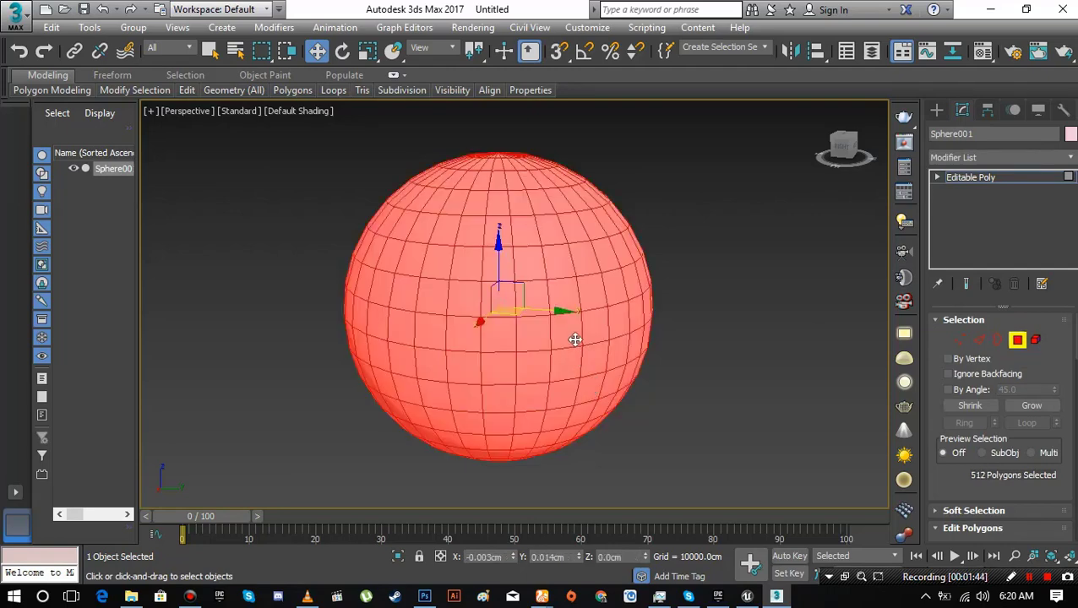
right_click(575, 339)
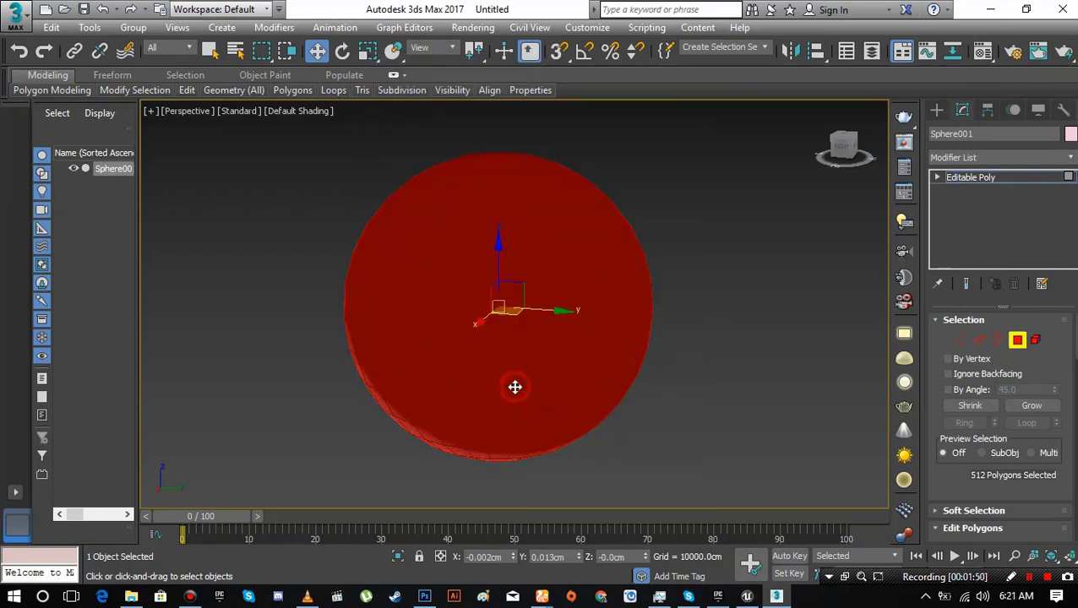
mouse_move(891, 368)
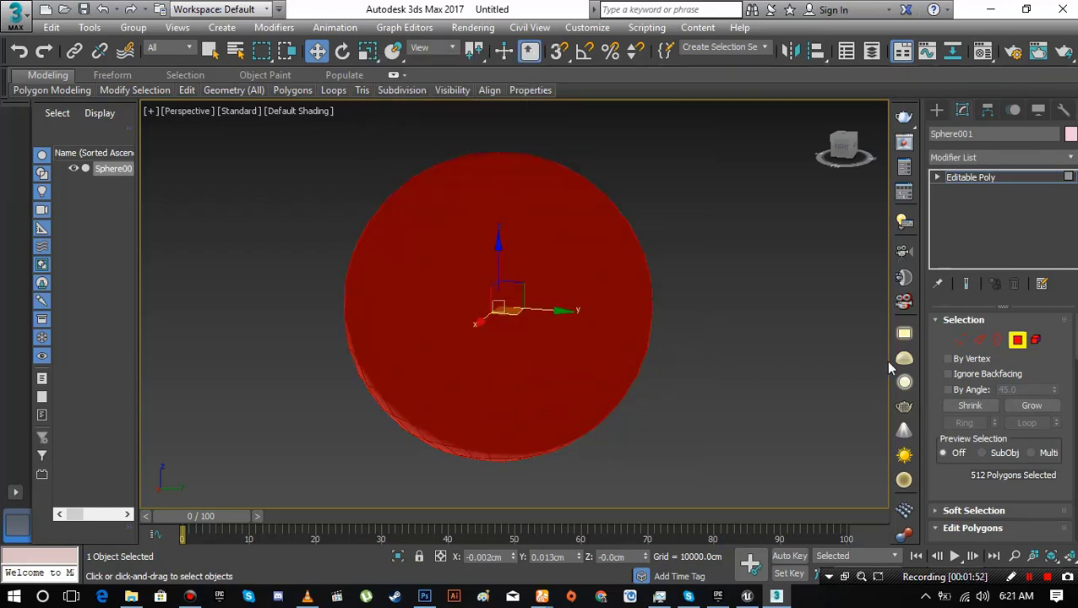
click(1017, 340)
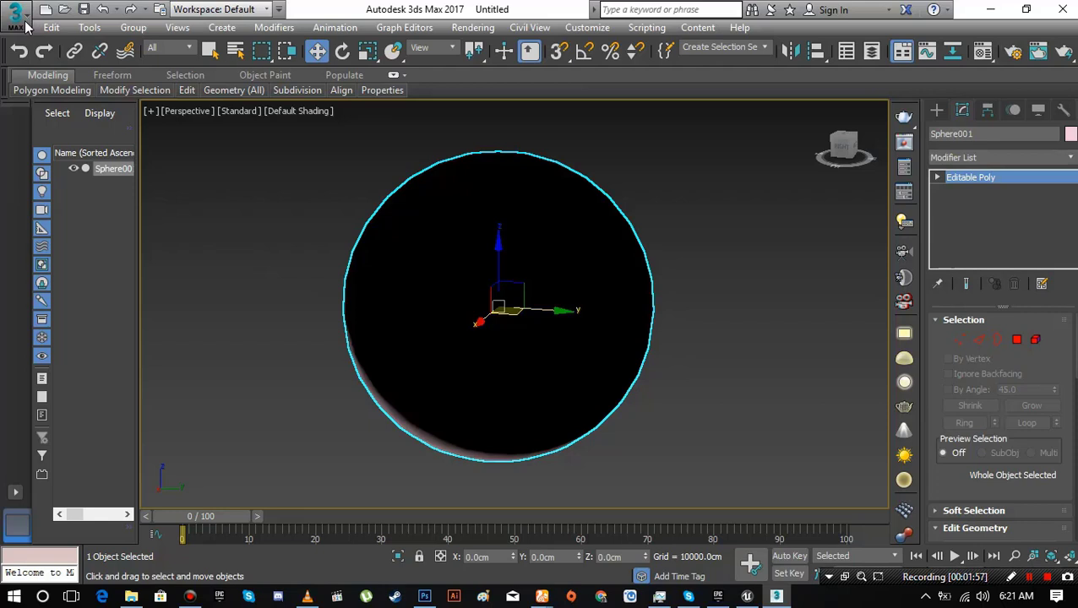
- Start an Export Selected of the sphere from the application menu
click(15, 15)
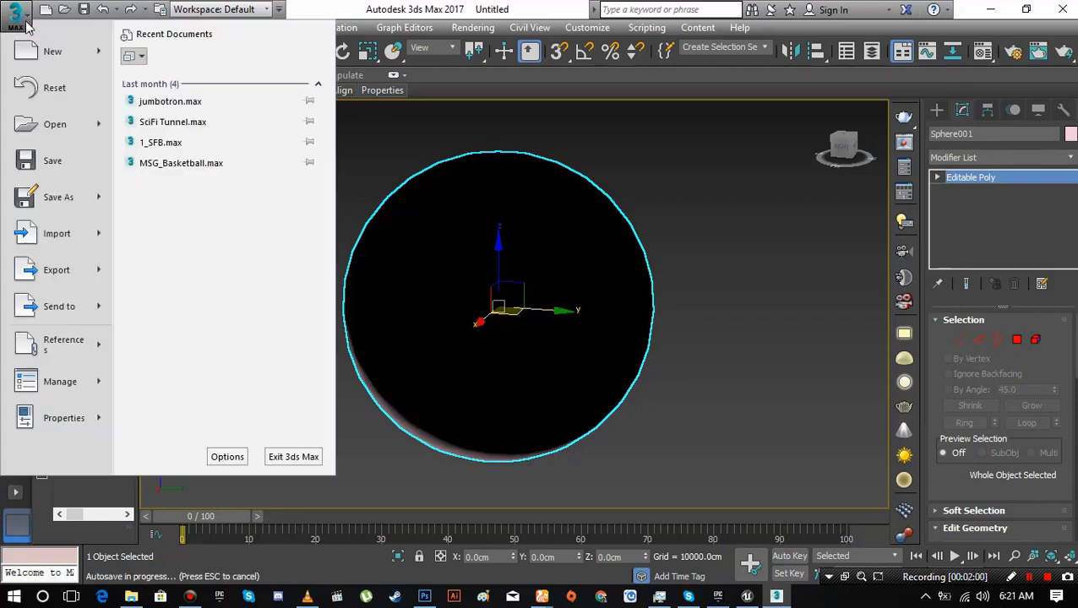
mouse_move(57, 270)
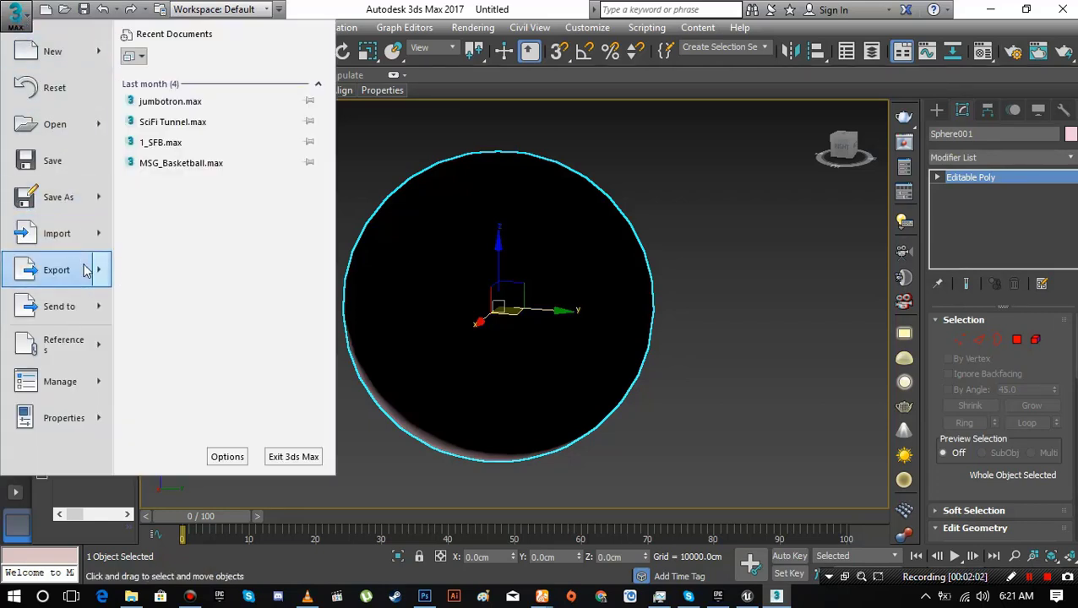
click(56, 269)
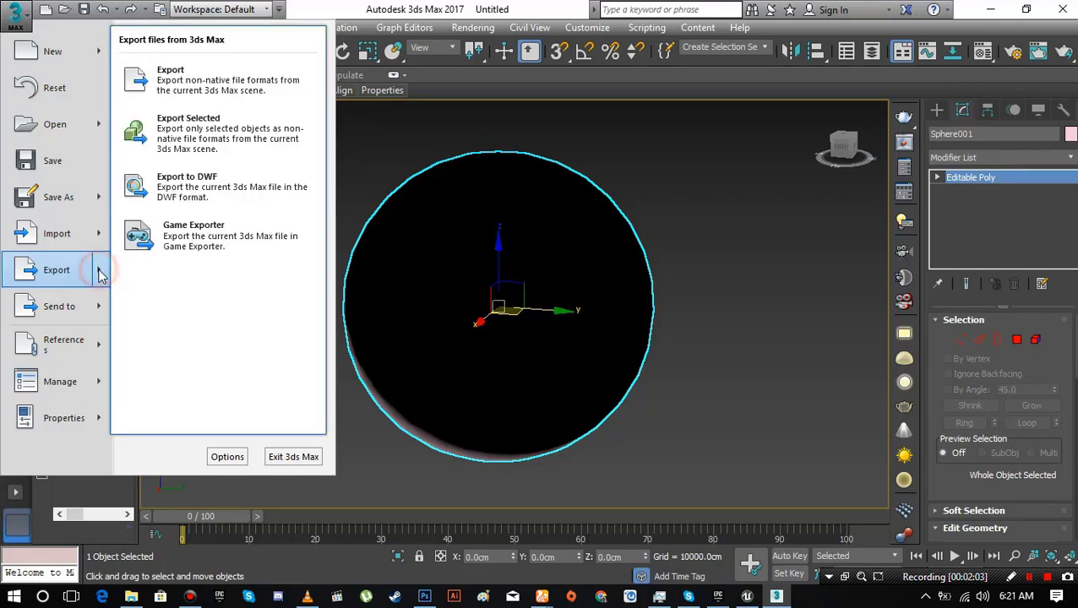
mouse_move(236, 133)
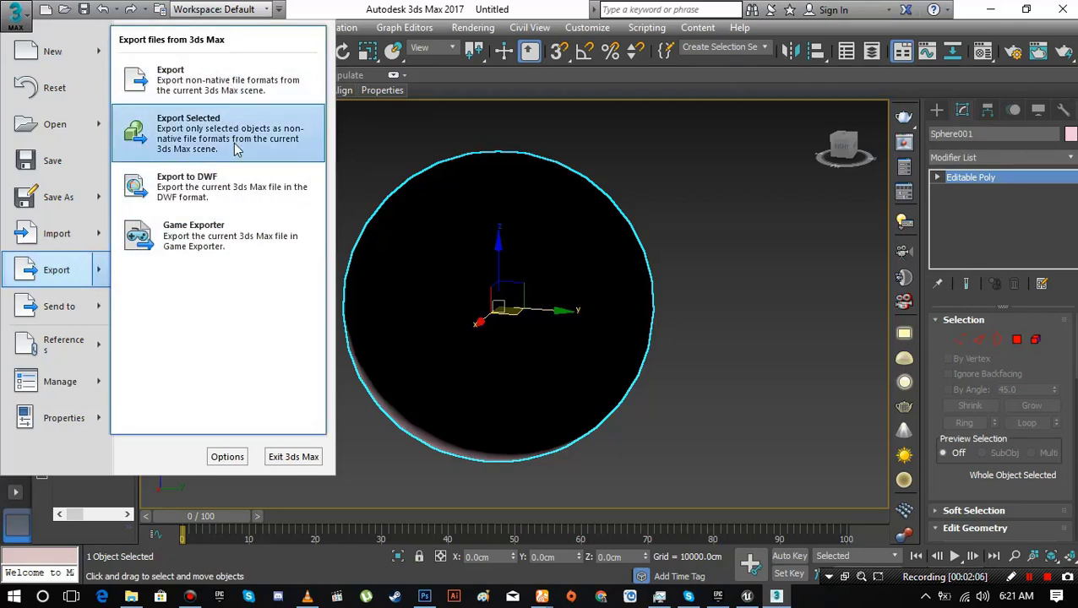
click(565, 219)
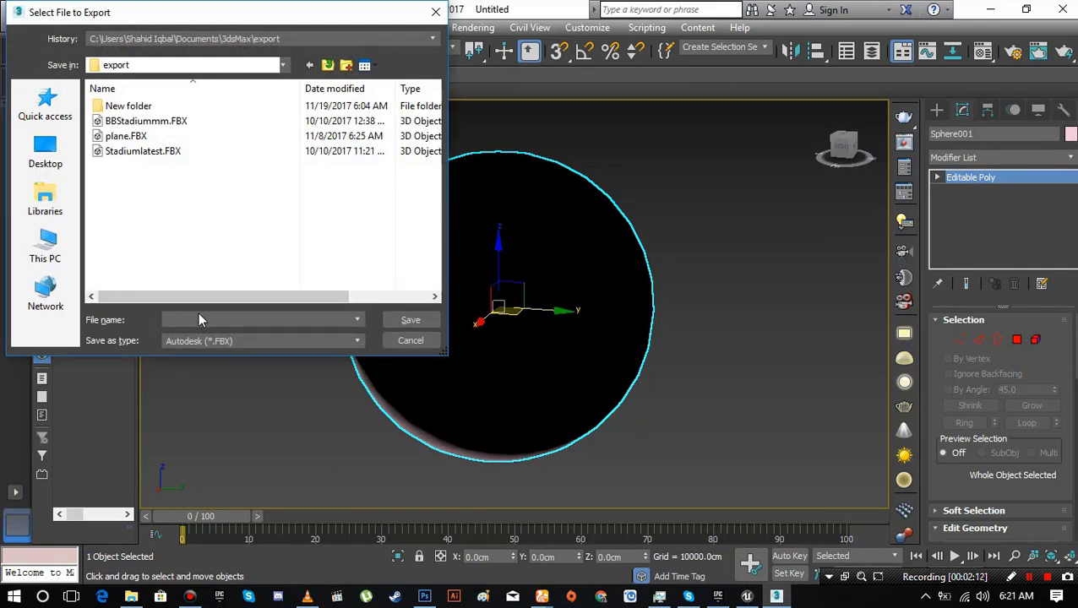
- Name the export file Sky_Sphere_UE4 in the export folder
text(Sky_)
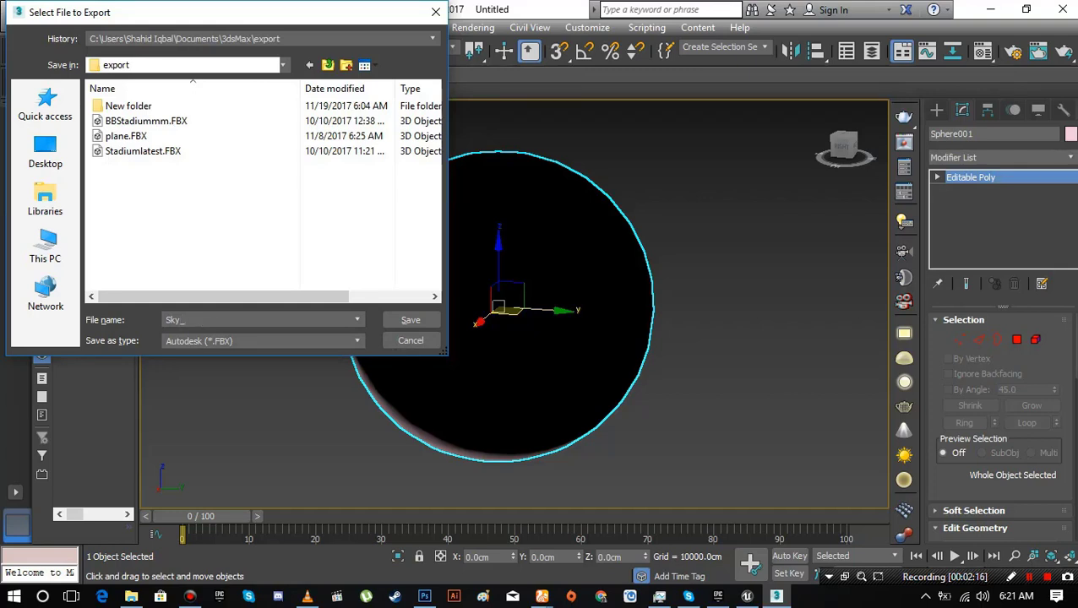
text(Sphere)
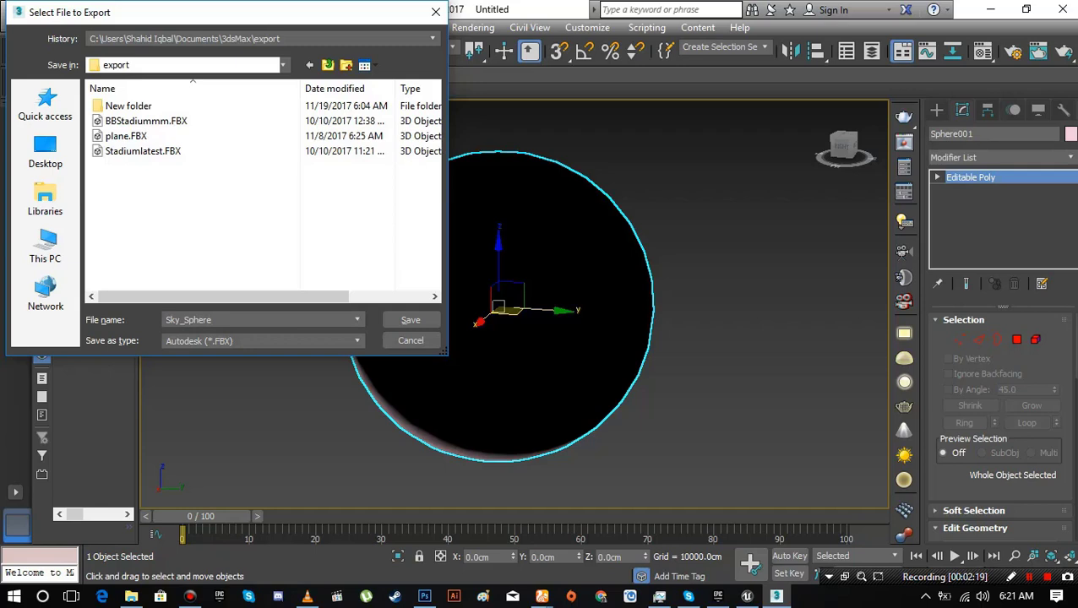
text(_u)
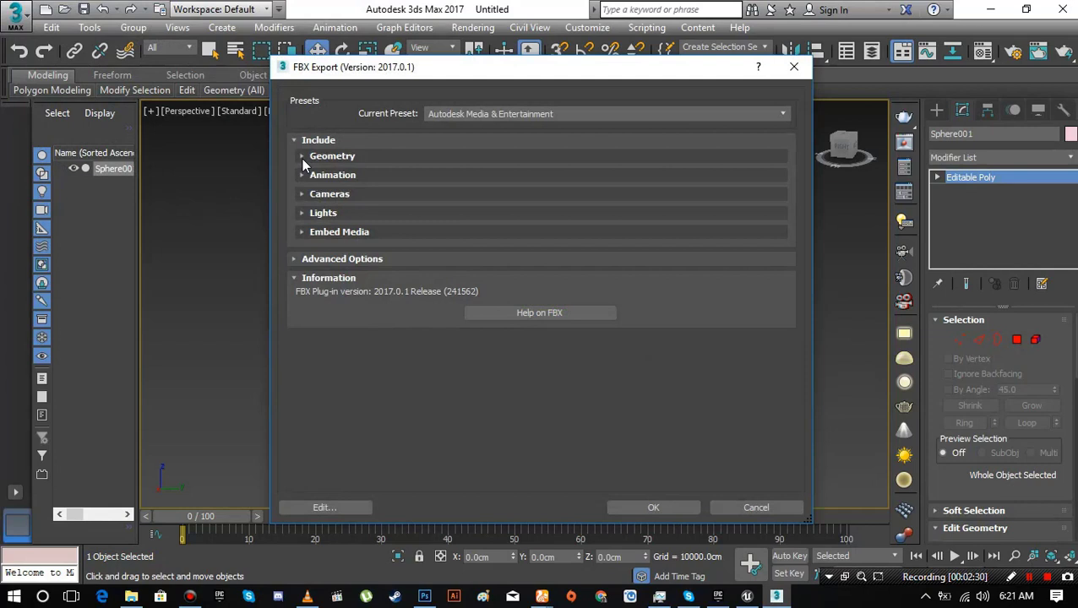
- Enable Smoothing Groups under Geometry and confirm the FBX export
click(301, 155)
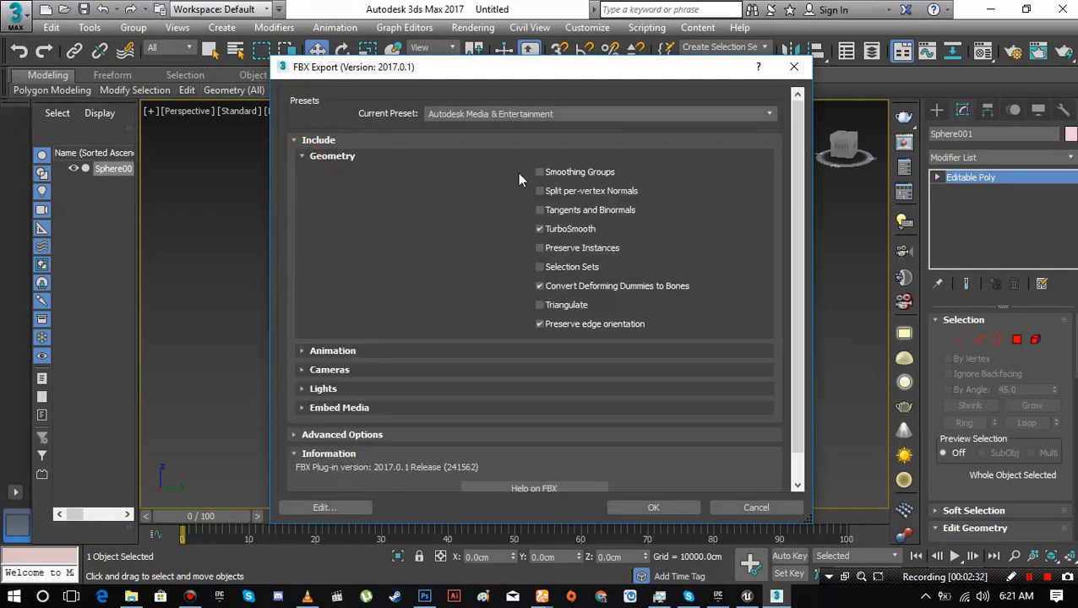
click(539, 172)
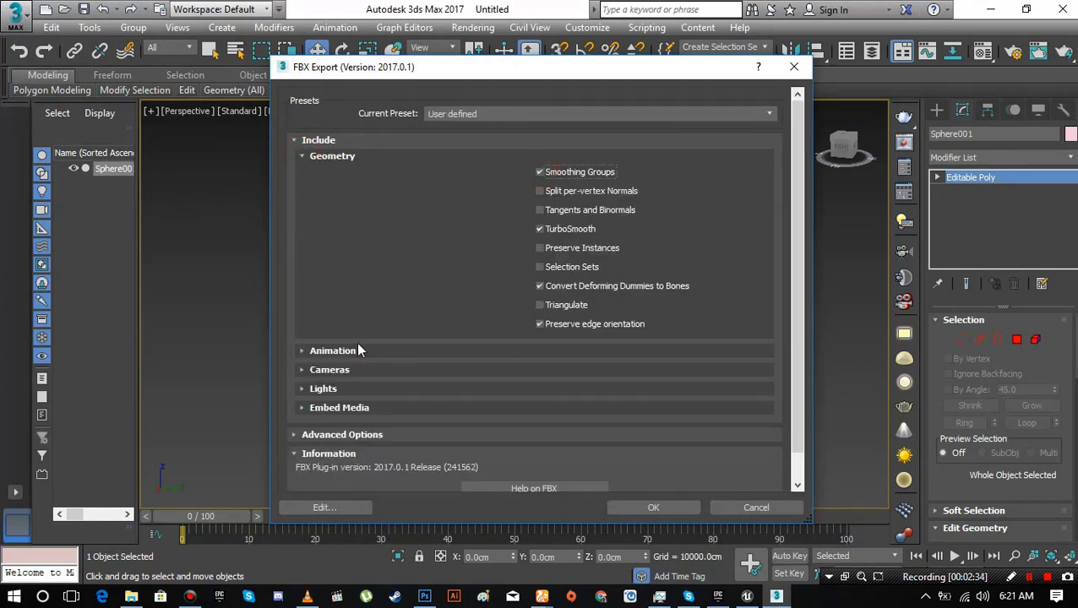
mouse_move(649, 507)
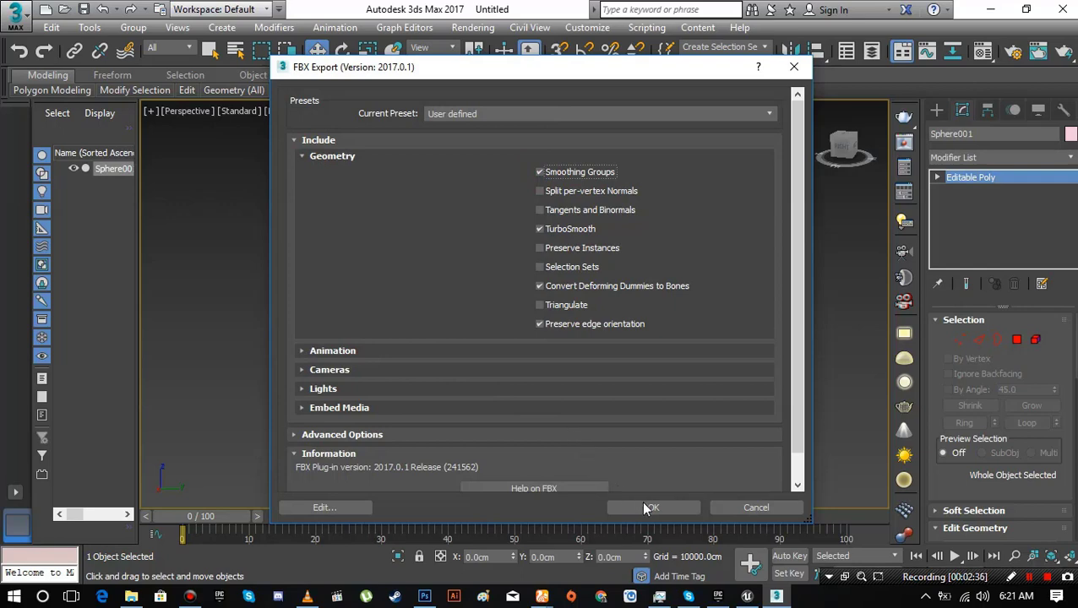
click(651, 507)
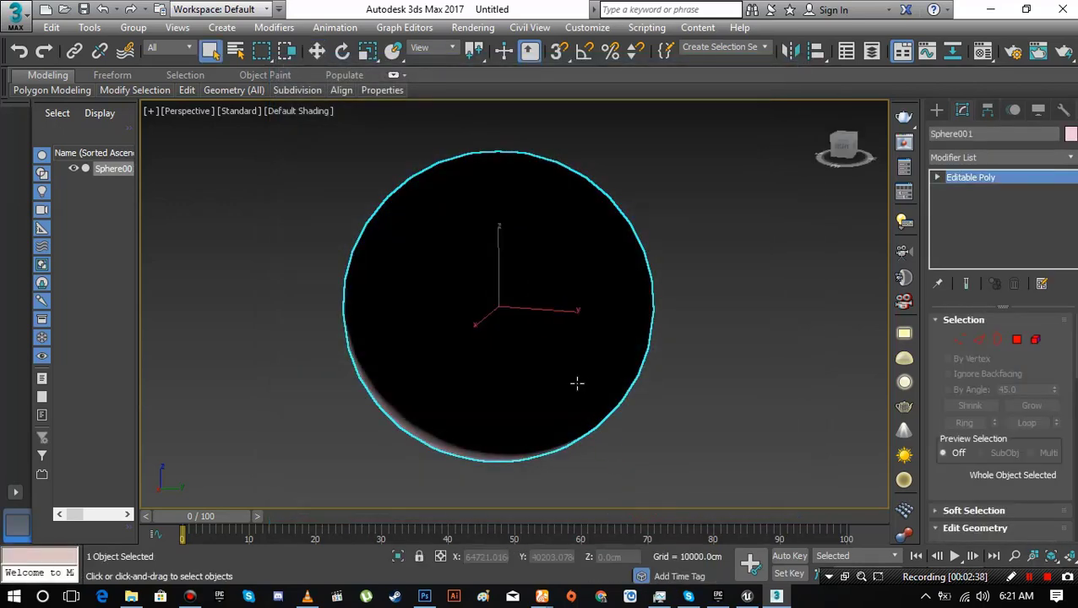
mouse_move(719, 324)
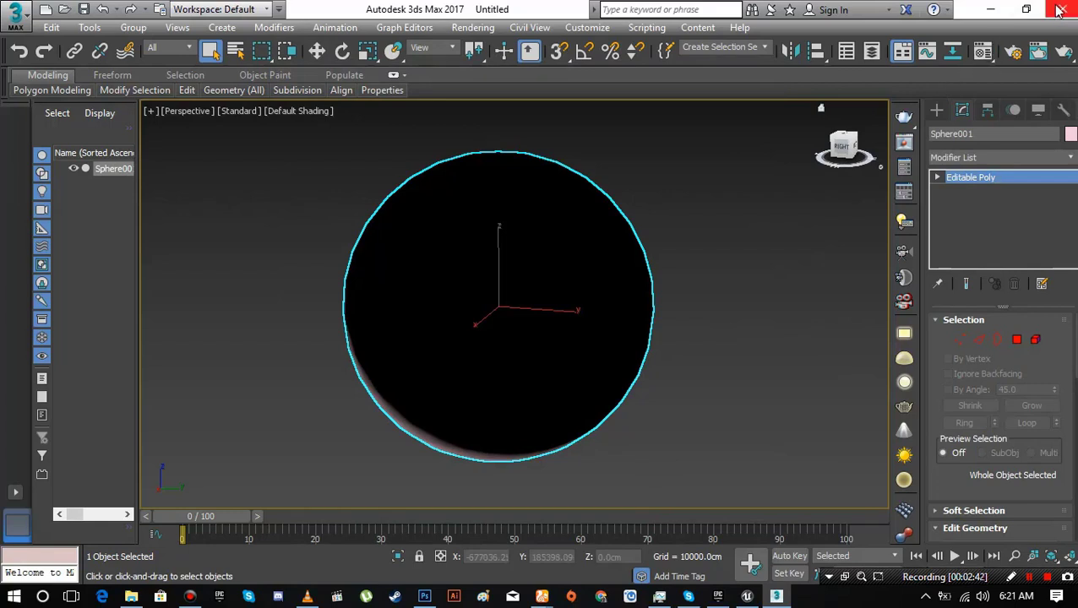
- Close 3ds Max without saving the scene
click(1061, 9)
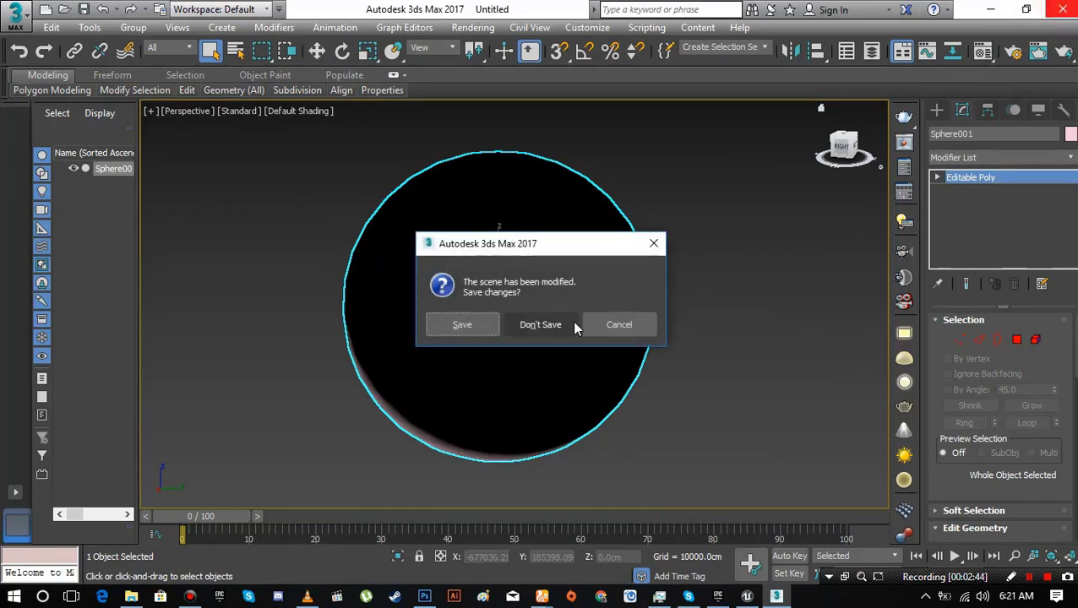
click(539, 324)
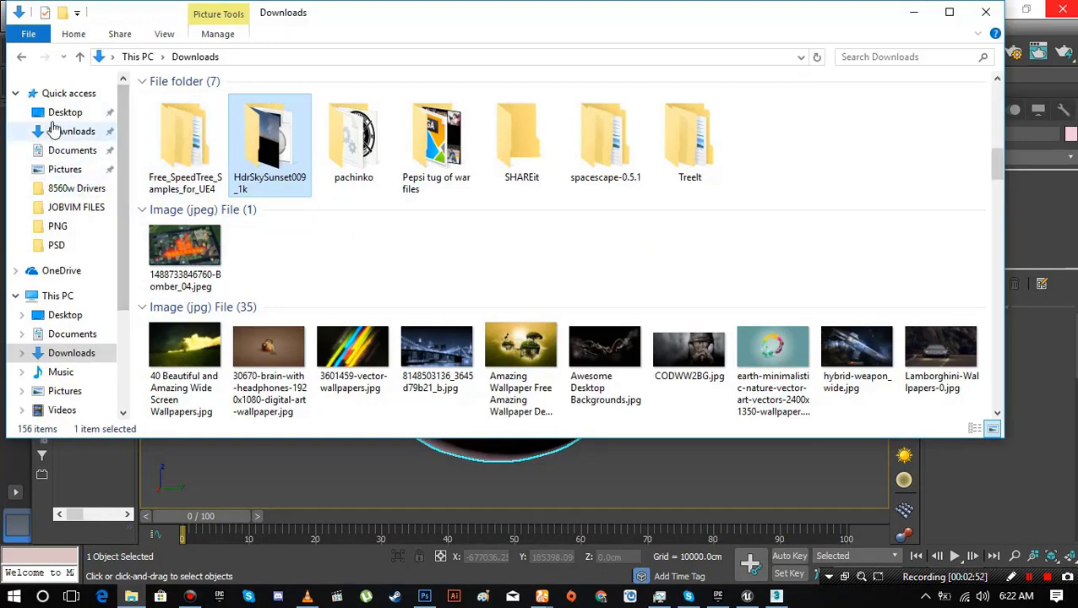
- Browse to Documents > 3dsMax > export to find Sky_Sphere_UE4.FBX
click(72, 149)
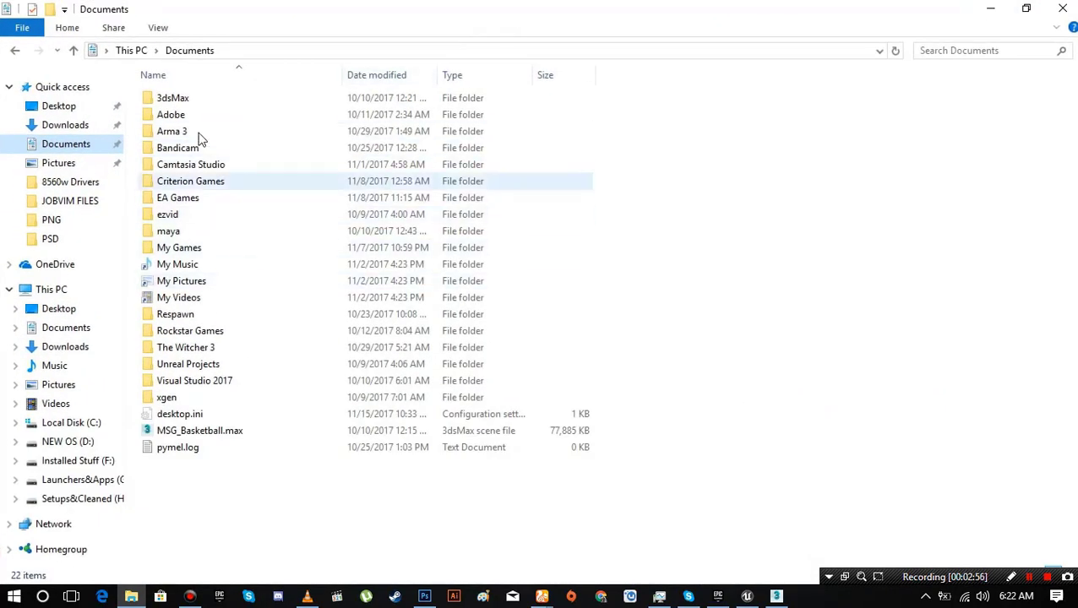
double_click(173, 97)
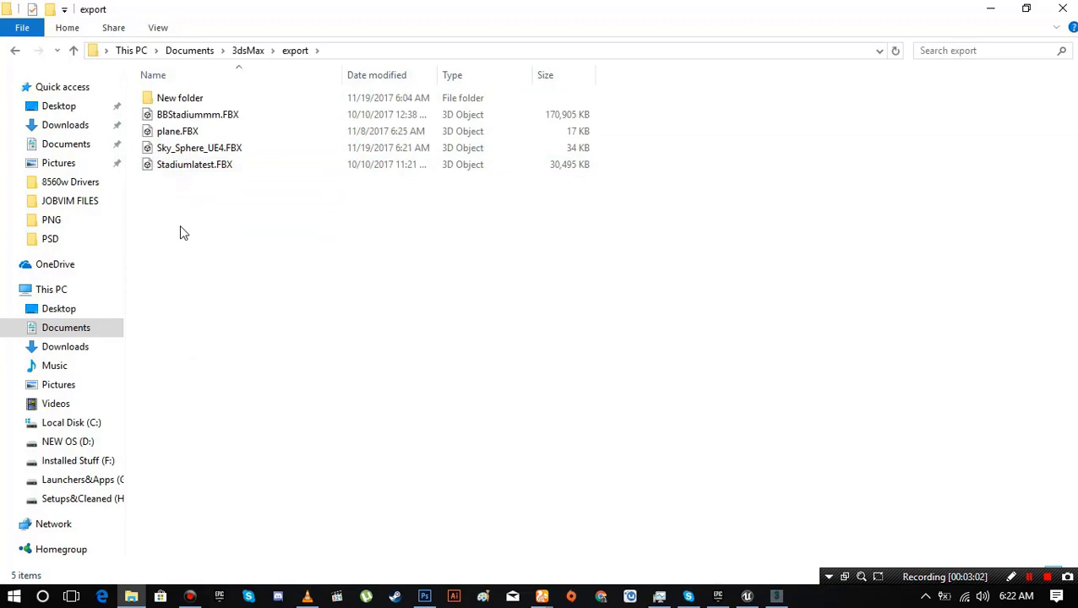
click(199, 148)
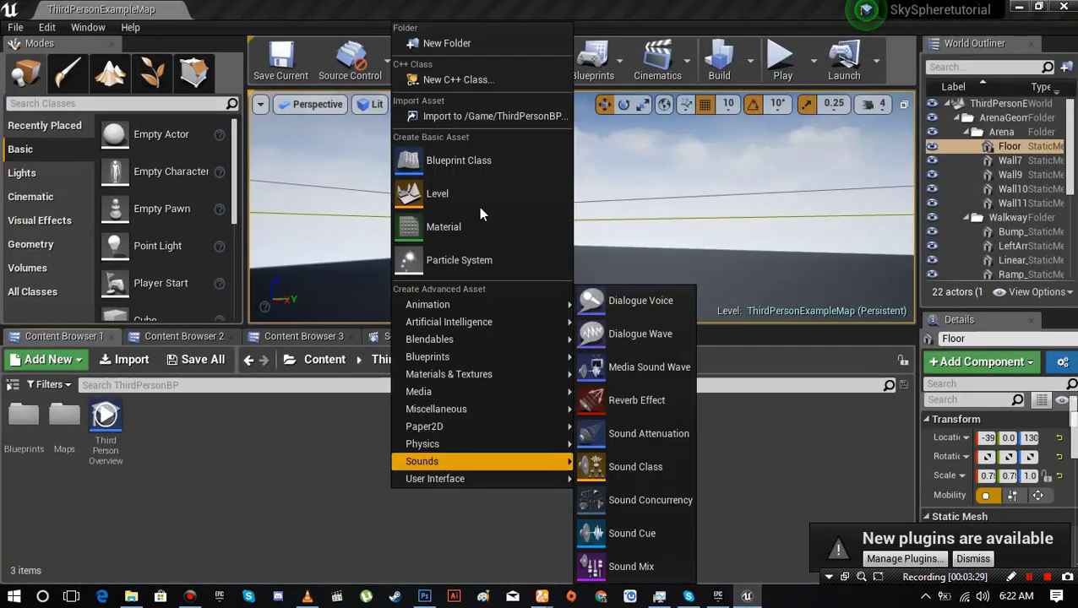
- Add a new folder in the Content Browser under ThirdPersonBP
click(447, 43)
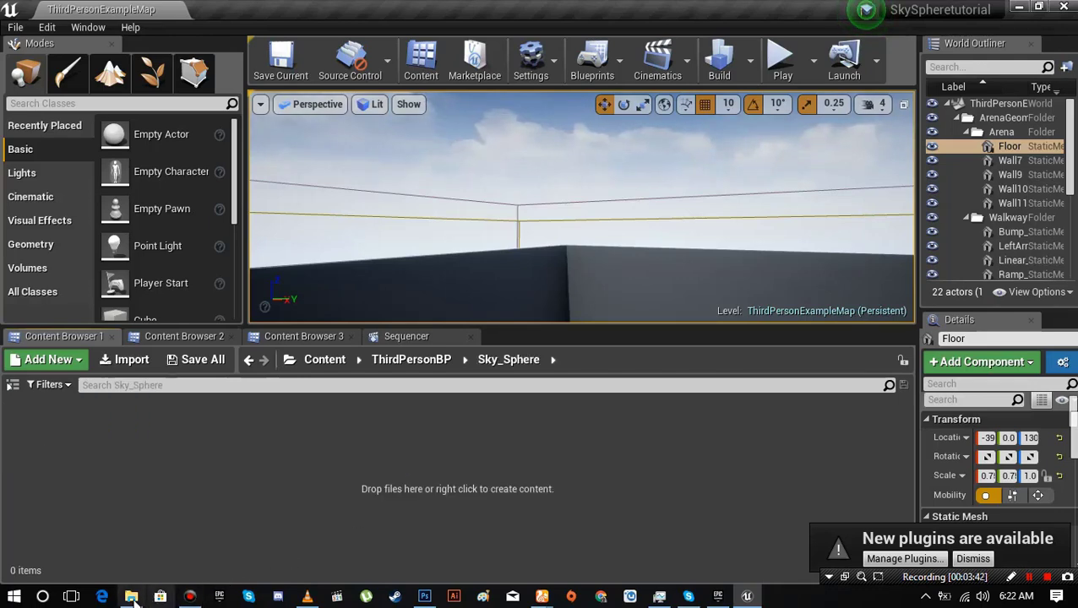
- Bring File Explorer back to fetch the Sky_Sphere_UE4.FBX for import
click(131, 596)
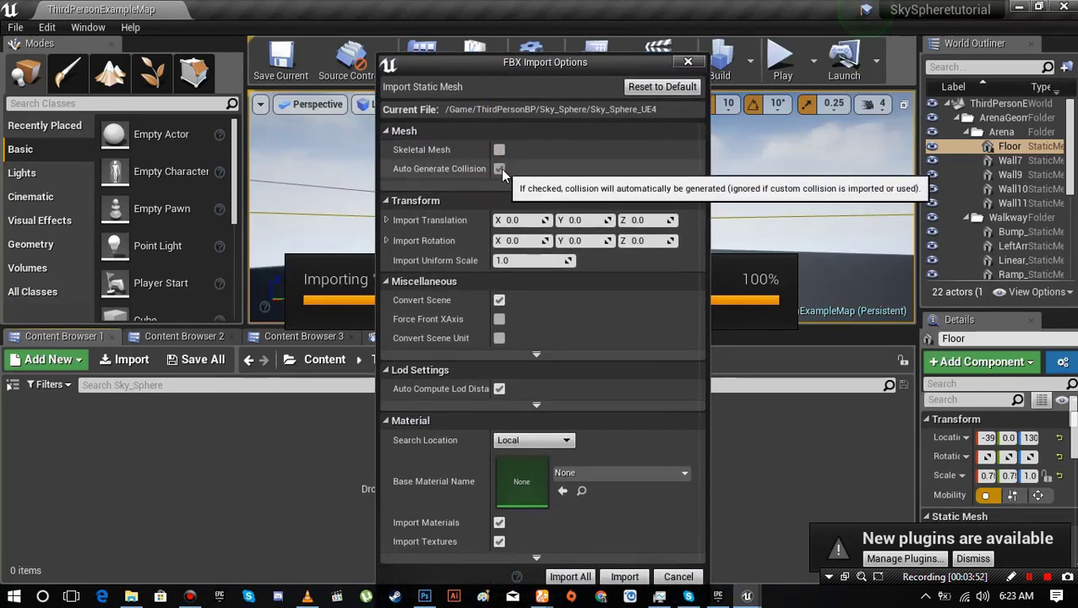
mouse_move(539, 315)
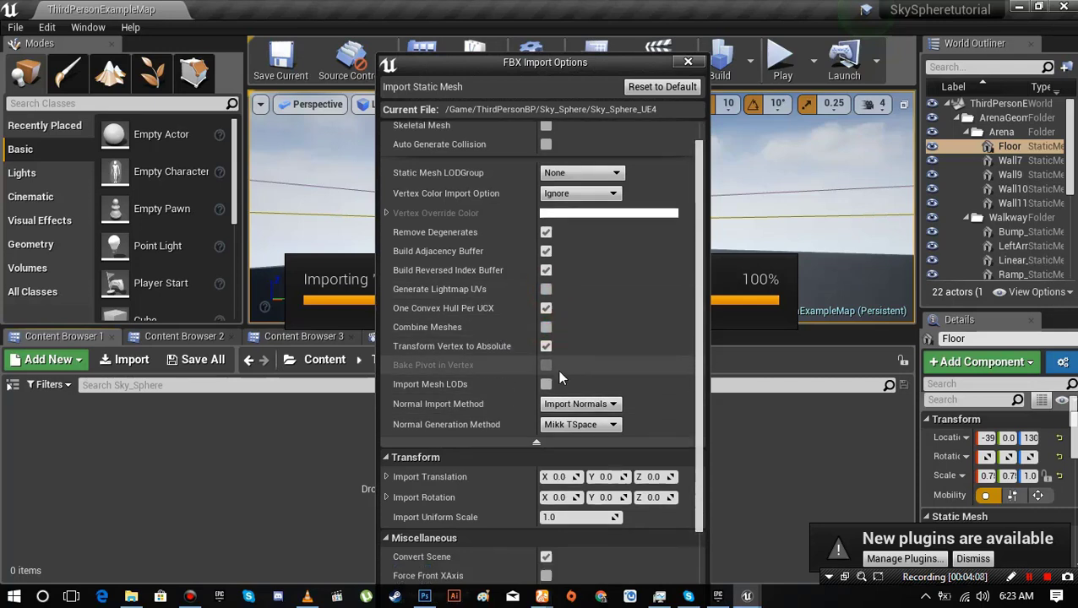
- Switch off Auto Generate Collision and Import Materials in the FBX Import Options
scroll(down, 3)
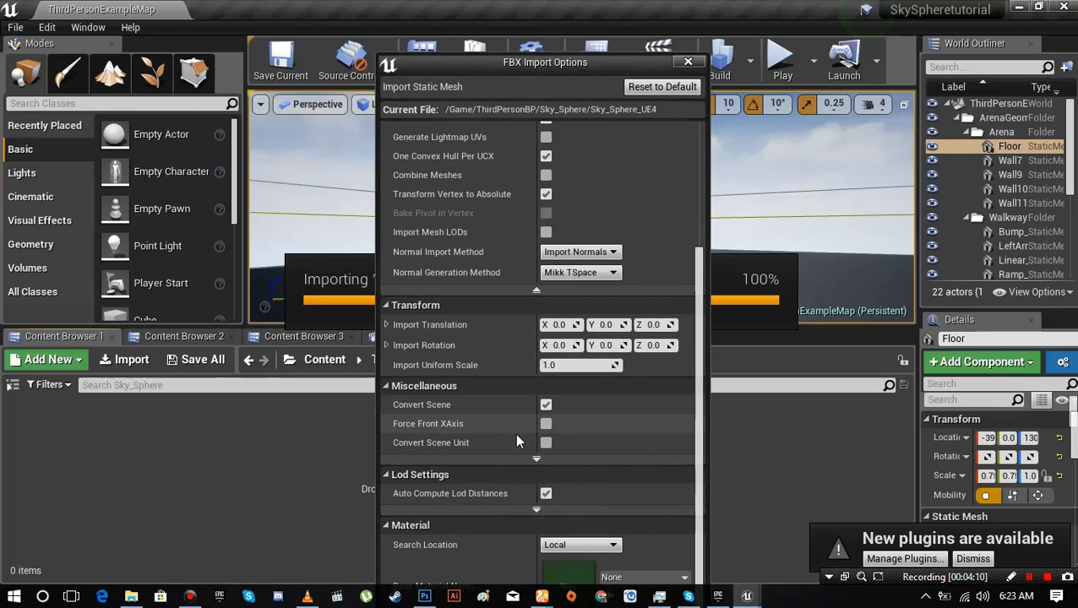
scroll(down, 3)
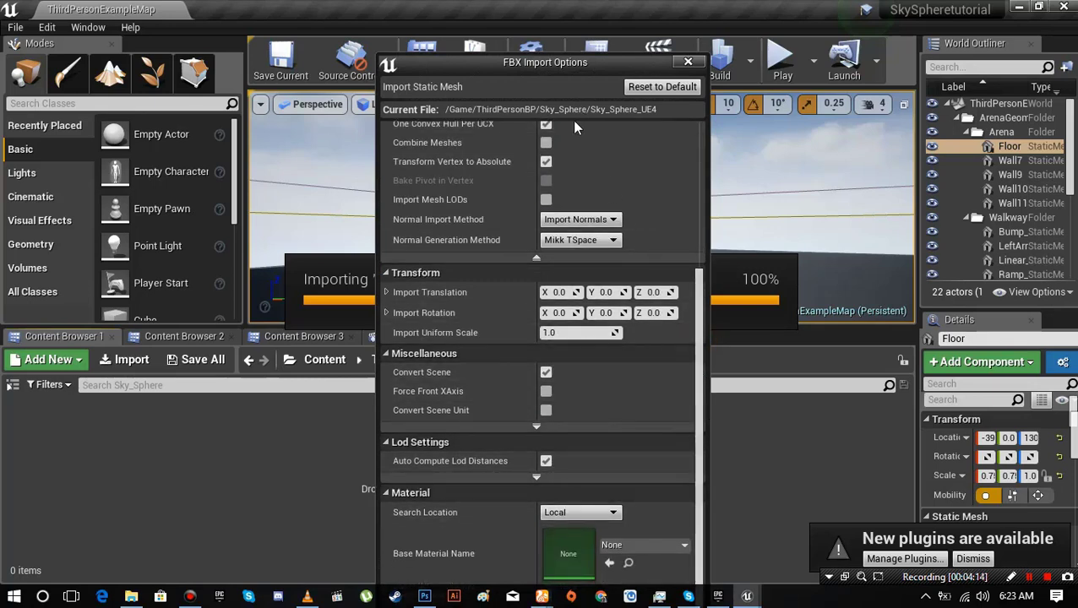
drag(545, 62, 537, 34)
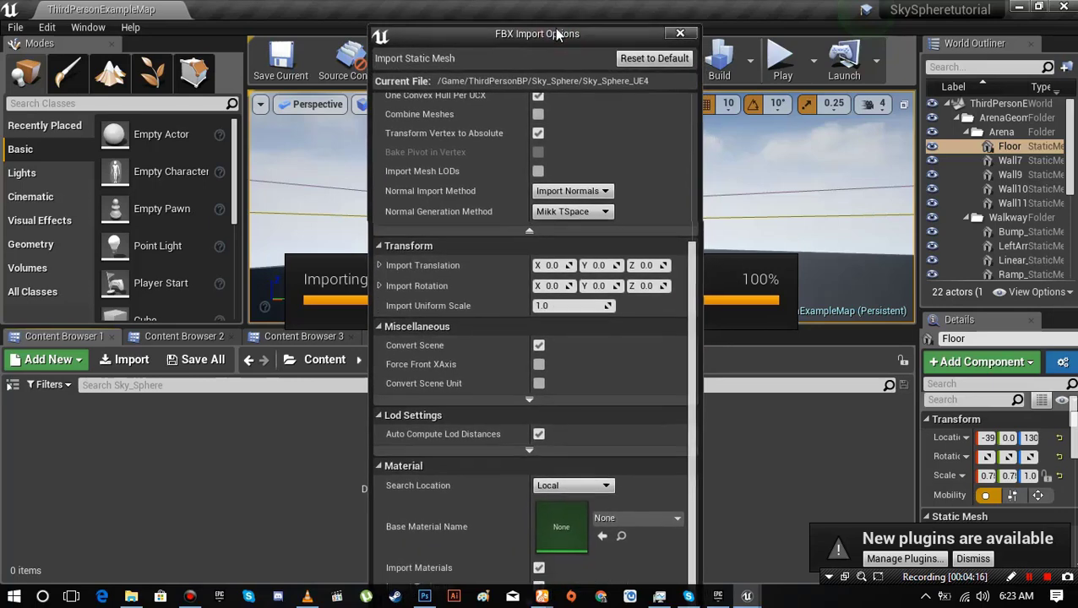
scroll(up, 3)
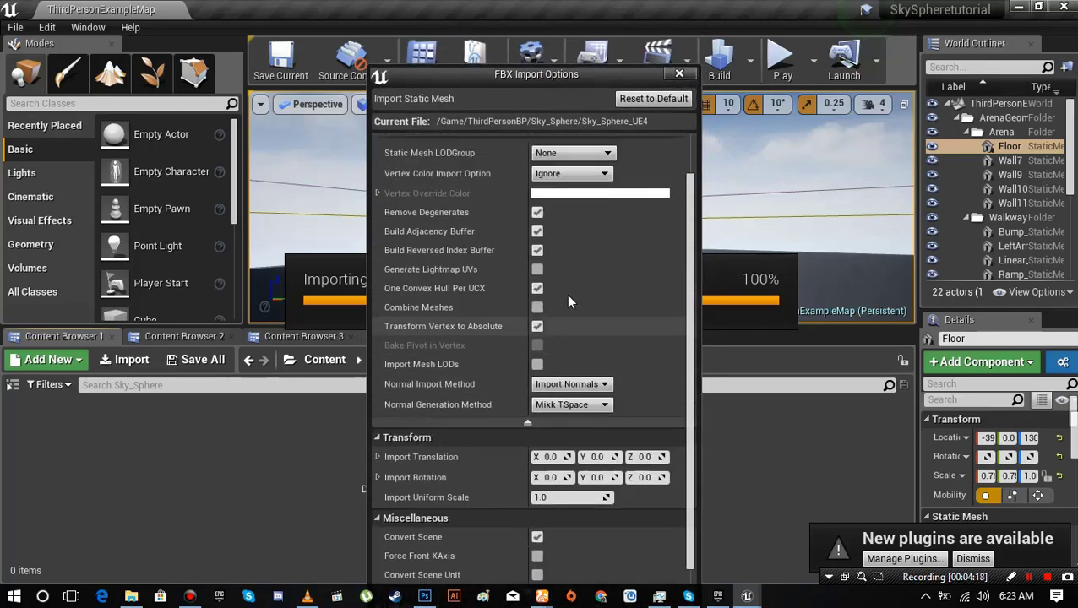
scroll(up, 3)
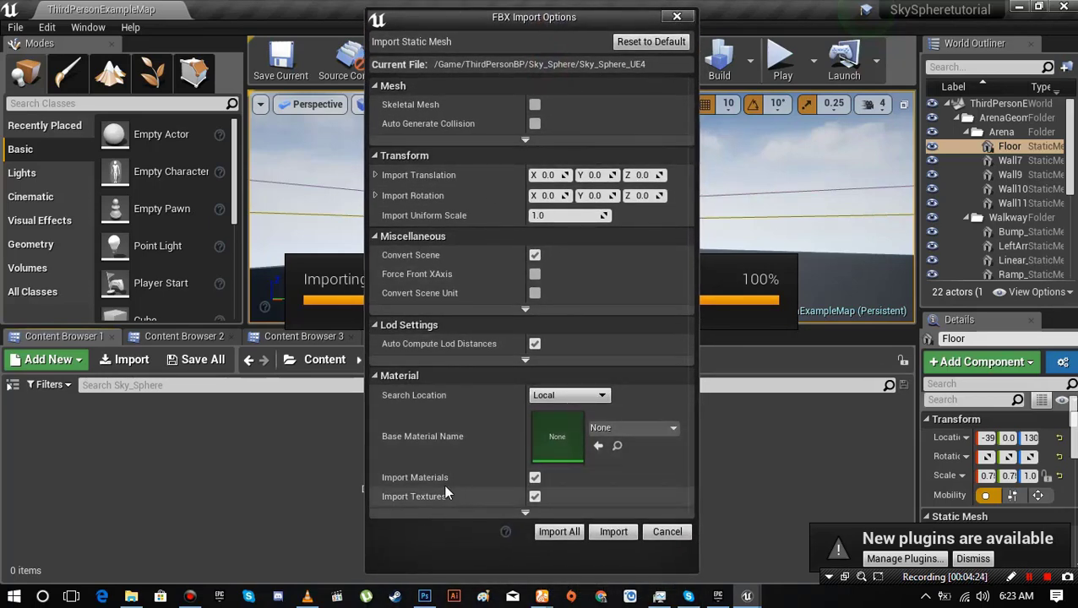
click(535, 477)
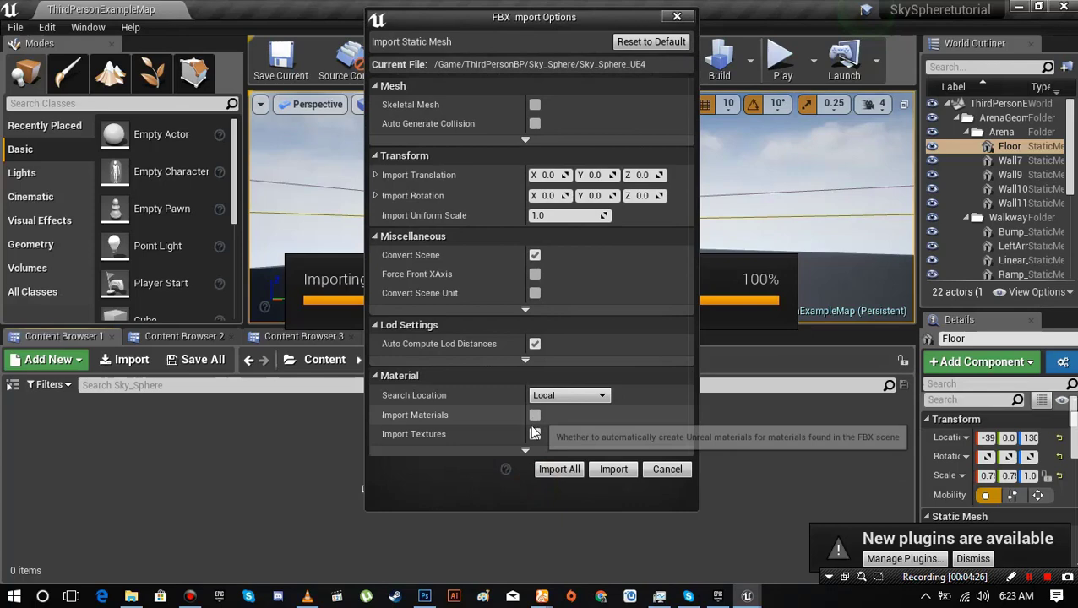
mouse_move(591, 452)
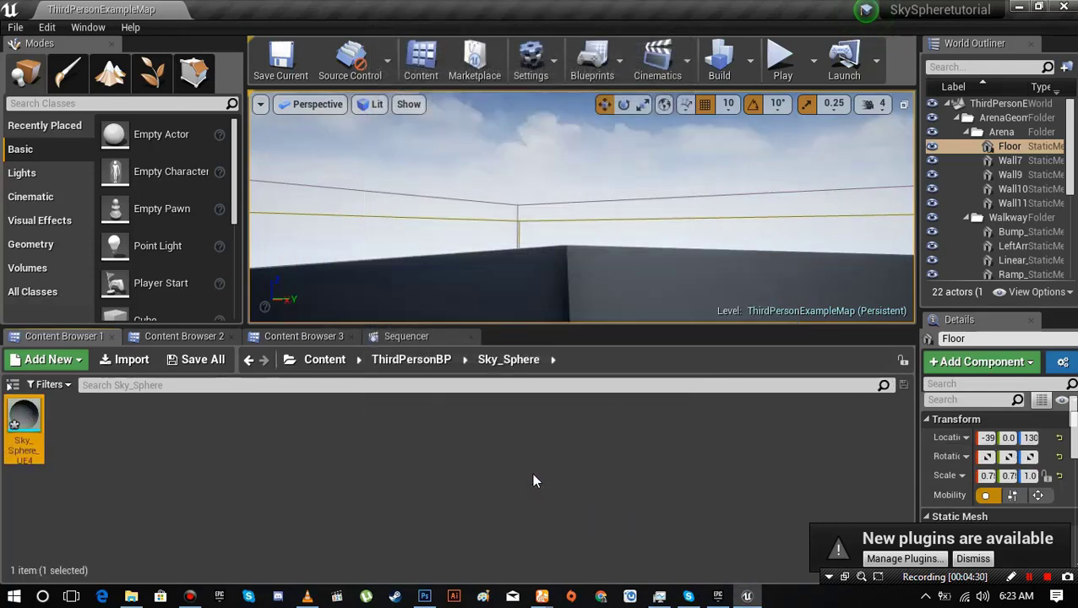
mouse_move(24, 422)
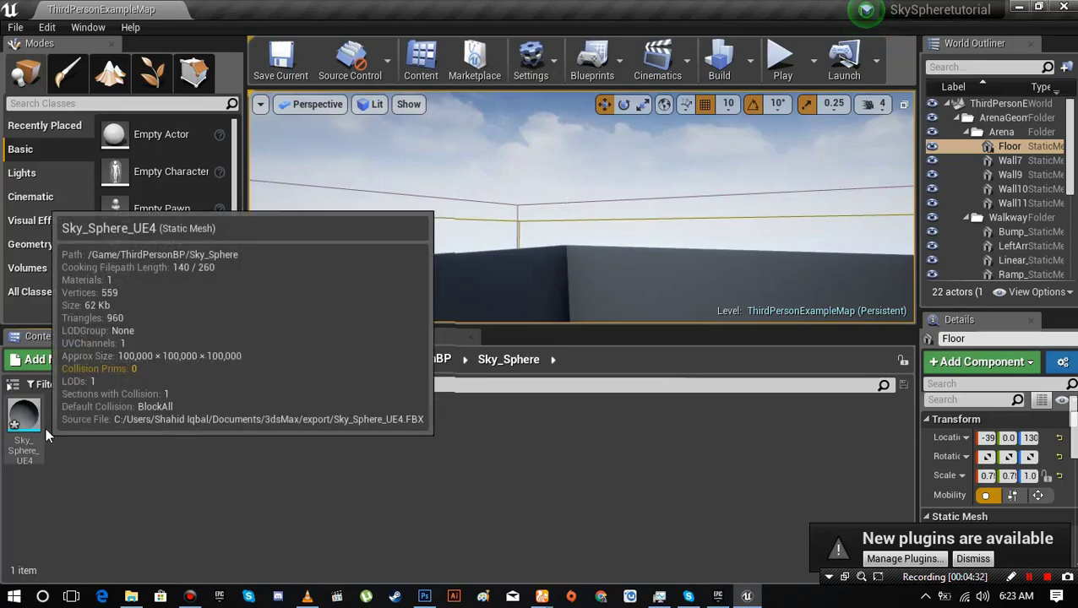
mouse_move(203, 359)
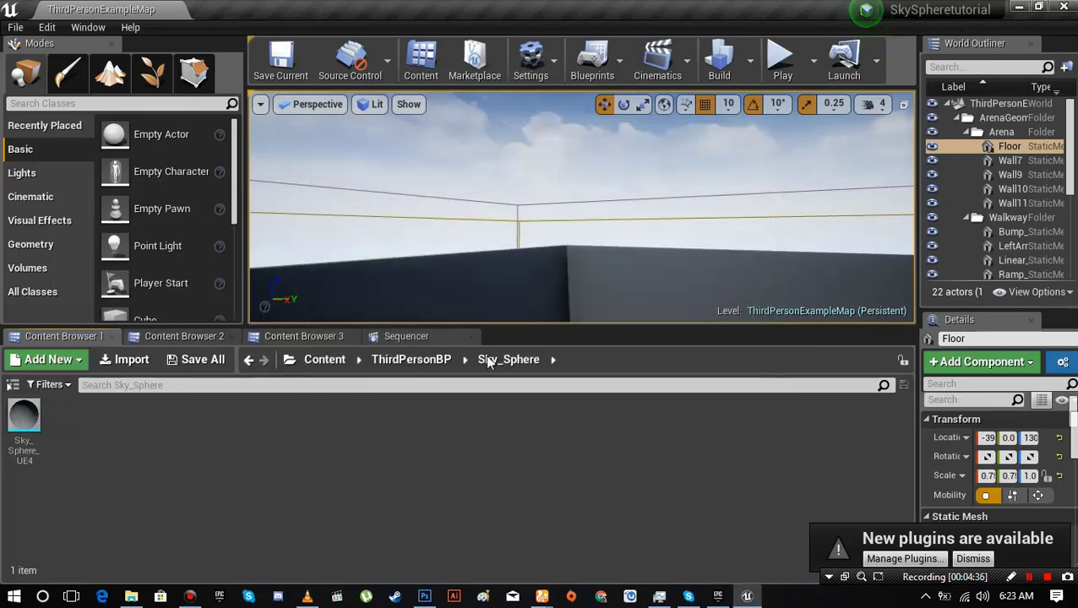
- Drop the Sky_Sphere_UE4 static mesh into the viewport so it encloses the arena
drag(507, 330, 507, 403)
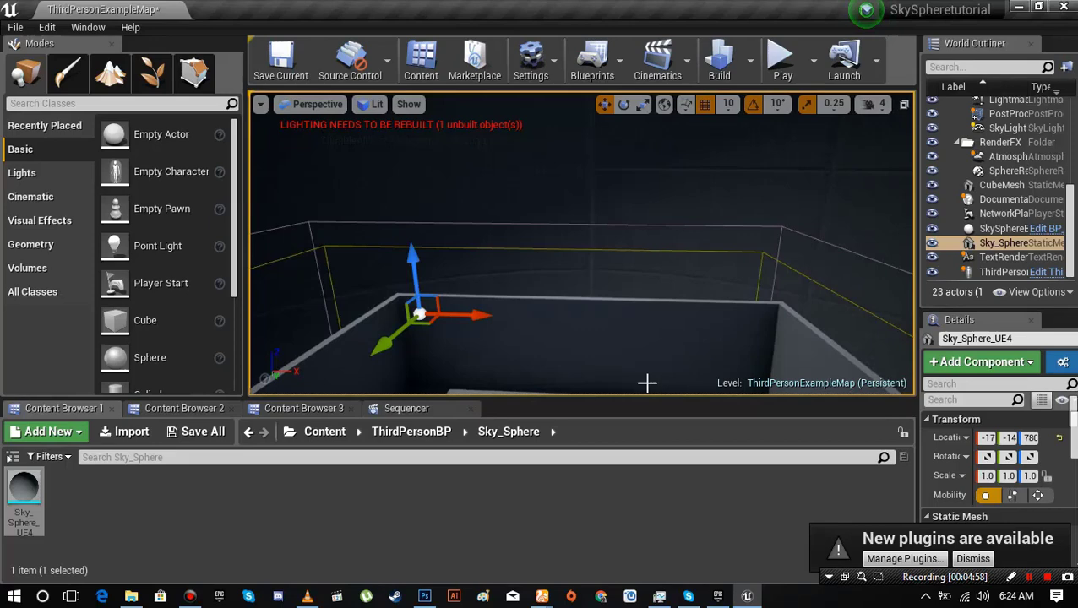
click(782, 59)
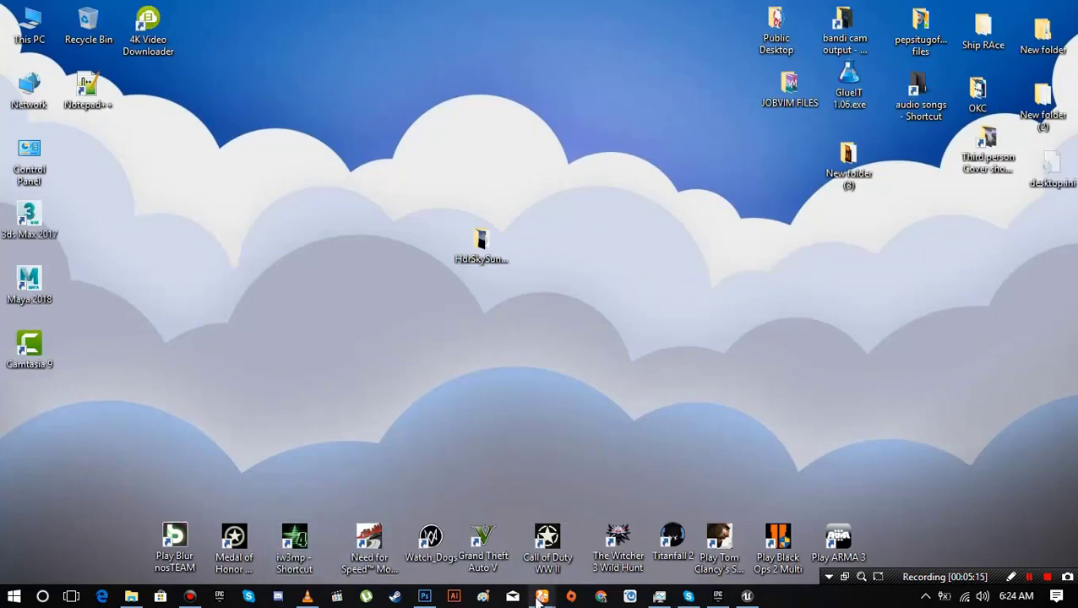
mouse_move(541, 596)
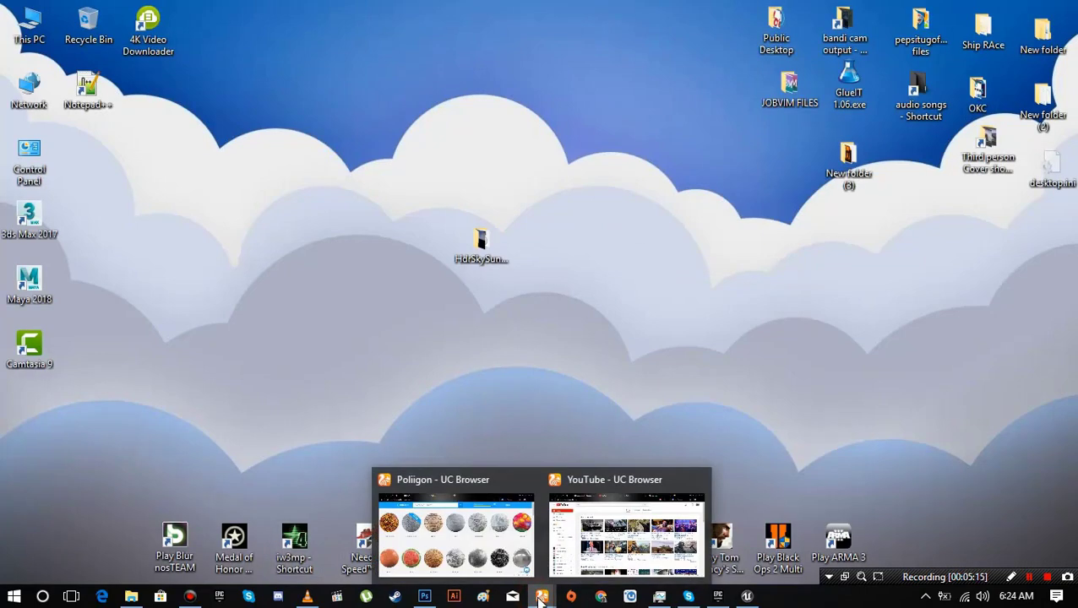
- Switch to the Poliigon window in UC Browser and scroll its texture categories
click(455, 532)
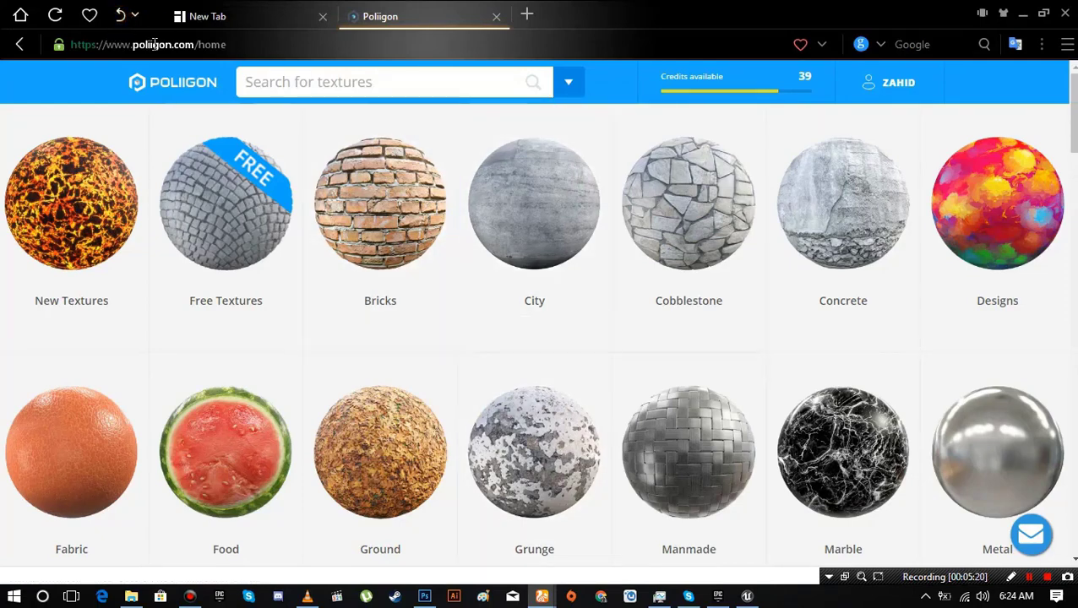
click(148, 44)
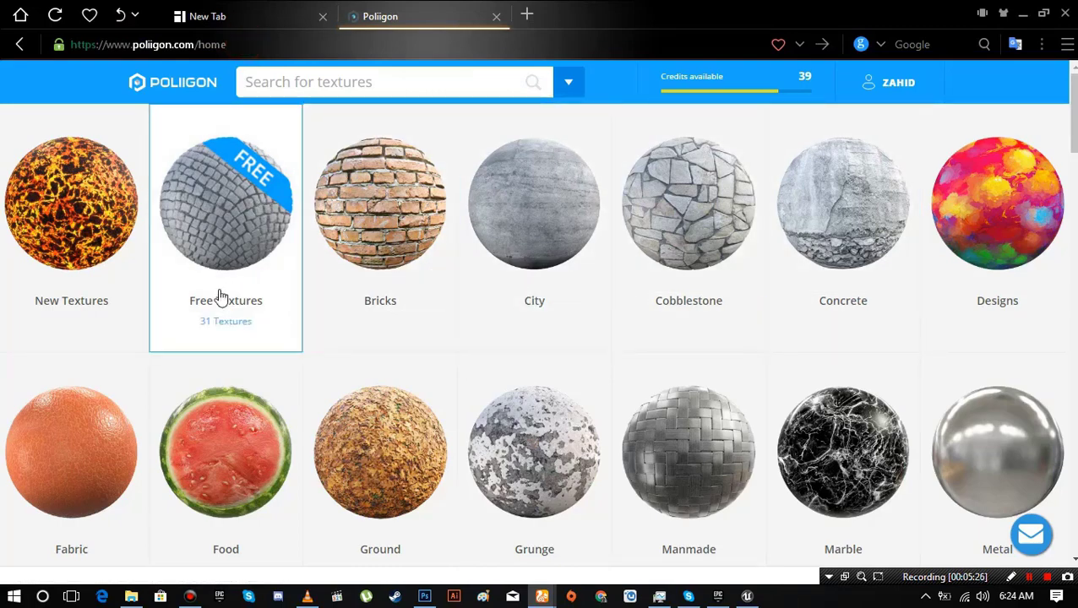
scroll(down, 3)
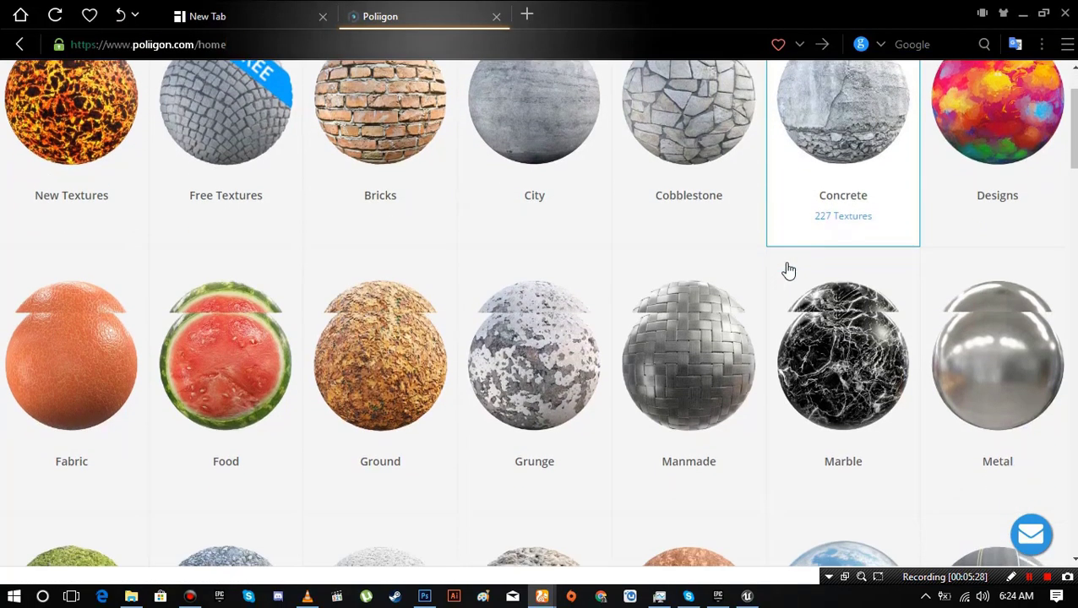
scroll(down, 3)
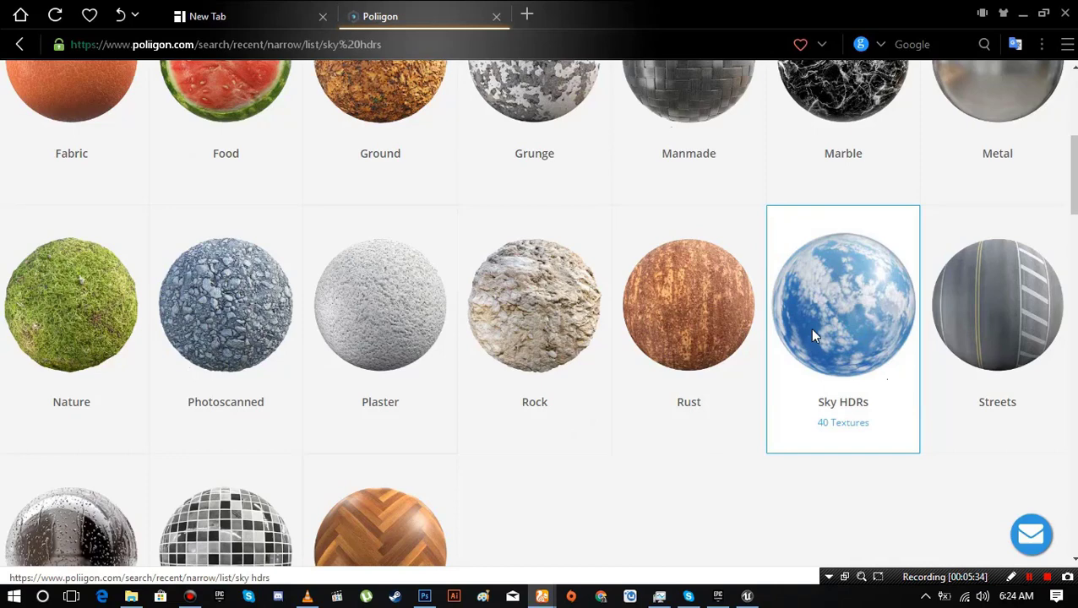
- Enter the Sky HDRs category and scroll through the sky panorama results
click(842, 304)
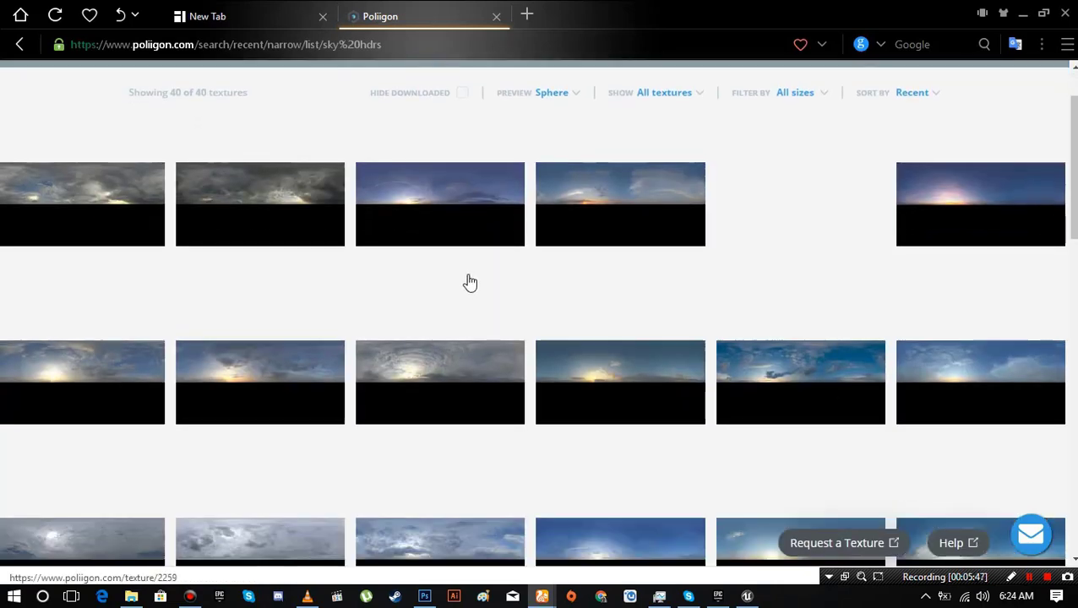
scroll(down, 3)
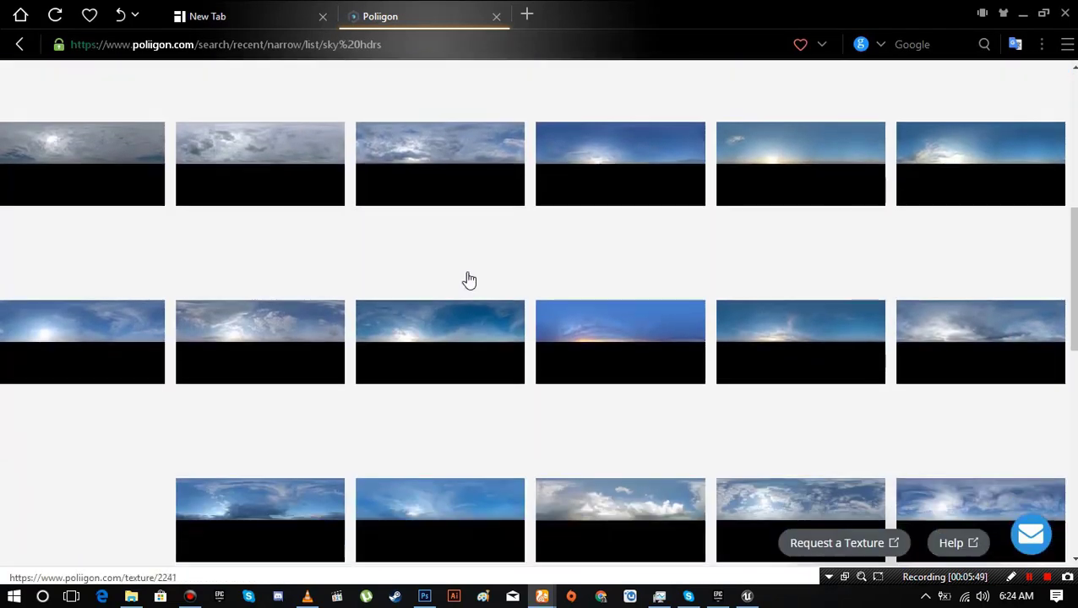
scroll(down, 3)
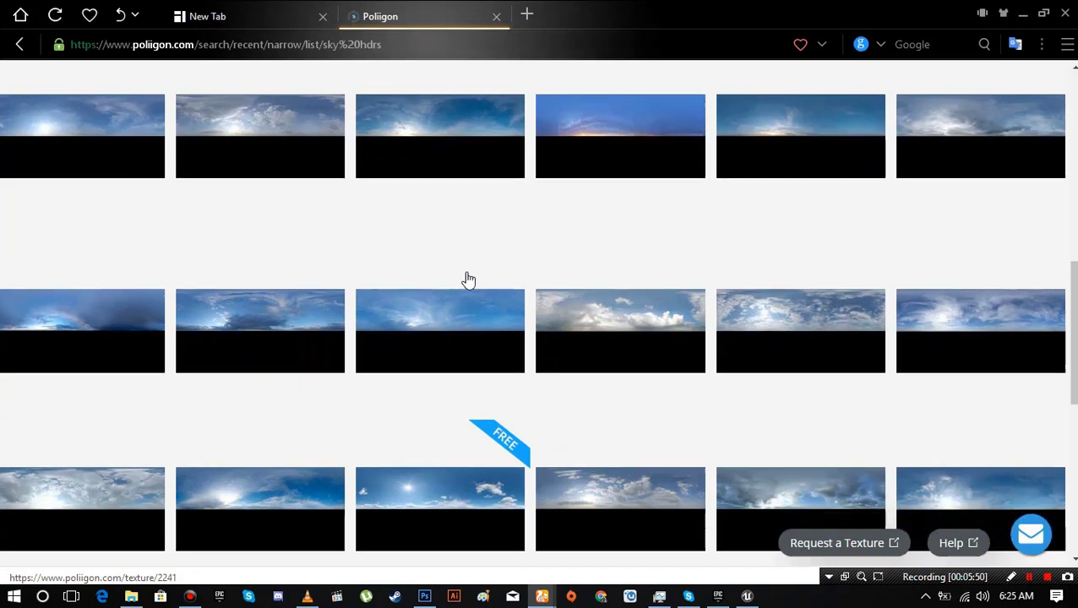
scroll(down, 3)
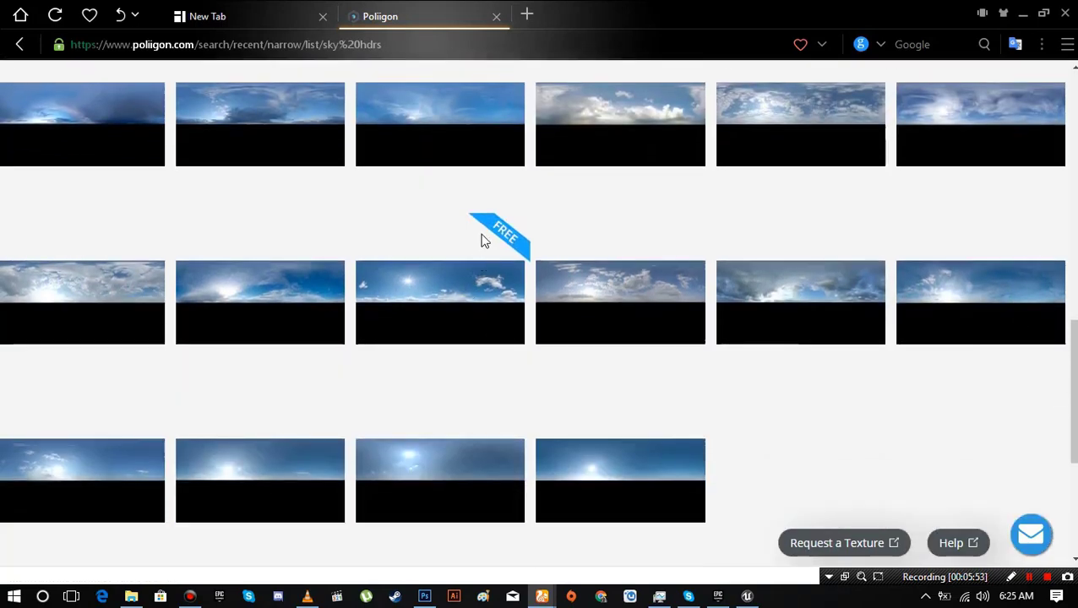
scroll(down, 3)
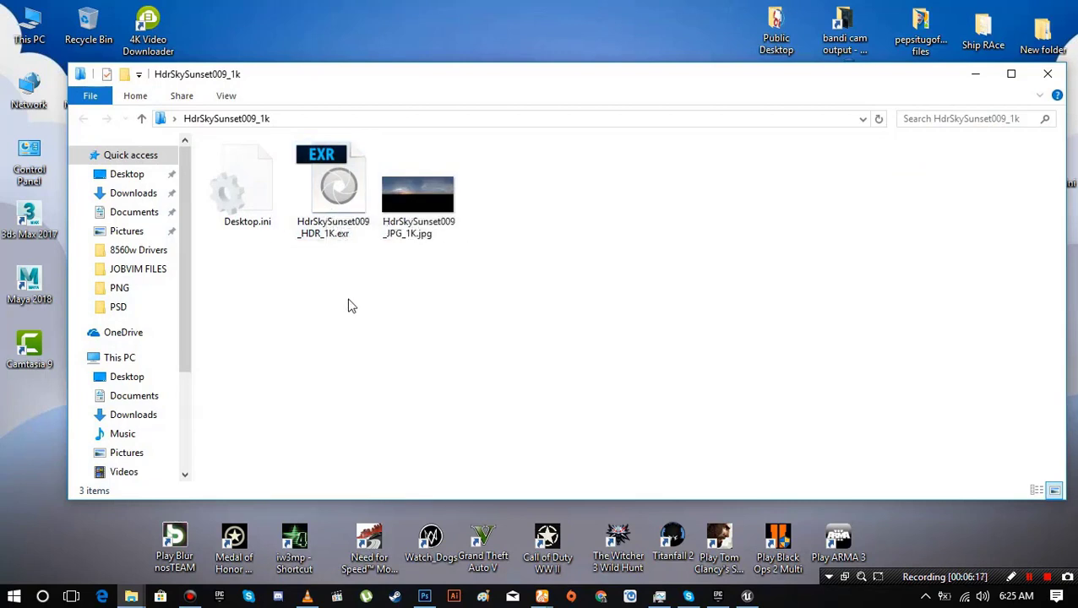
mouse_move(344, 245)
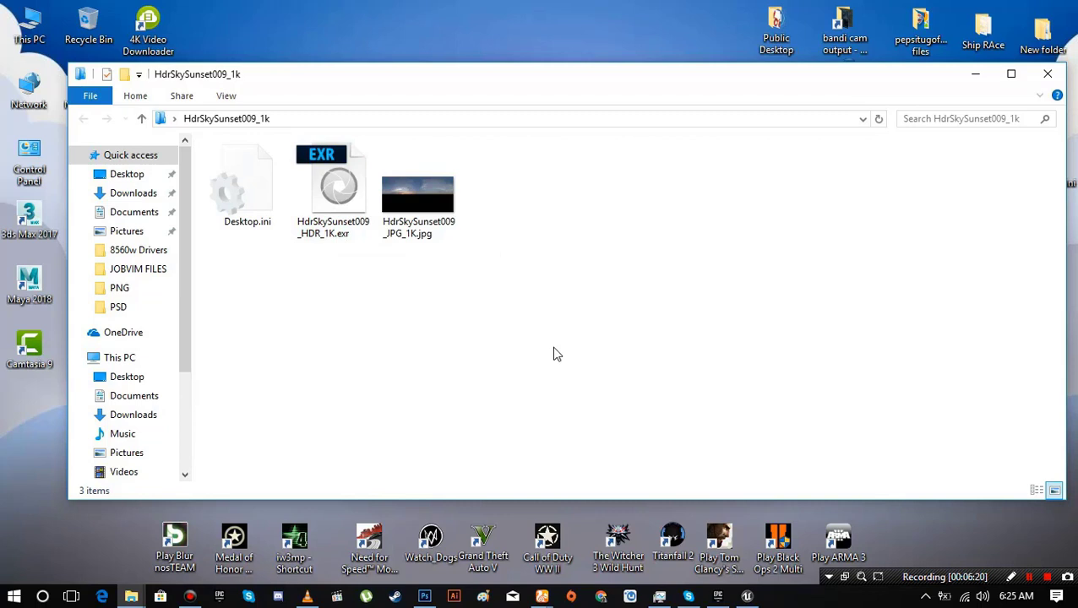
- Select HdrSkySunset009_HDR_1K.exr in the HdrSkySunset009_1k download folder
click(332, 186)
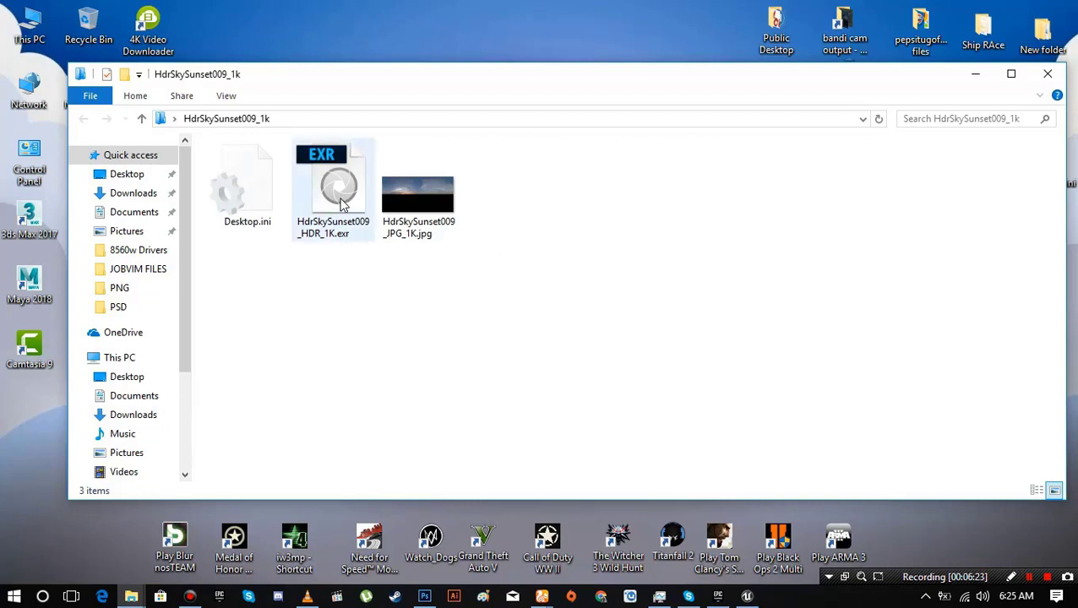
mouse_move(343, 248)
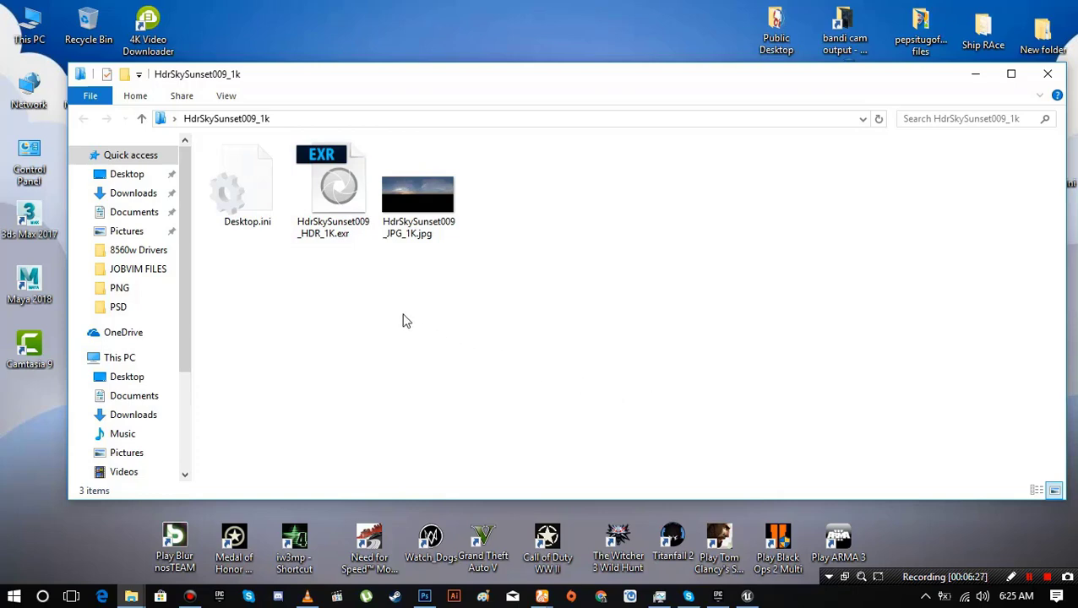
mouse_move(338, 185)
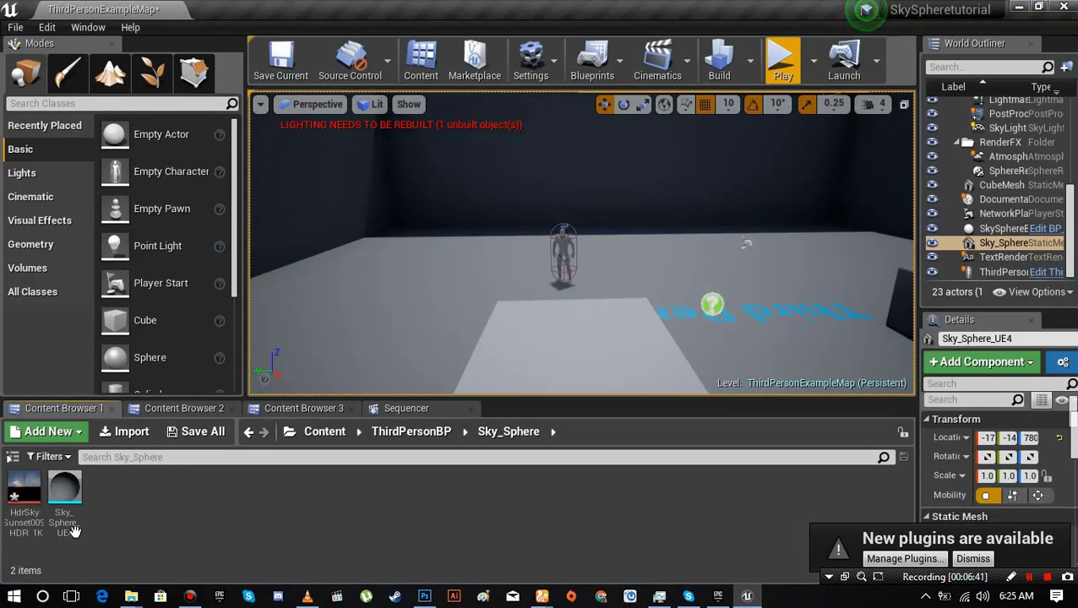
- Save the level together with the newly imported HdrSkySunset009 texture
click(202, 431)
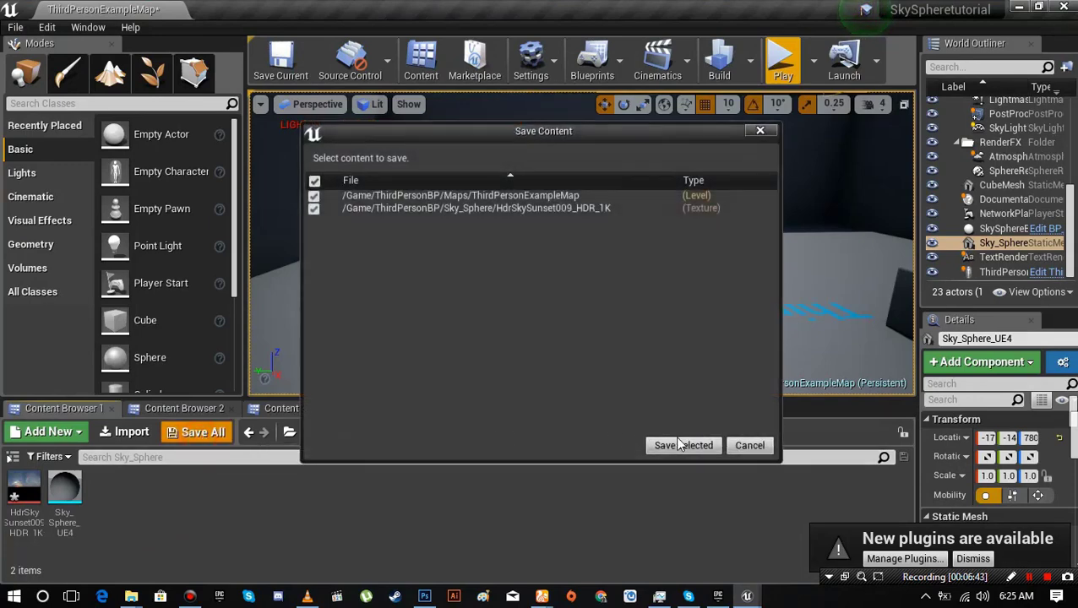
click(683, 445)
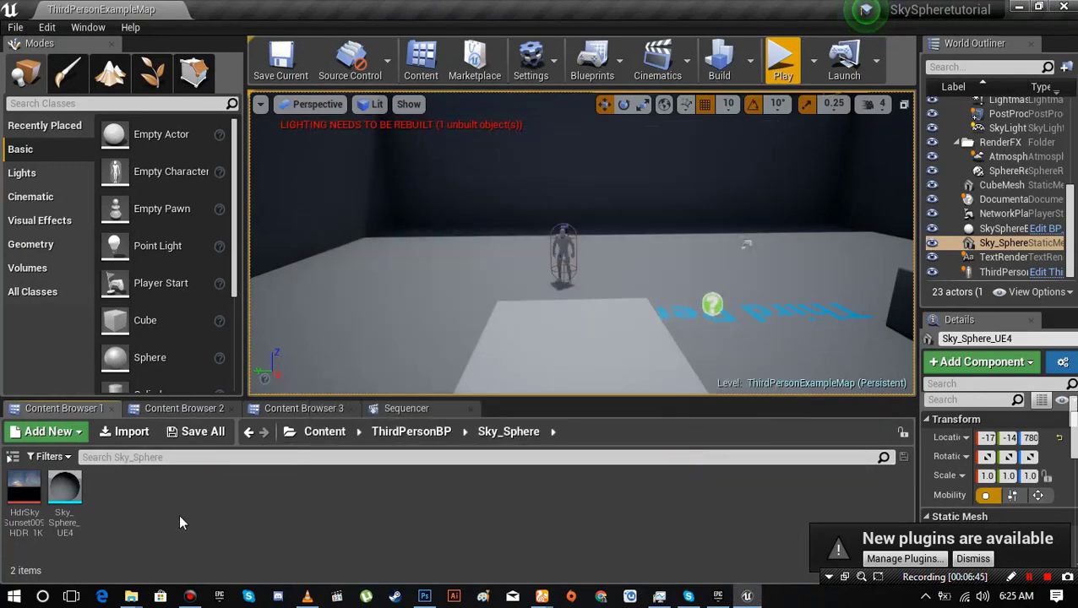
- Add a new Material named skySpheremat in the Sky_Sphere folder and save it
click(48, 432)
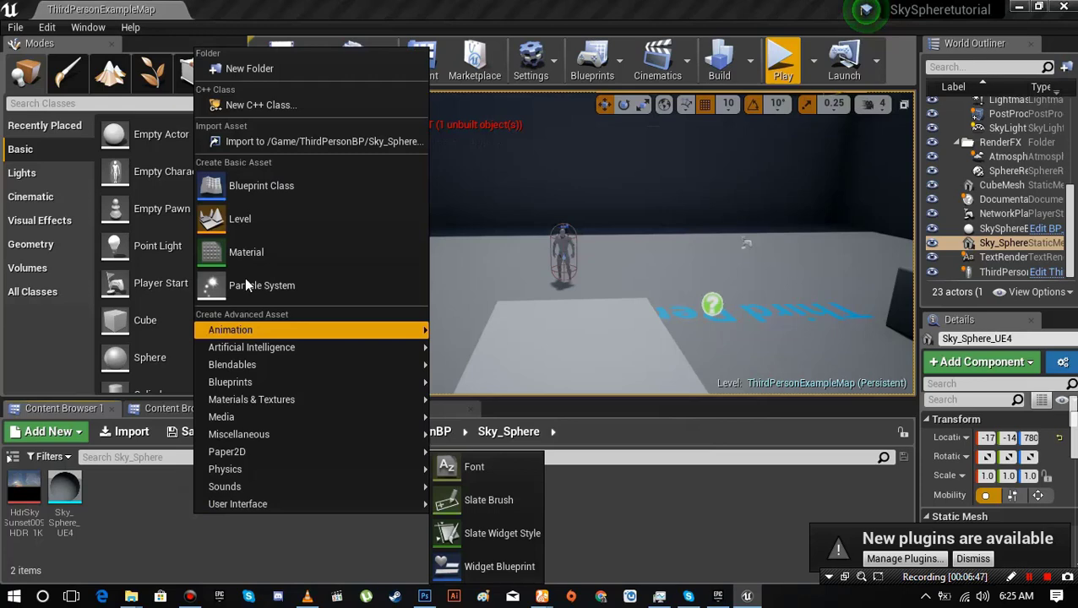
click(246, 252)
text(skySpherema)
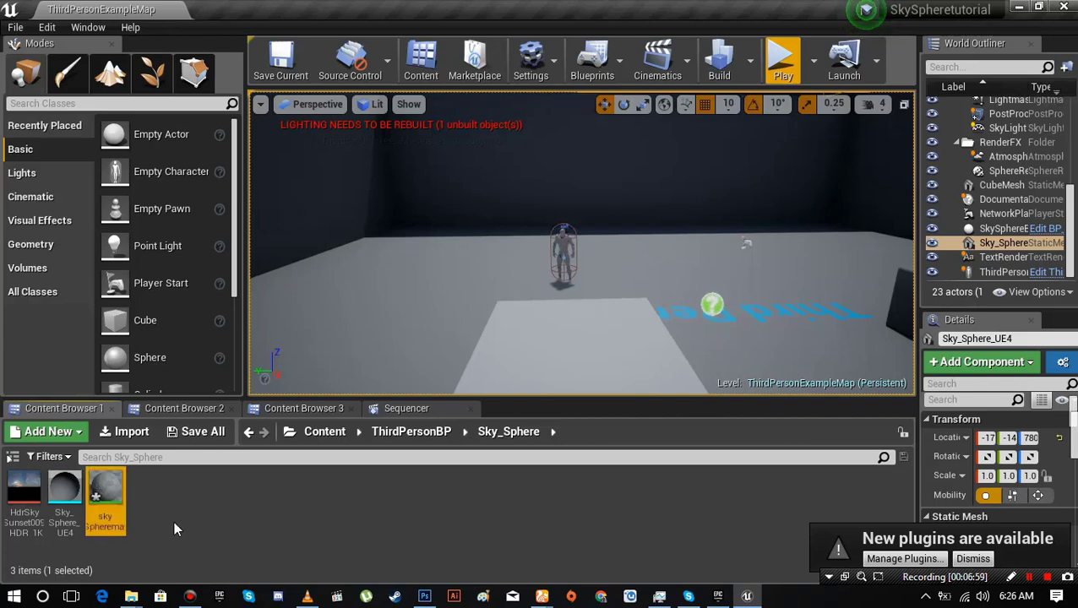
click(203, 432)
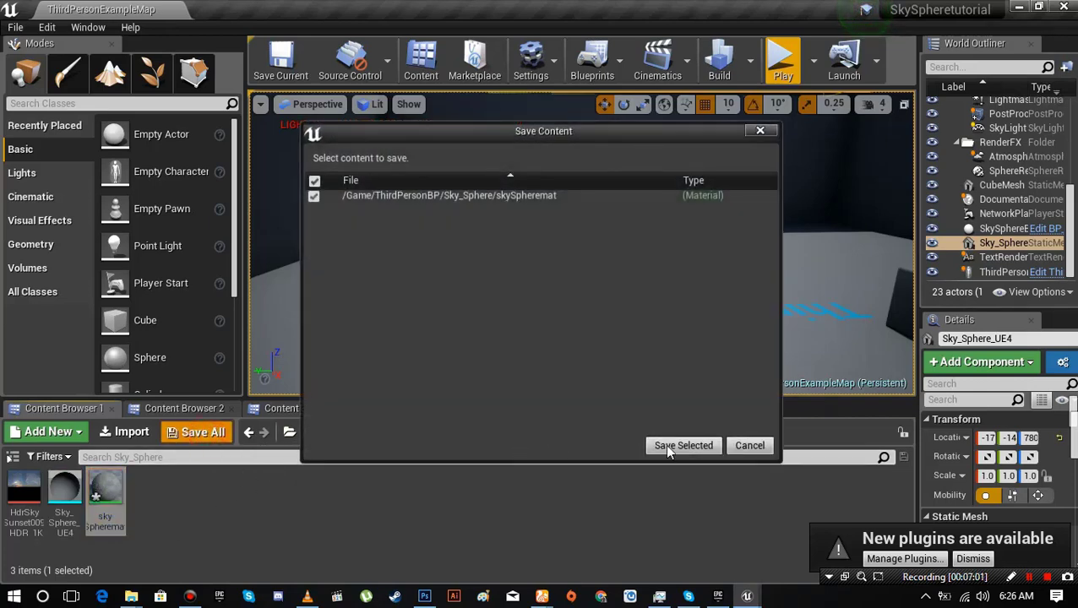
click(683, 446)
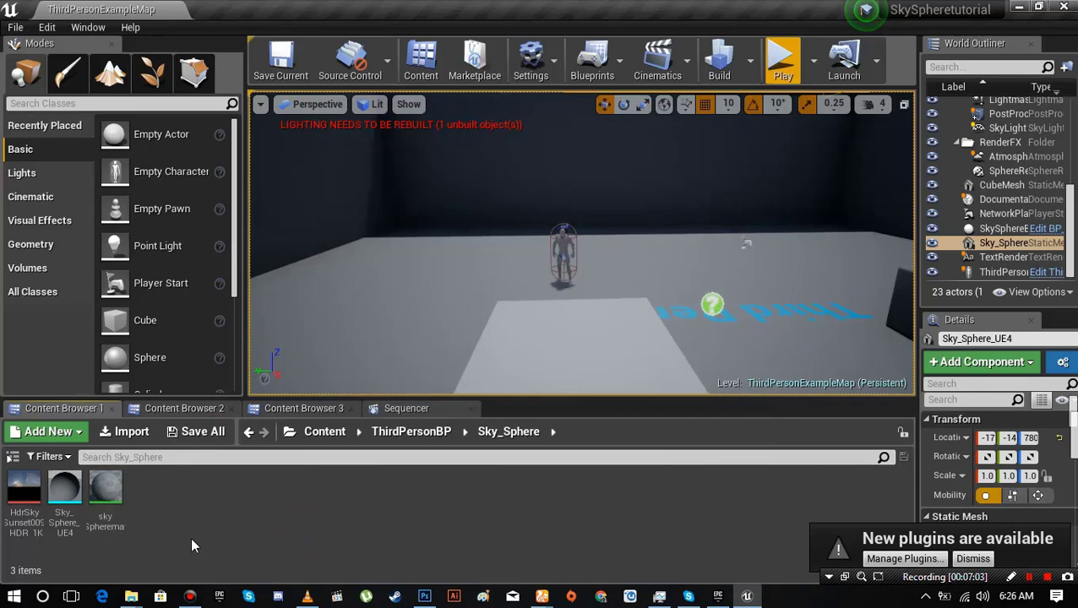
double_click(104, 495)
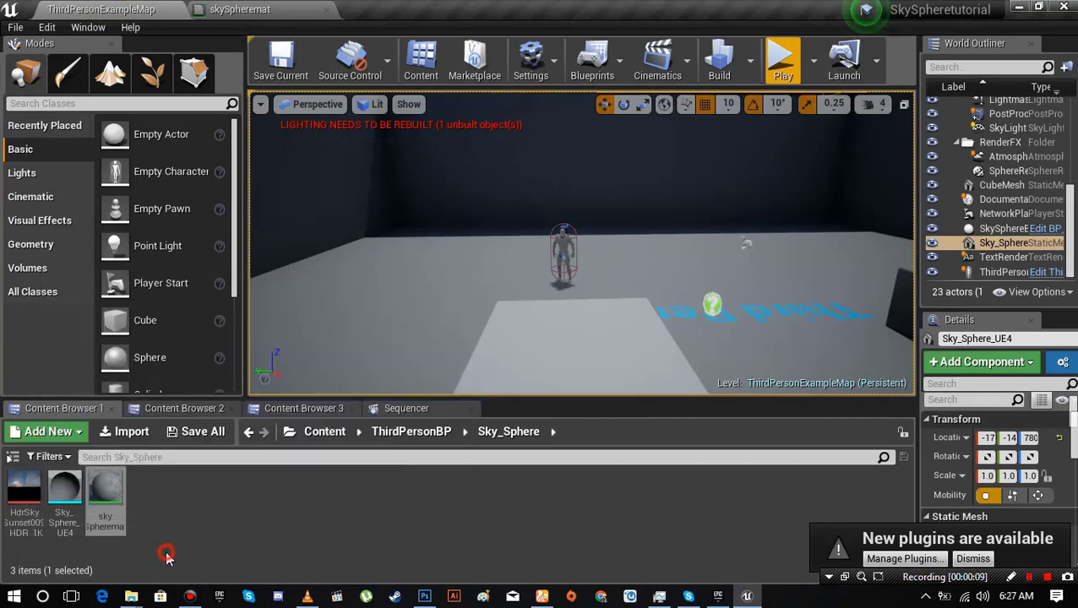
- Give the HdrSkySunset009 texture UserInterface2D compression and NoMipmaps
double_click(24, 495)
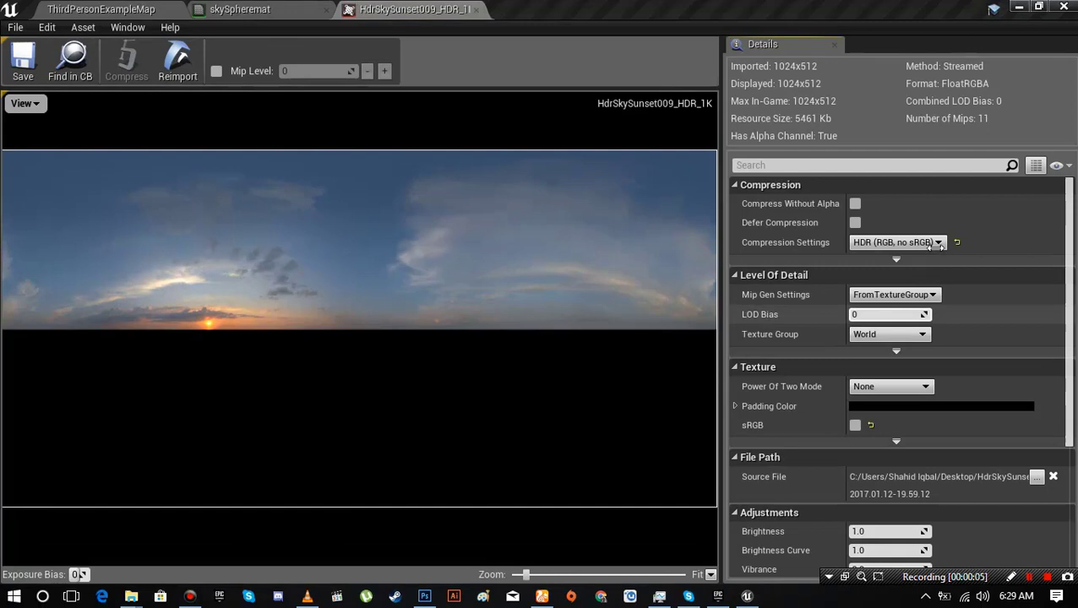
click(937, 242)
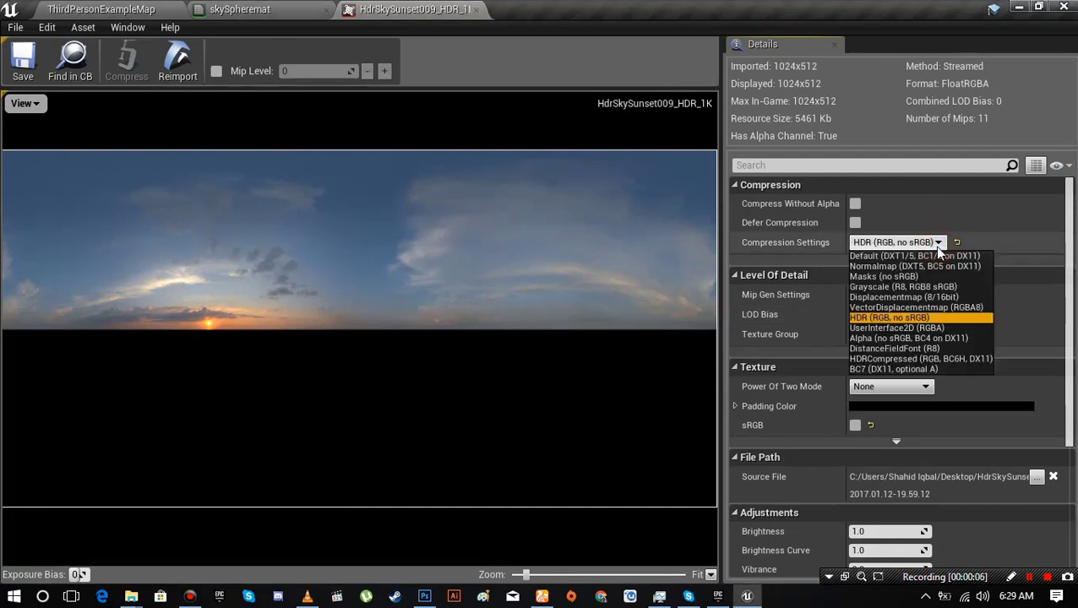
mouse_move(880, 338)
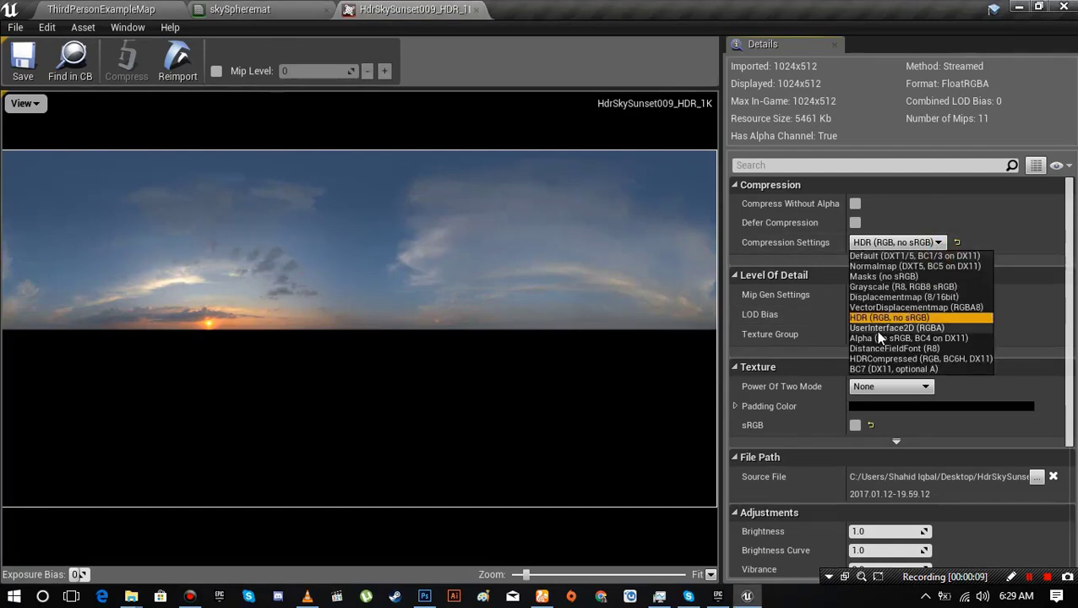
click(896, 328)
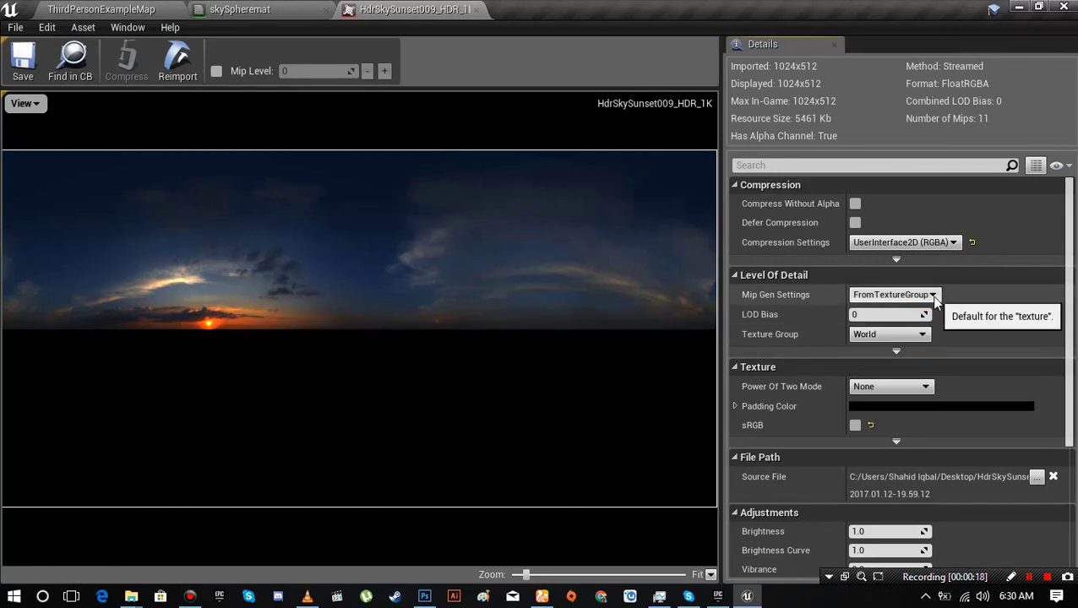
click(893, 294)
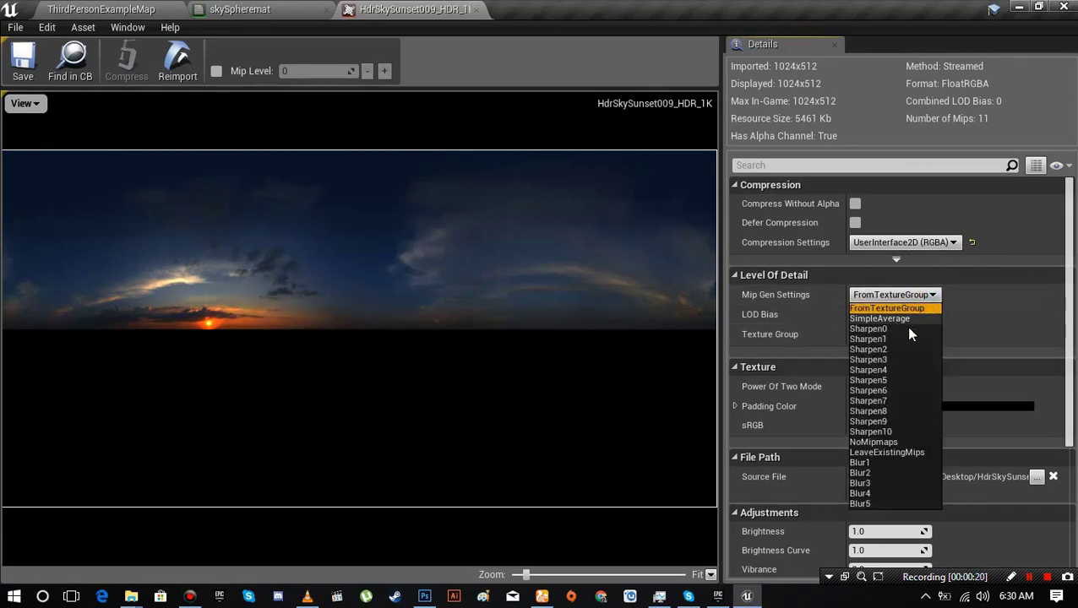
mouse_move(898, 513)
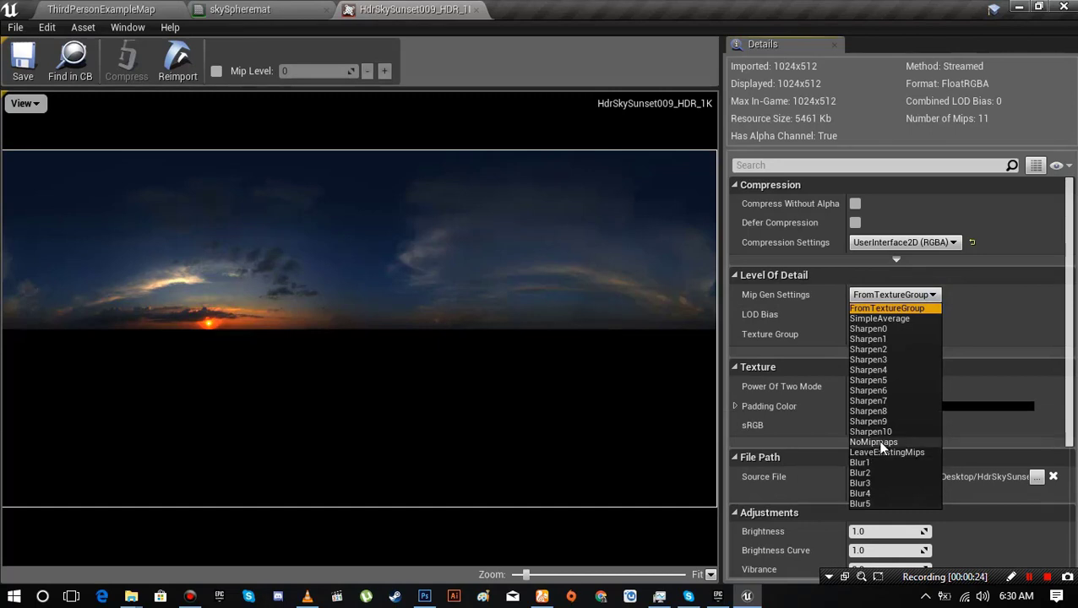
click(873, 442)
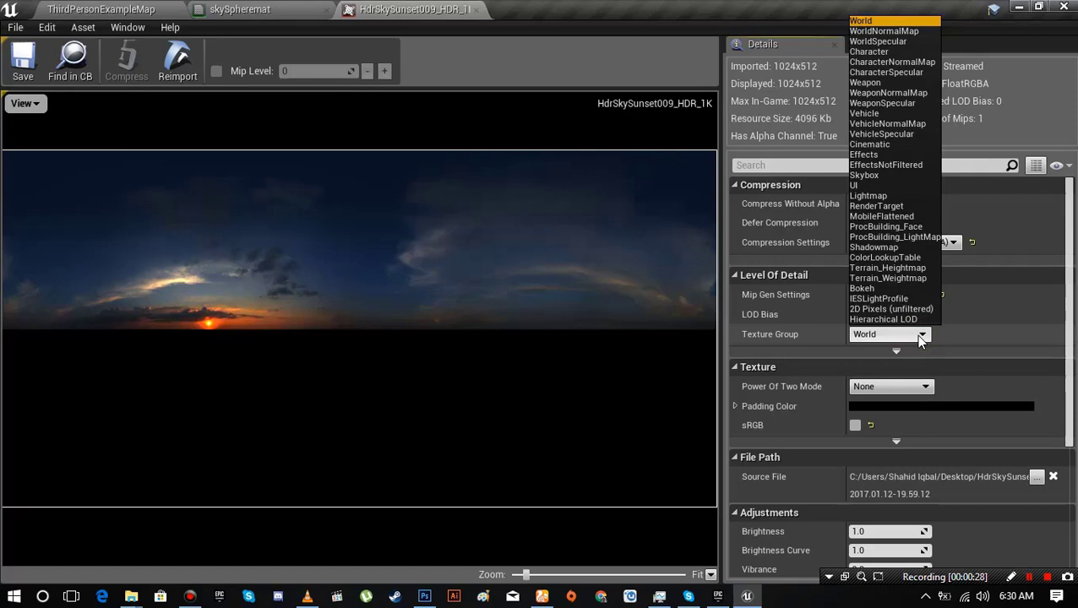
mouse_move(868, 196)
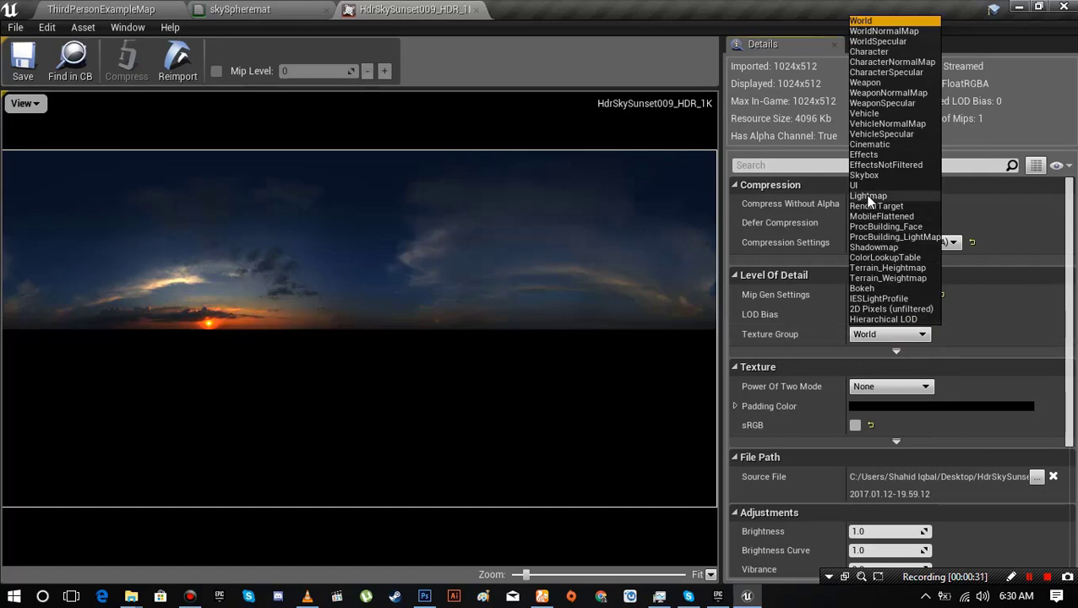
- Assign the texture to the Skybox group, save it and close its editor
click(863, 175)
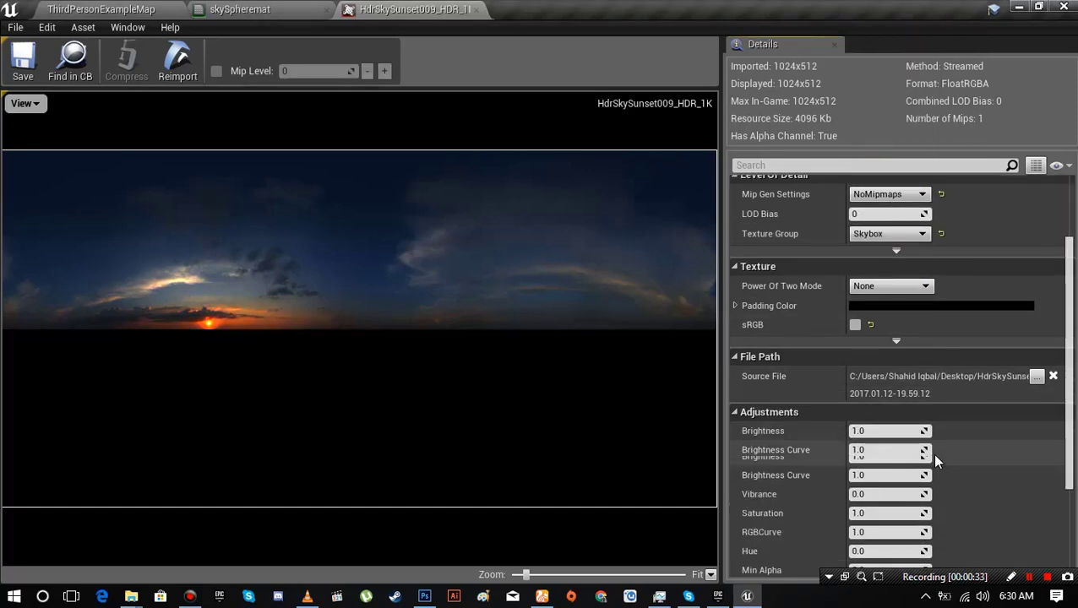
scroll(up, 3)
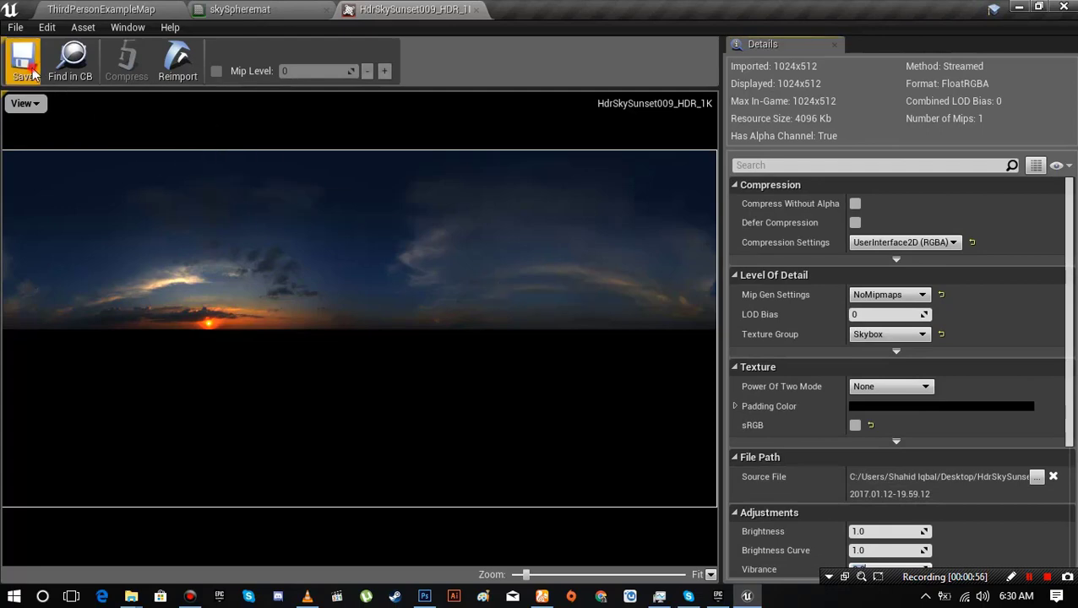
mouse_move(376, 298)
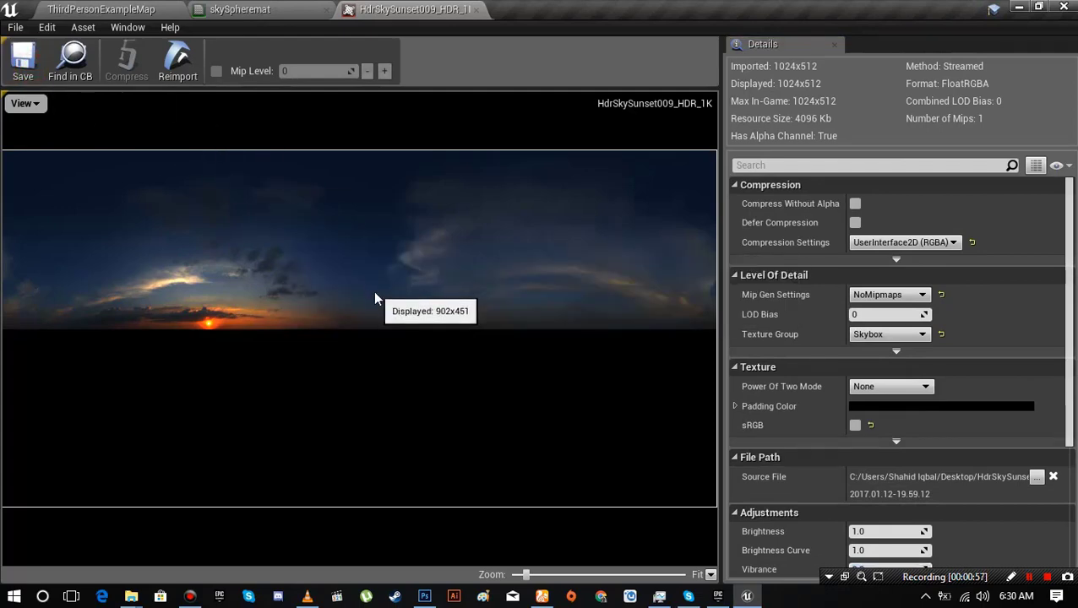
mouse_move(476, 9)
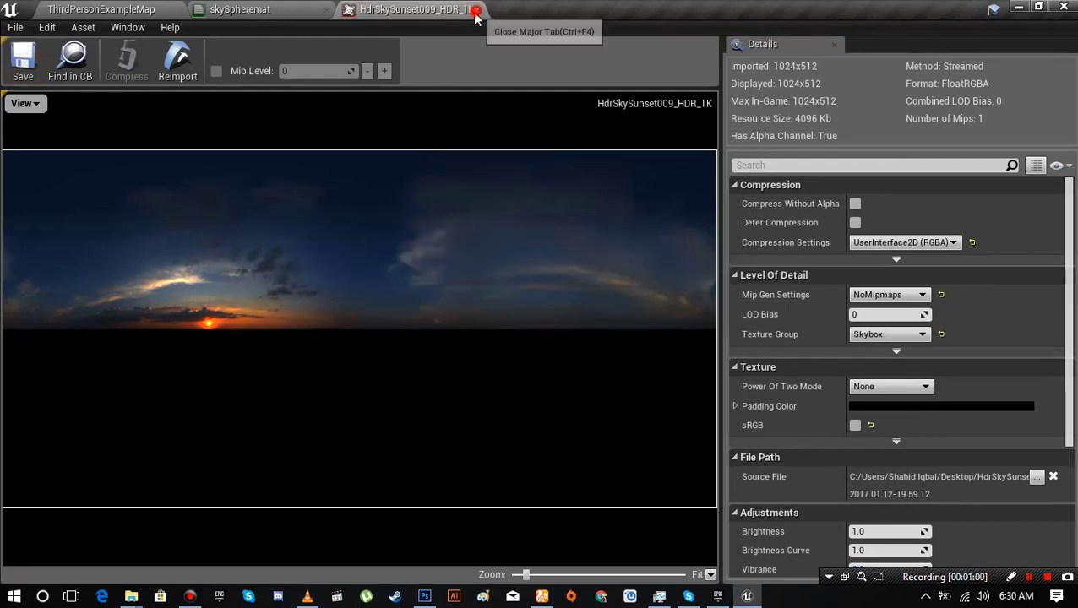
click(477, 9)
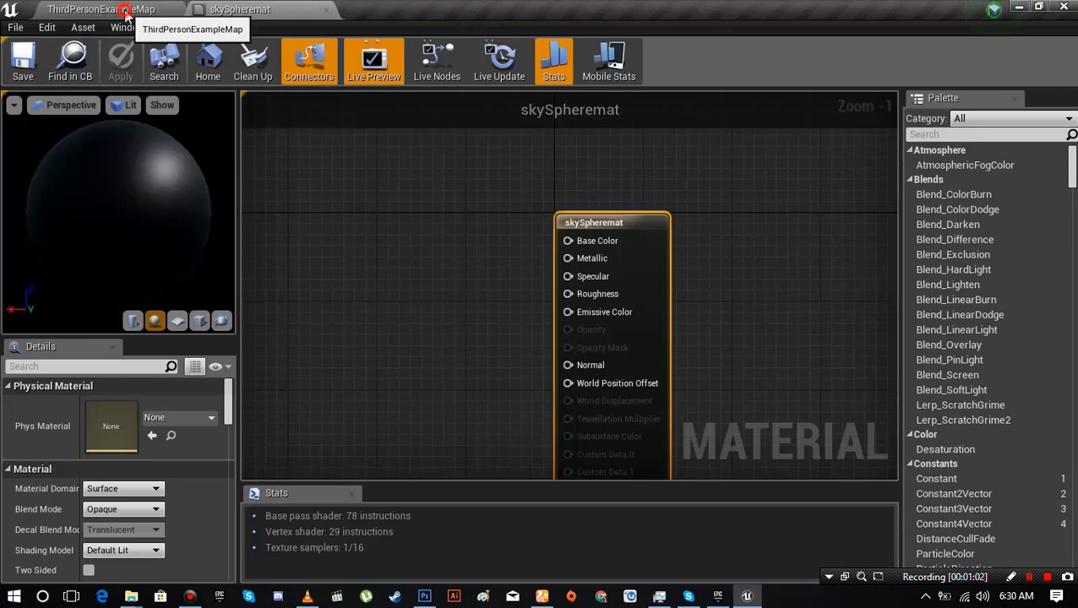
- Wire the sunset Texture Sample into skySpheremat's Base Color and save the material
click(101, 9)
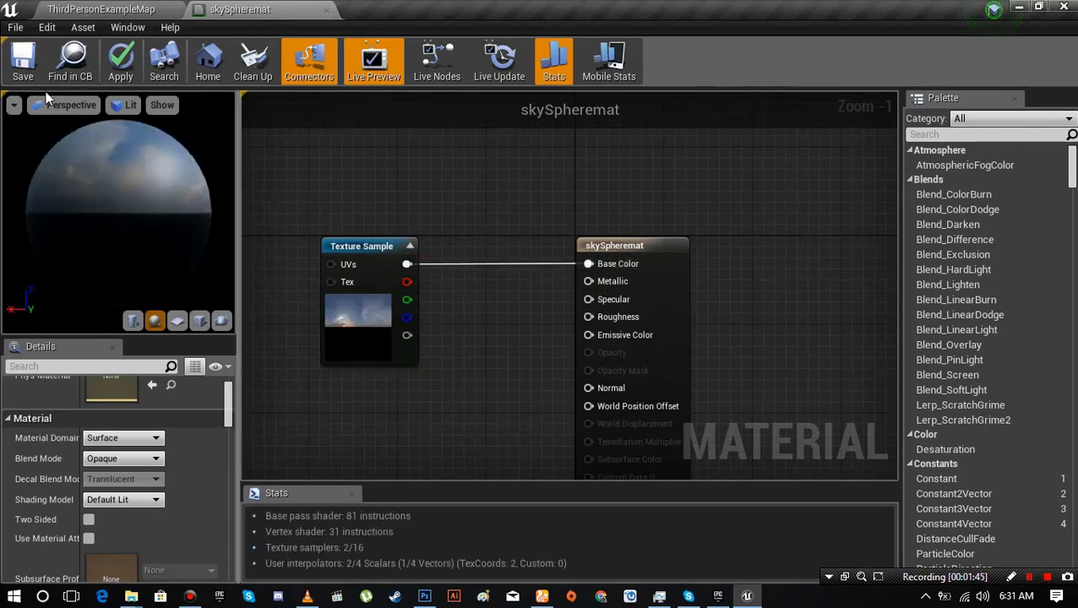
mouse_move(22, 60)
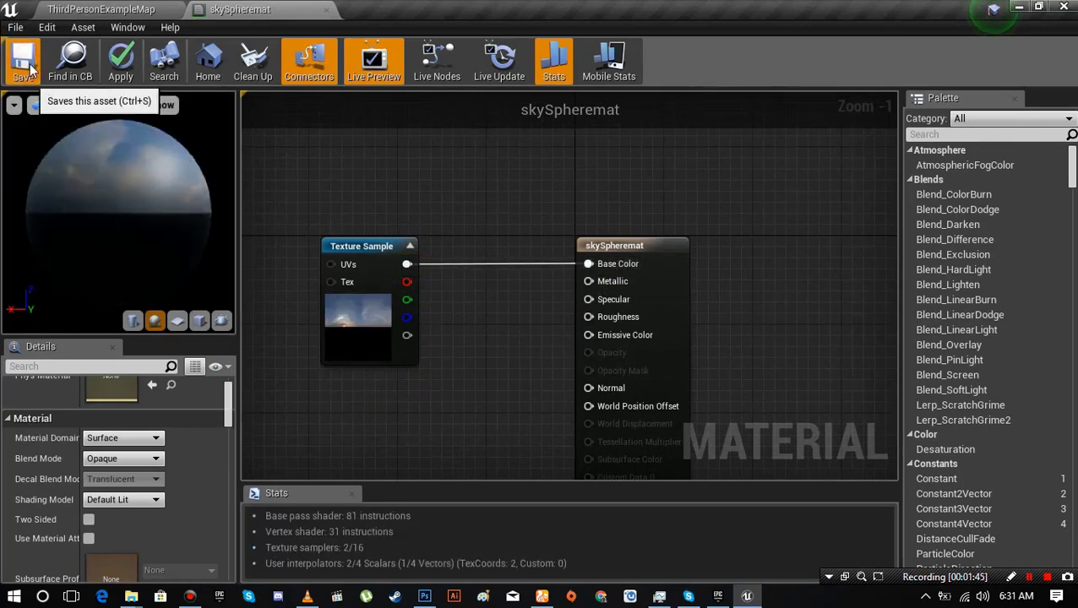
click(23, 60)
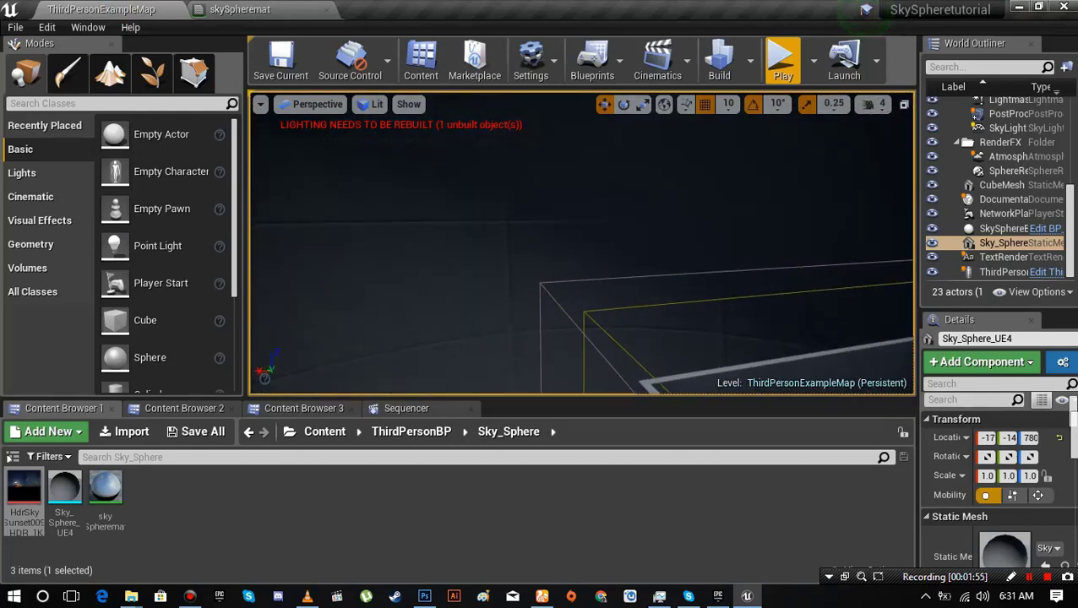
mouse_move(106, 499)
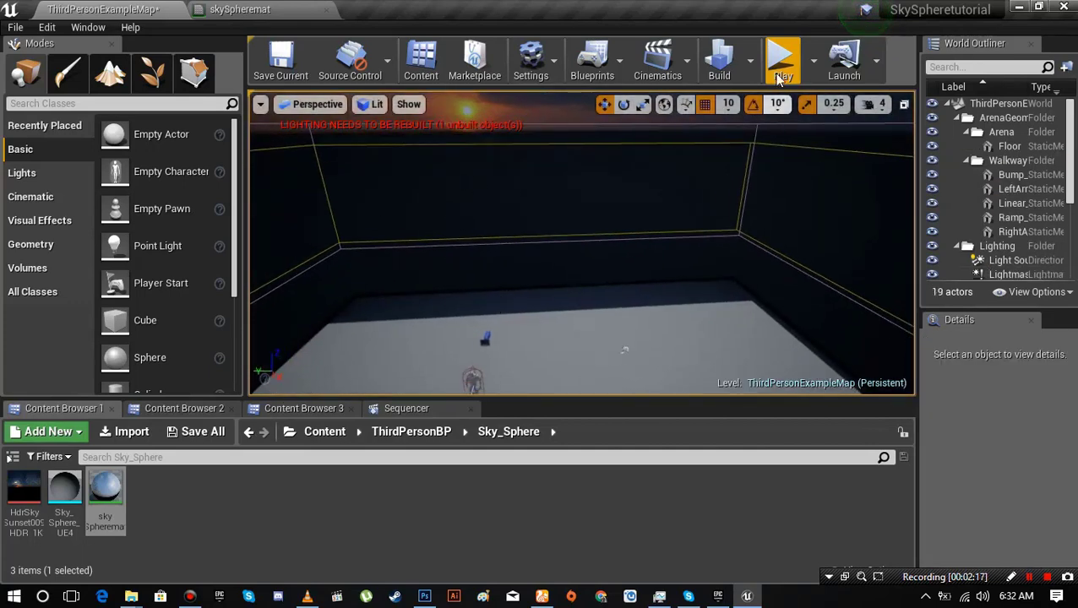
- Play the level in-editor to check the sunset sky, stop, then list the play modes
click(782, 57)
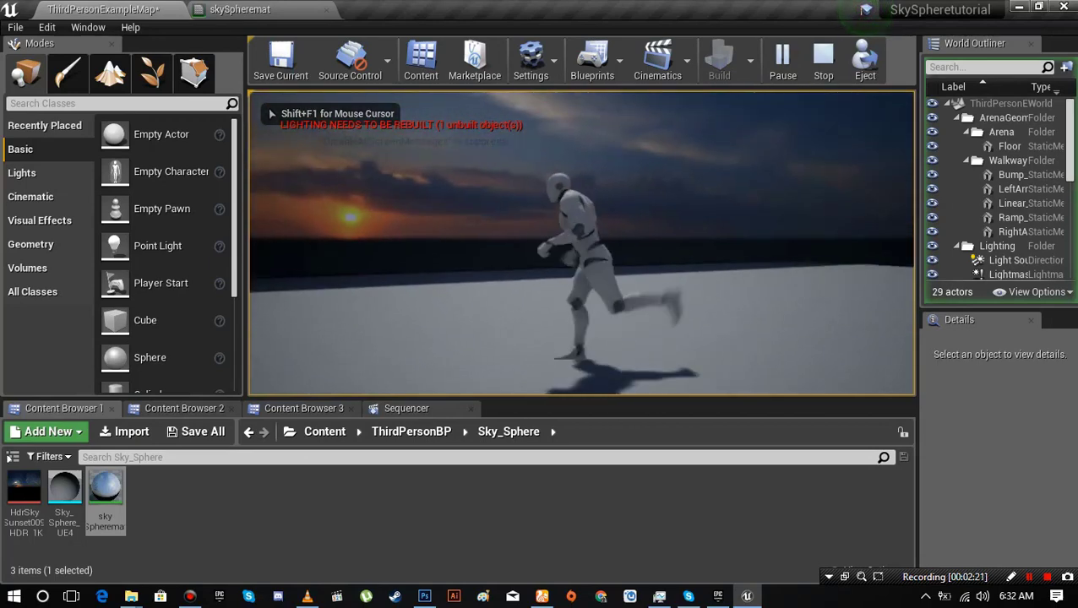
click(823, 59)
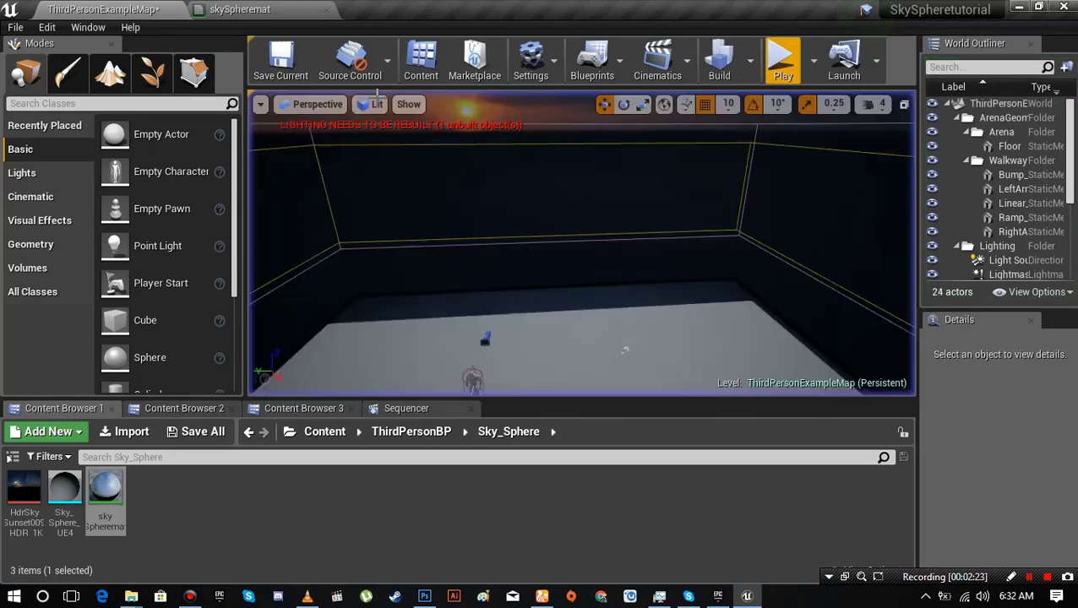
click(814, 60)
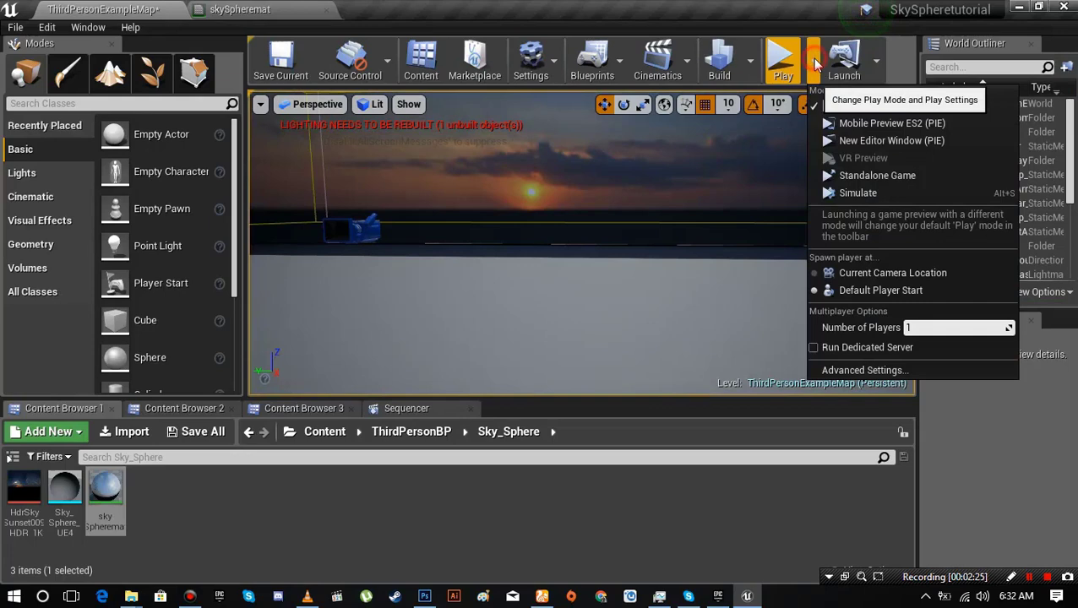
mouse_move(870, 140)
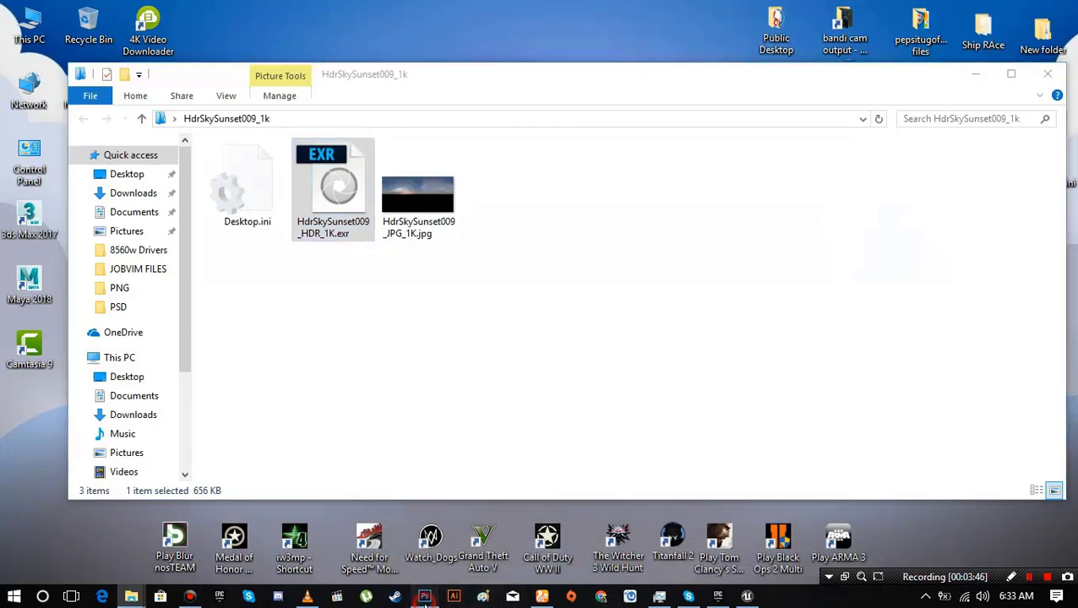
- Send HdrSkySunset009_HDR_1K.exr from File Explorer to Adobe Photoshop
click(424, 596)
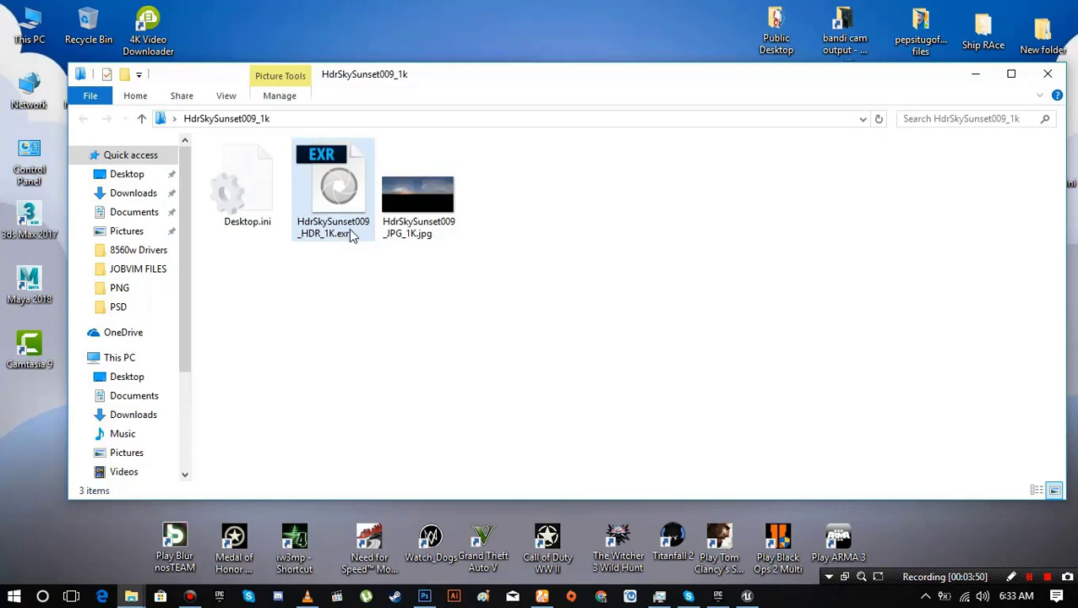
click(333, 186)
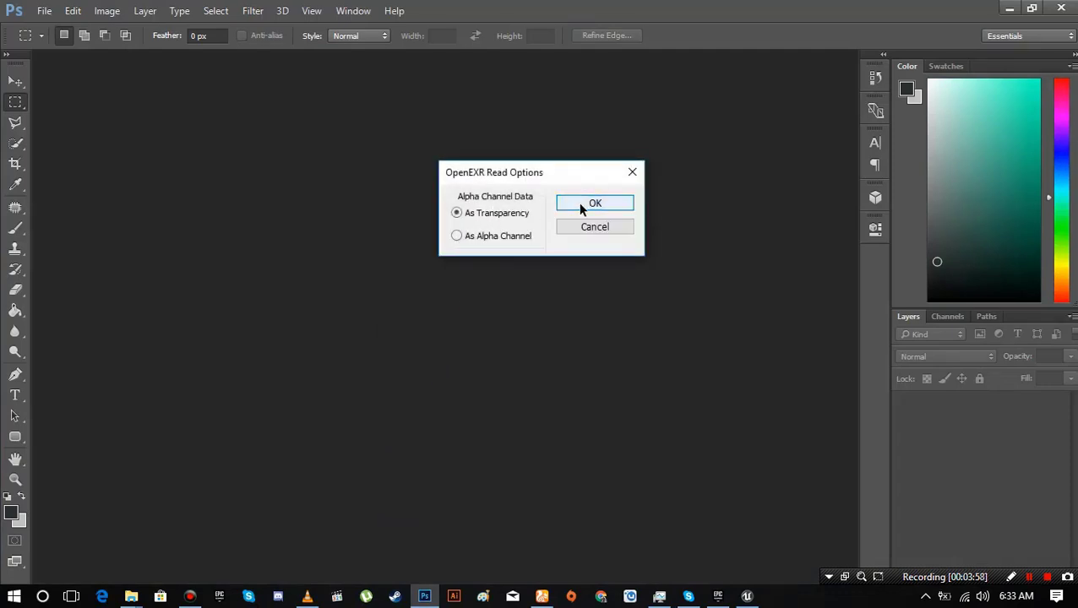
- Accept the OpenEXR alpha options and add an empty Layer 1 above the Background
click(595, 203)
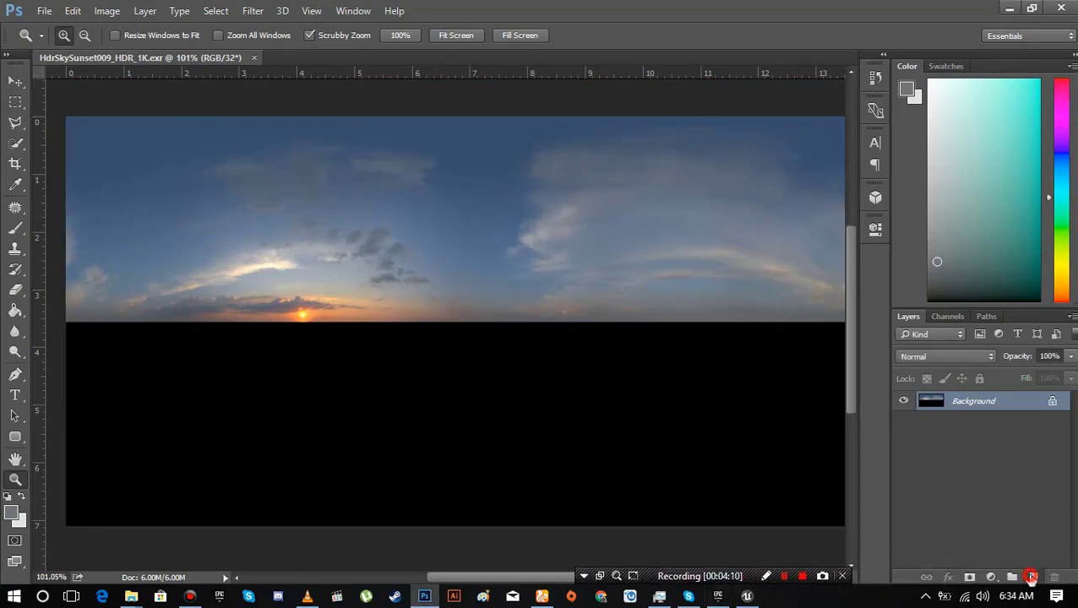
click(1012, 577)
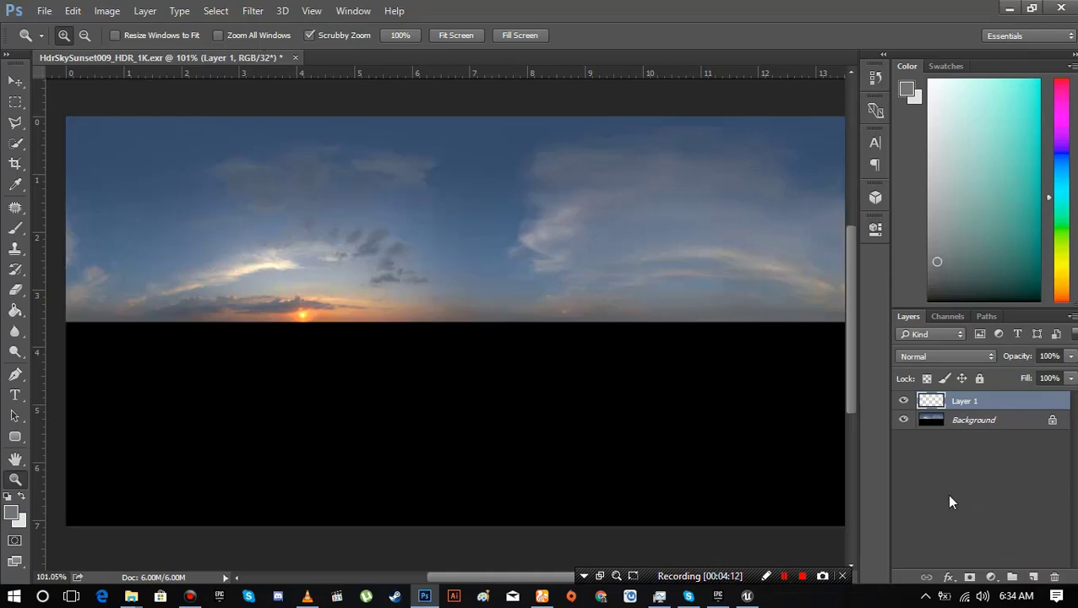
mouse_move(572, 275)
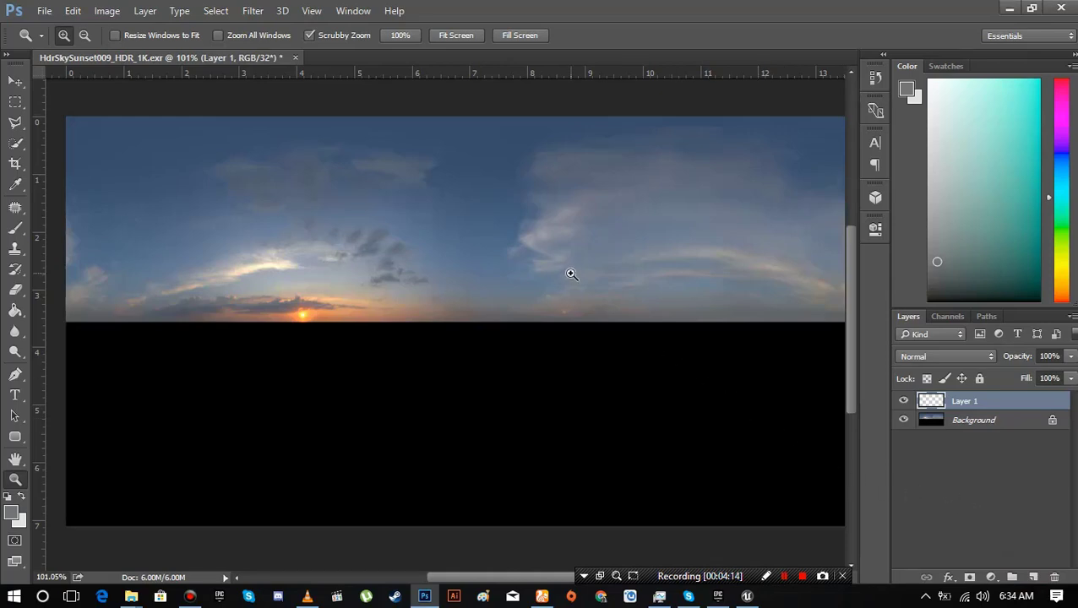
mouse_move(290, 300)
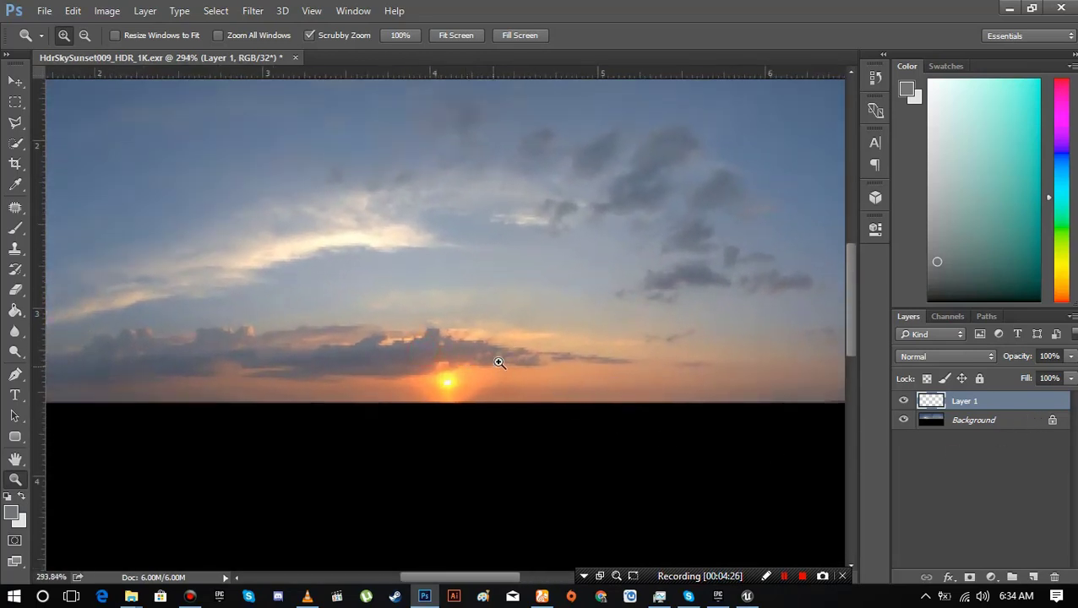
mouse_move(173, 378)
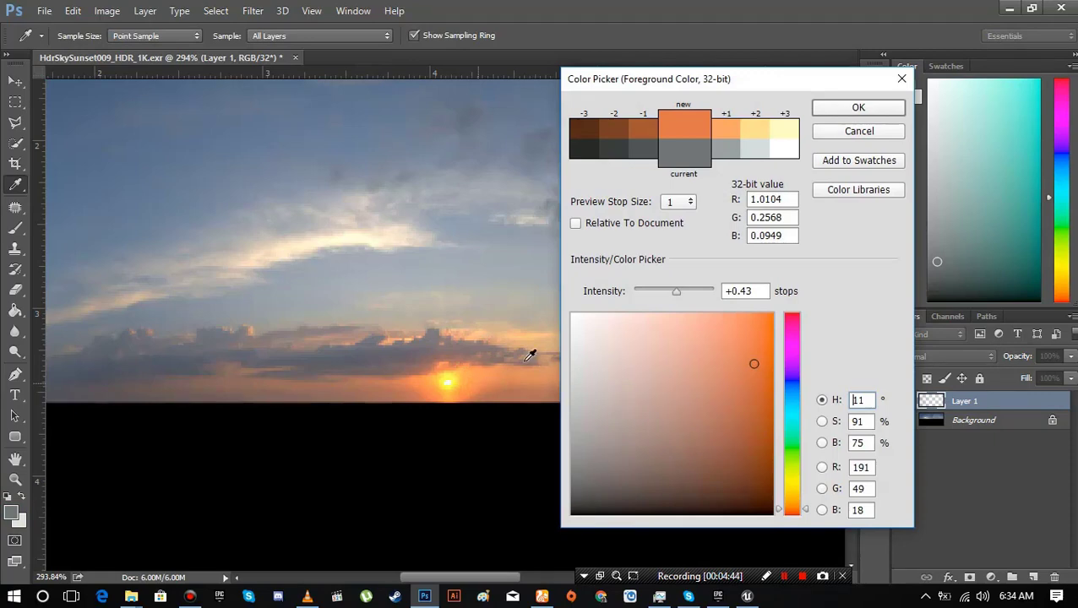
- Brush the sampled orange over the clouds around the sun with the layer set to Multiply
click(858, 108)
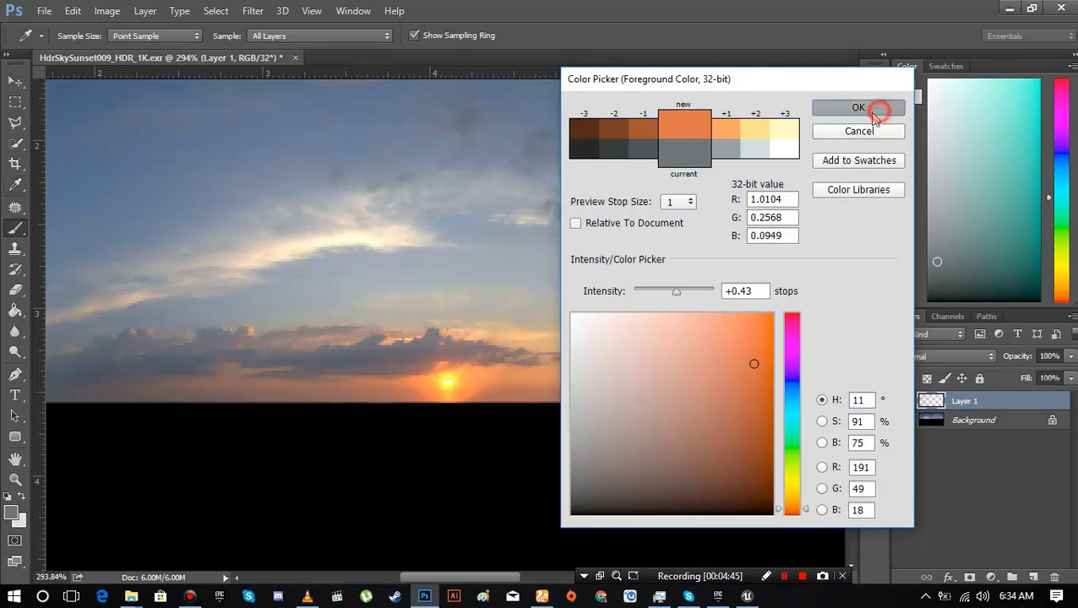
click(859, 107)
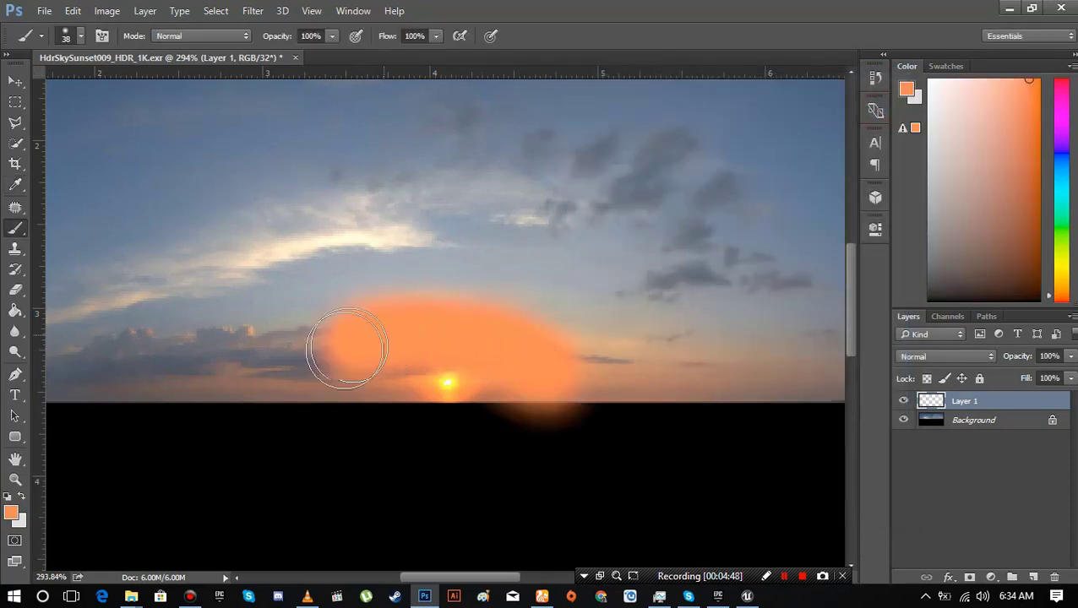
drag(346, 348, 436, 380)
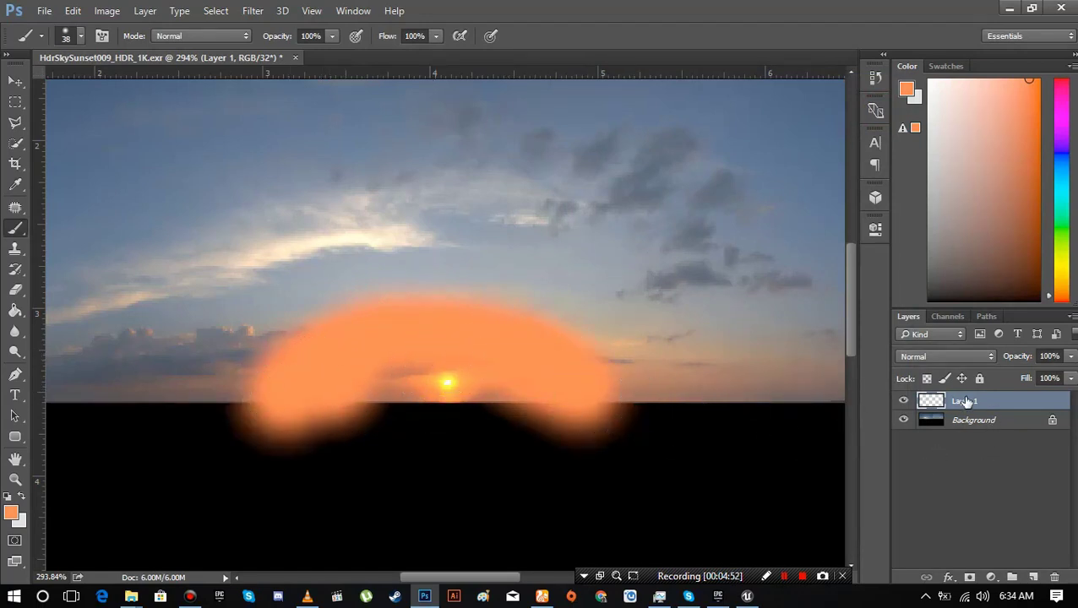
click(944, 356)
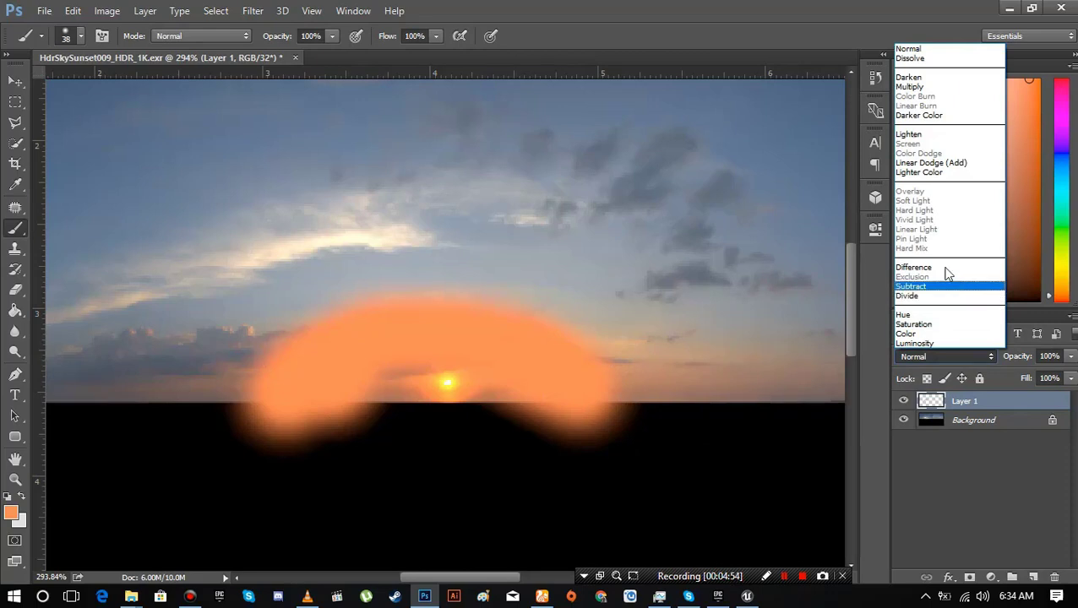
click(909, 86)
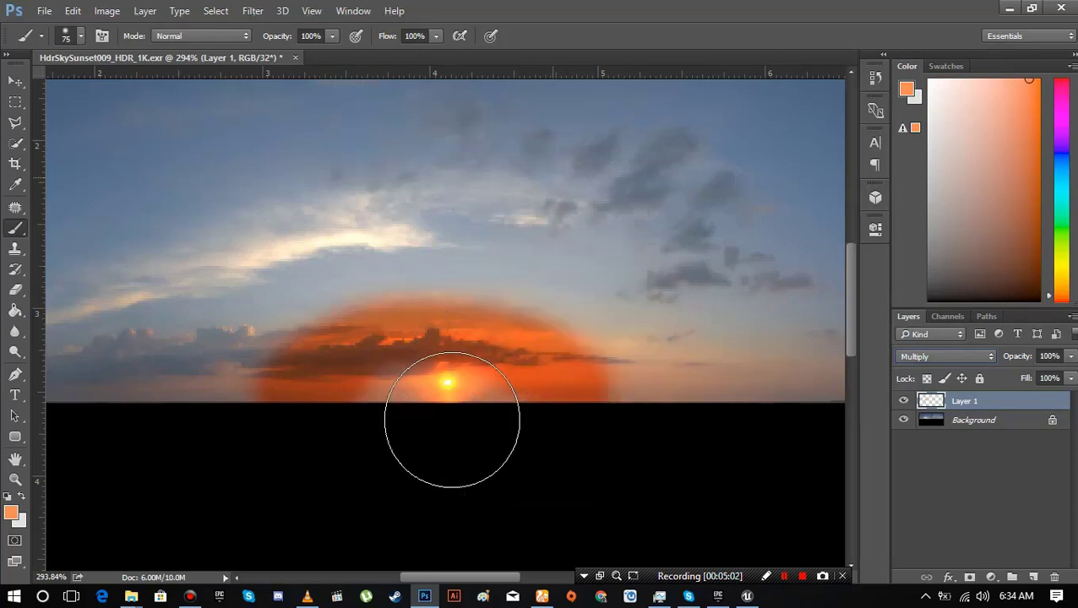
drag(452, 419, 514, 384)
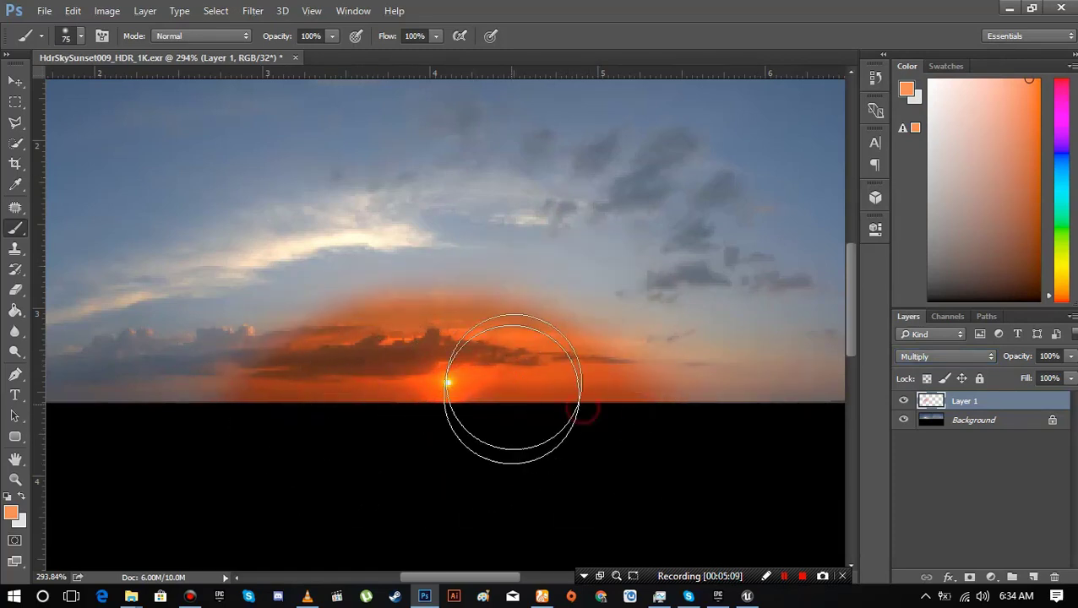
- Mask the orange layer, lower its Fill to about 74% and begin saving the image
click(979, 577)
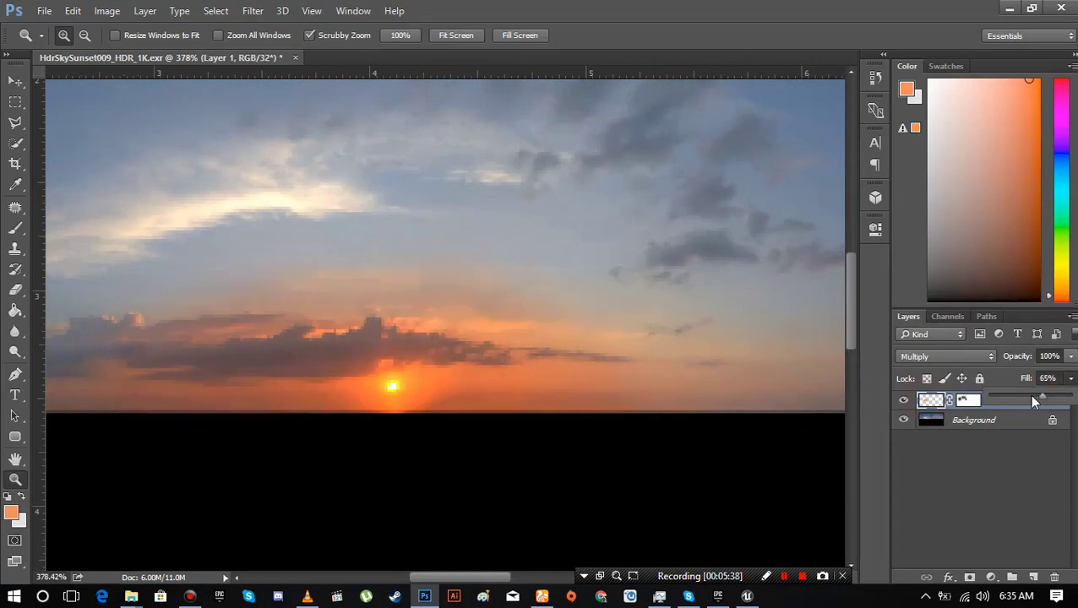
click(15, 228)
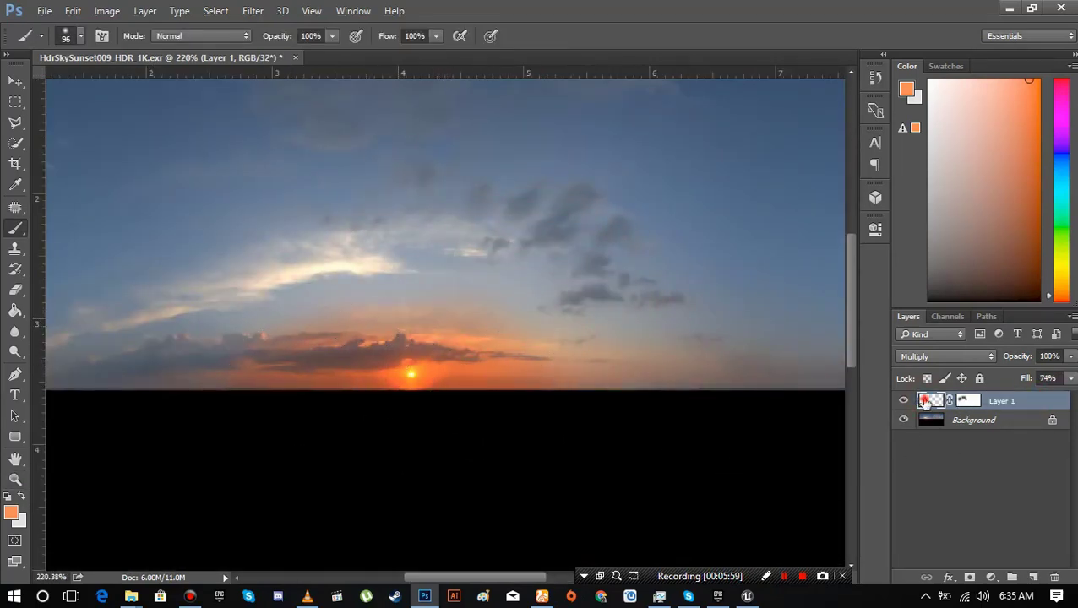
double_click(928, 400)
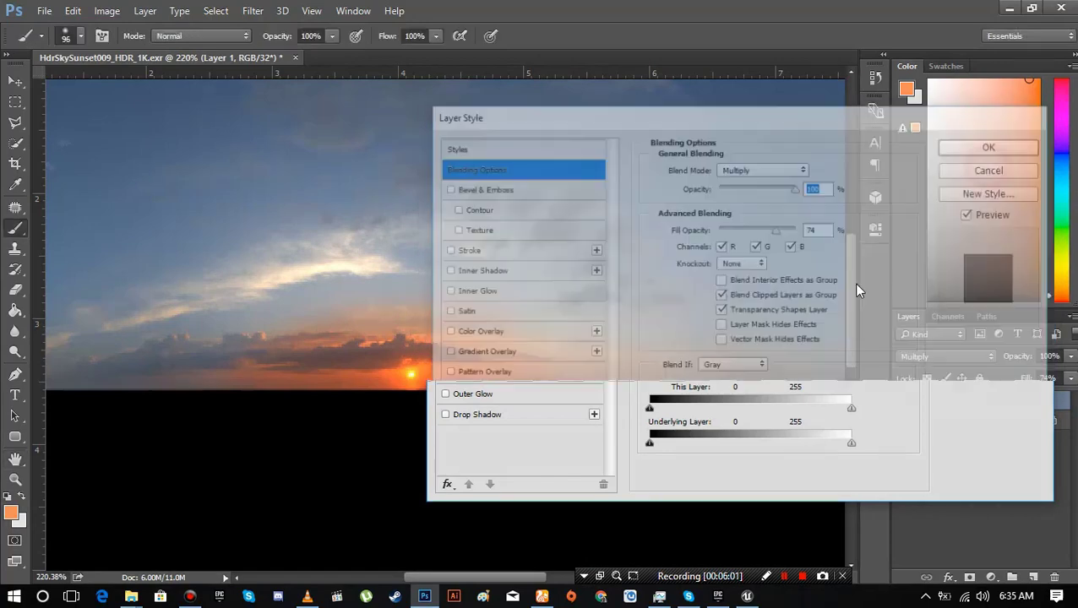
click(988, 147)
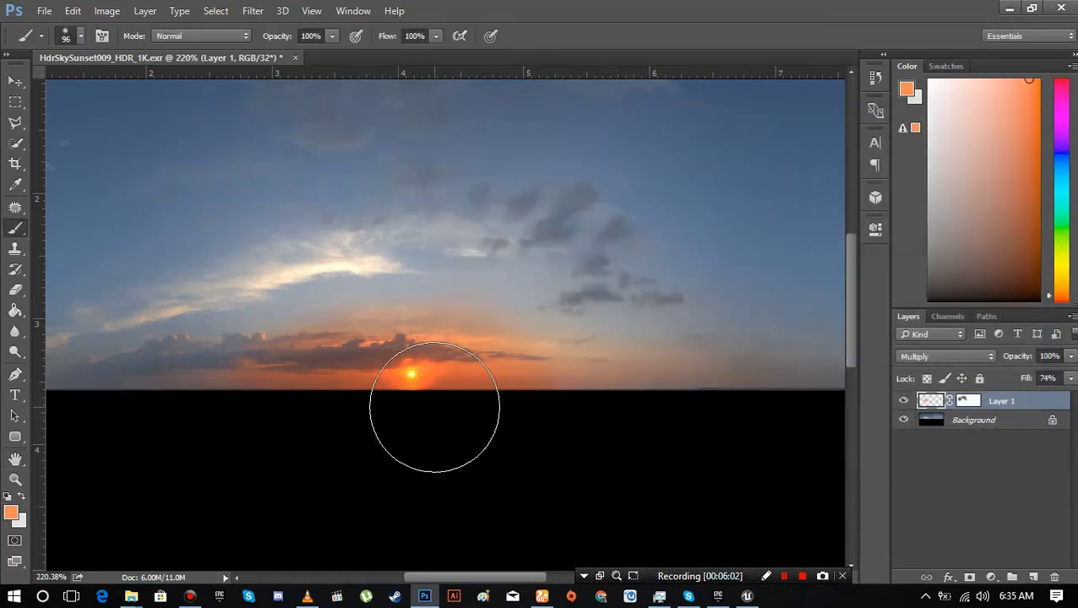
click(44, 11)
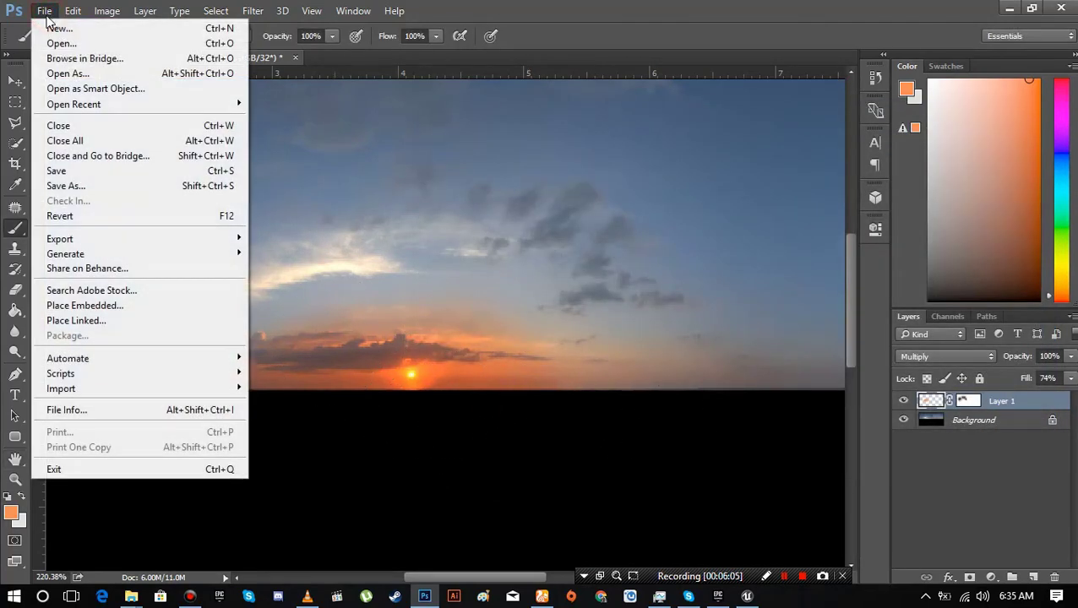
- Save a copy as HdrSkySunset009_HDR_1K2.exr in OpenEXR format with the default compression options
click(66, 185)
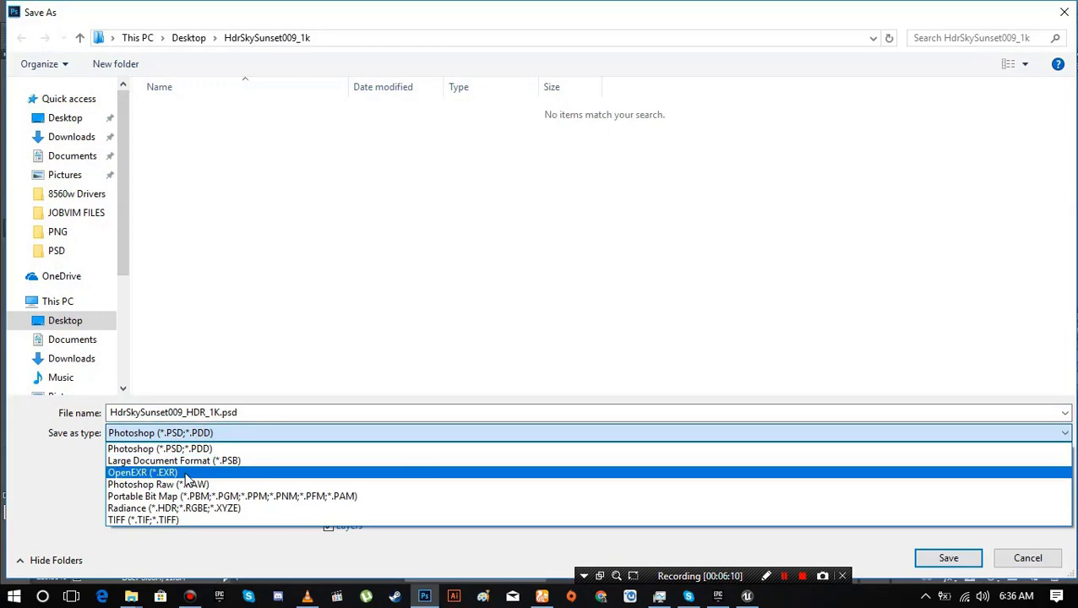
click(141, 473)
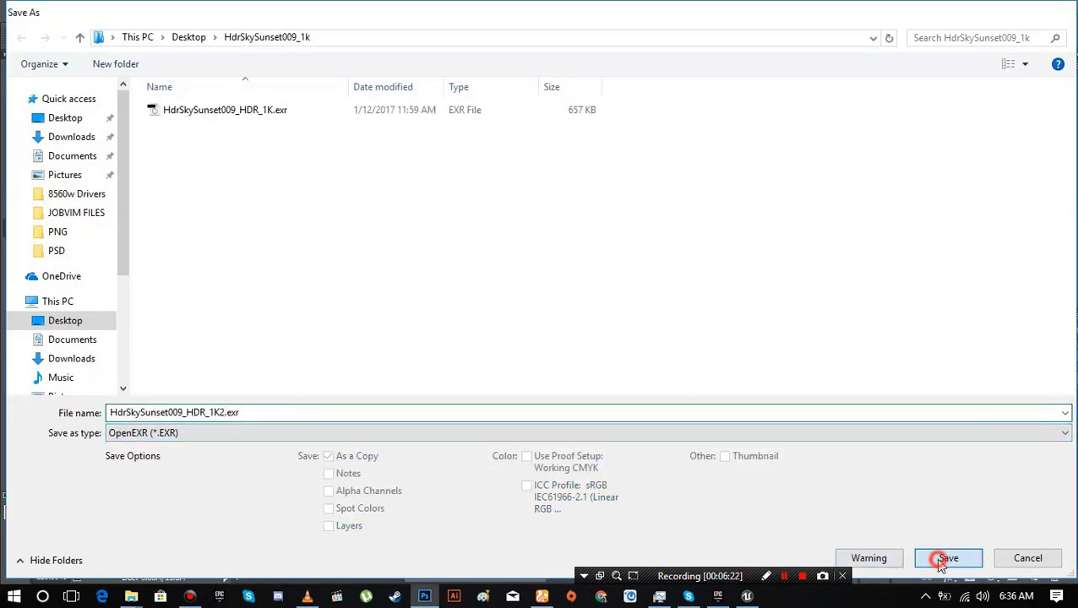
click(948, 558)
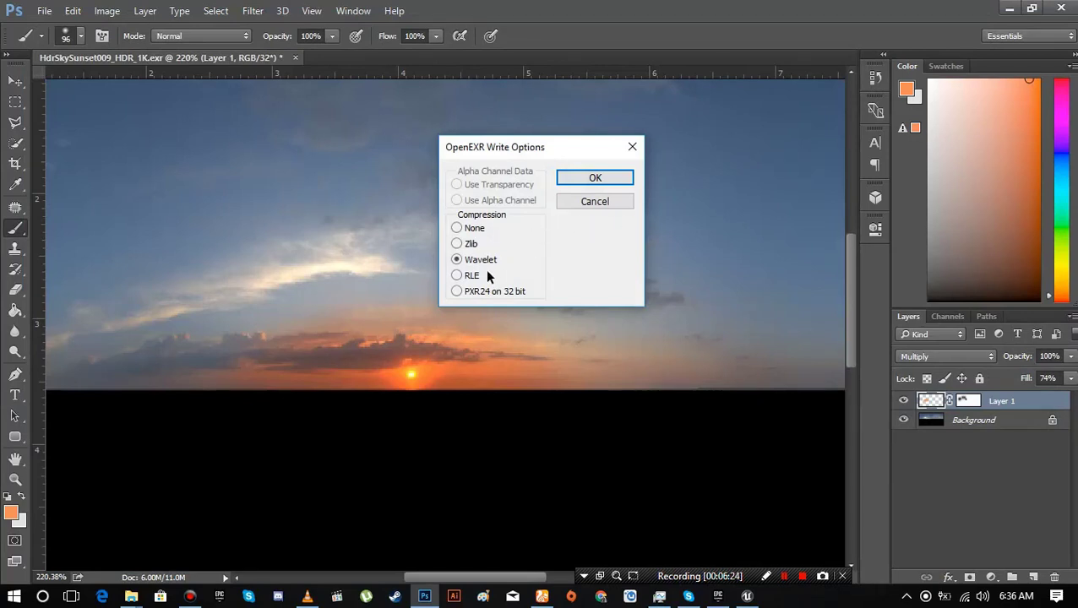
click(594, 177)
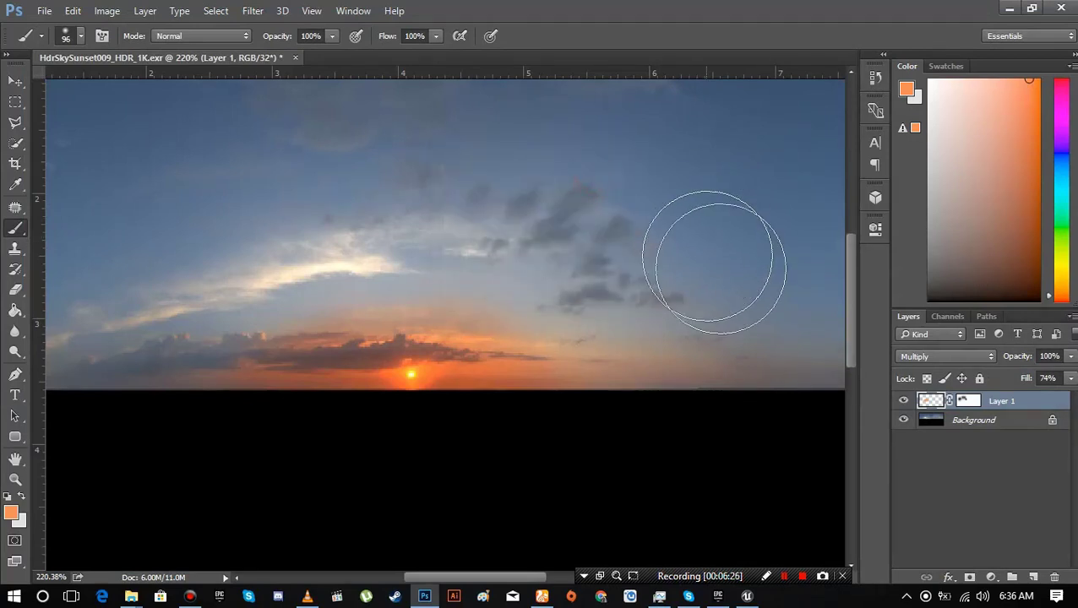
mouse_move(845, 184)
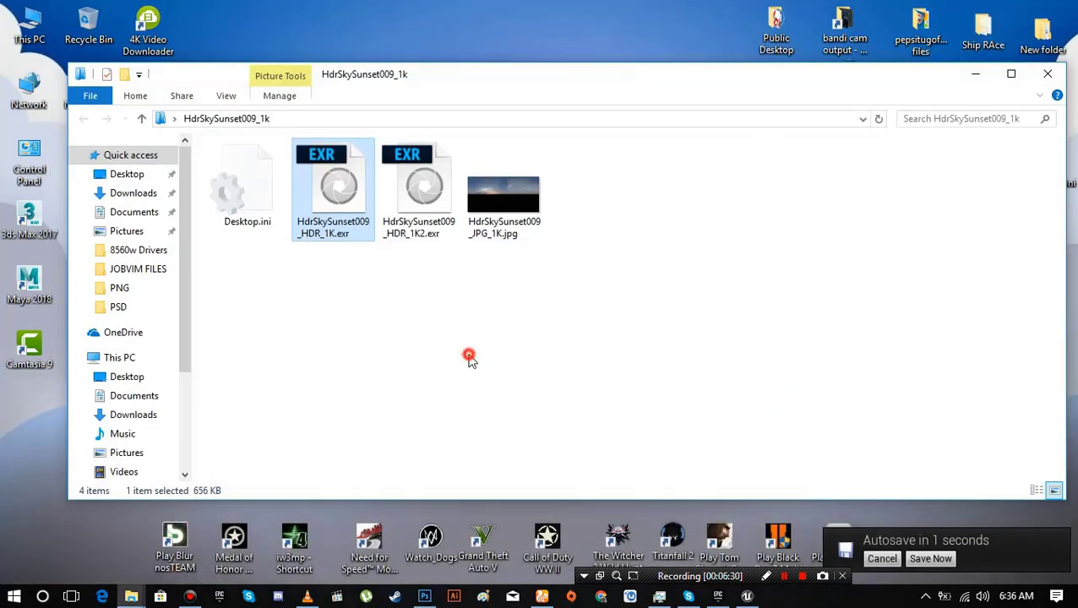
- Drag HdrSkySunset009_HDR_1K2.exr from File Explorer into the Unreal Content Browser to import it
click(419, 190)
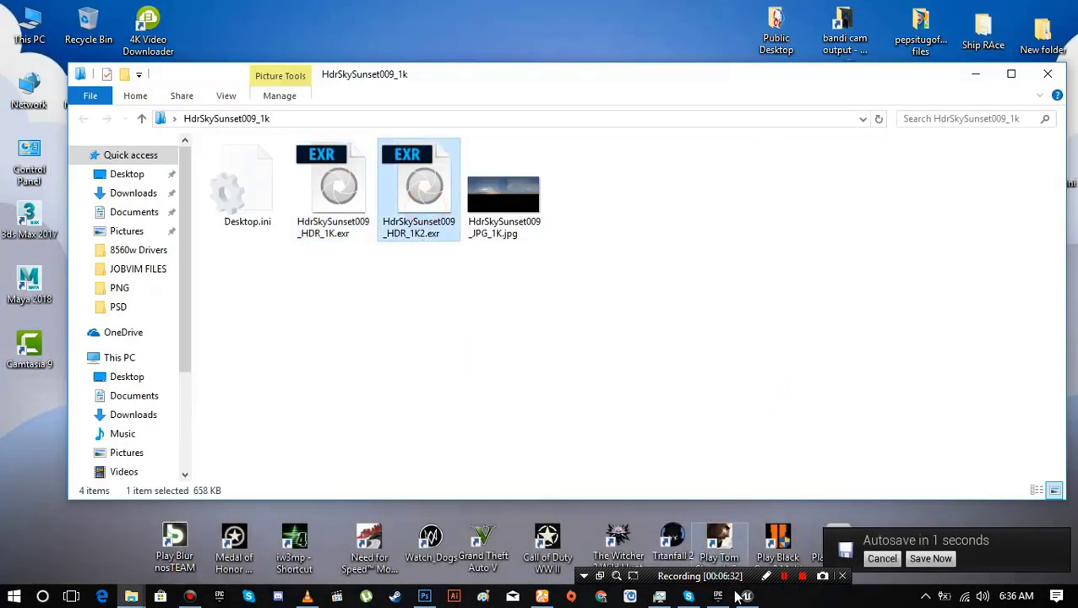
drag(418, 186, 677, 375)
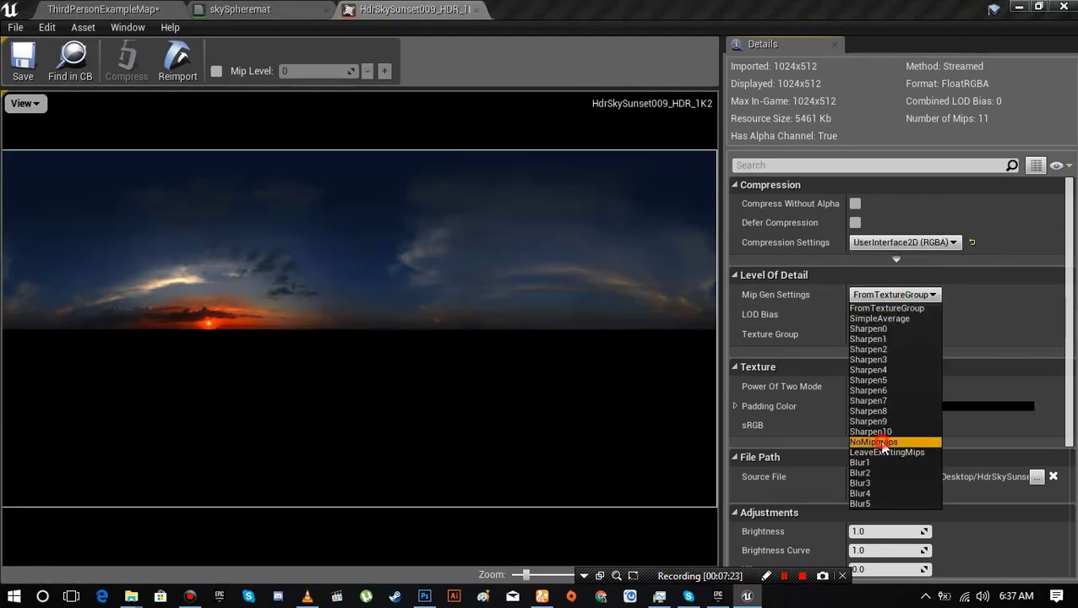
- Set the imported texture's Mip Gen Settings to NoMipmaps
click(873, 441)
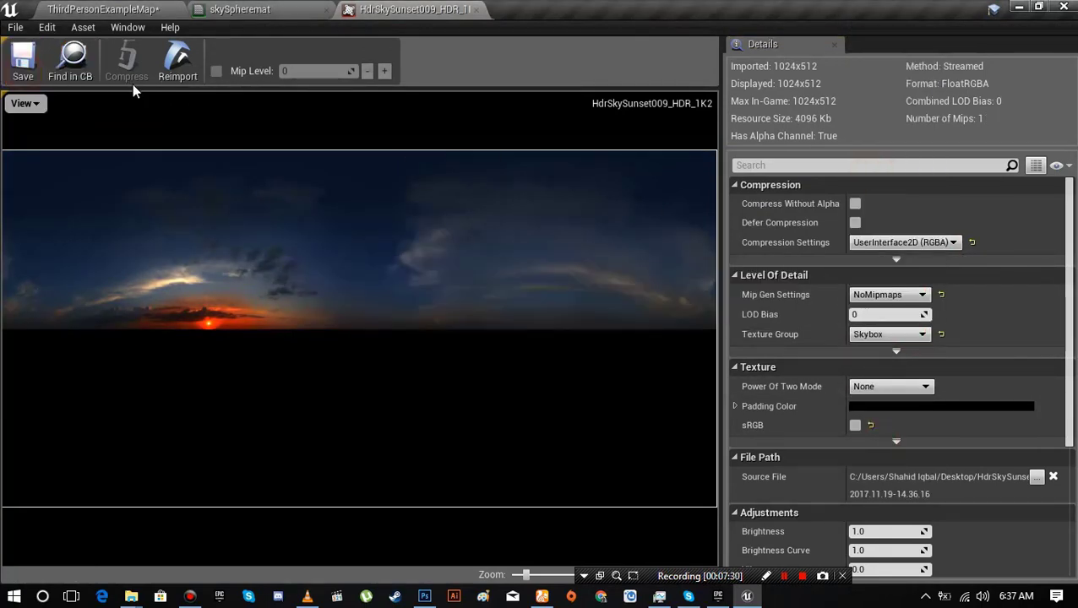
mouse_move(463, 17)
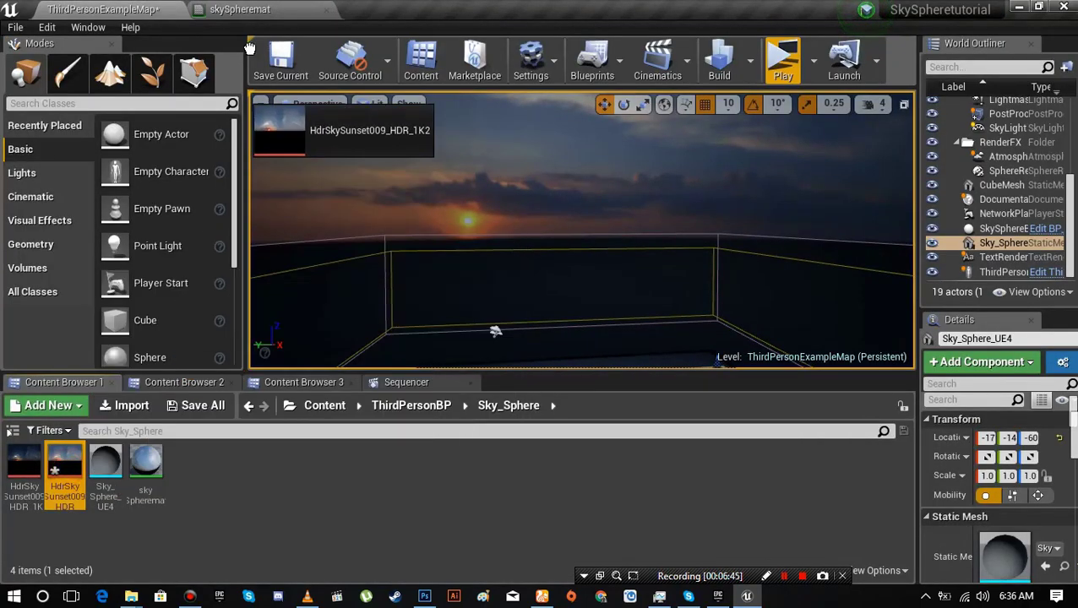
- Assign the new texture in skySpheremat, save it, and launch the level as a Standalone Game
click(240, 9)
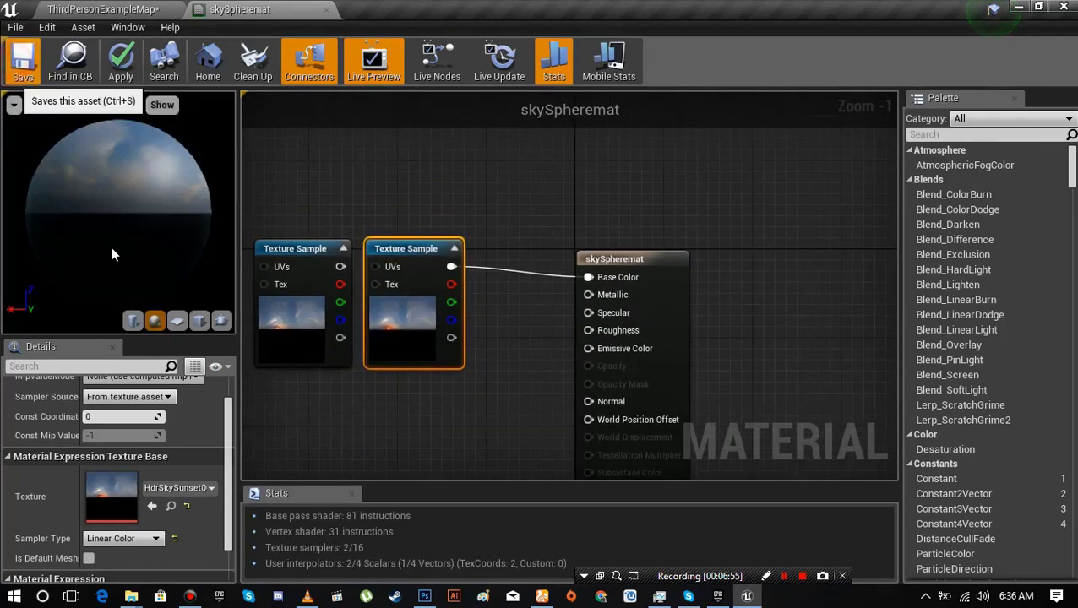
click(23, 61)
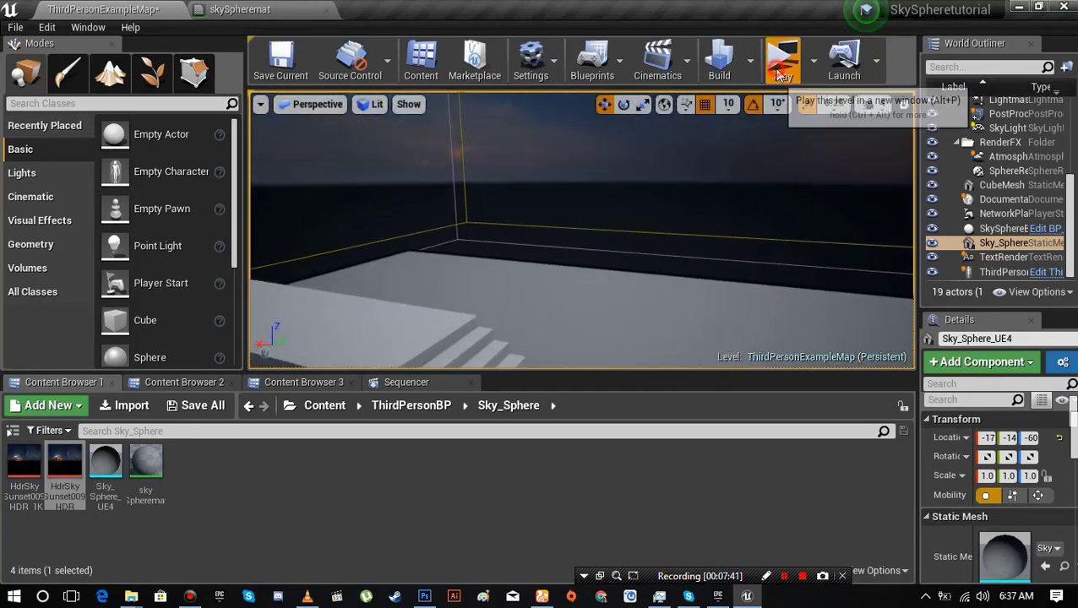
click(781, 59)
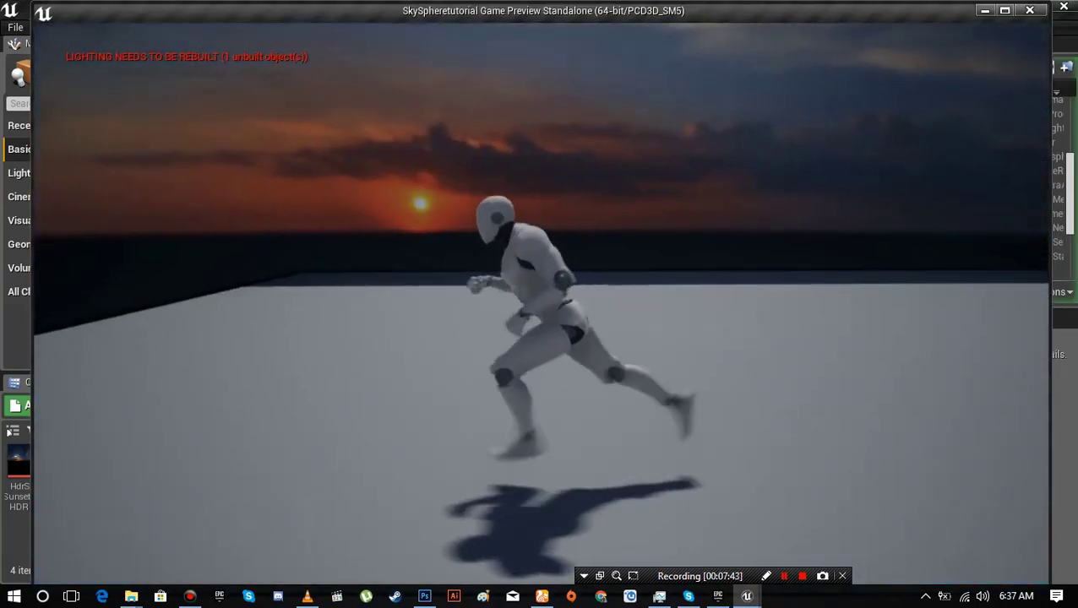